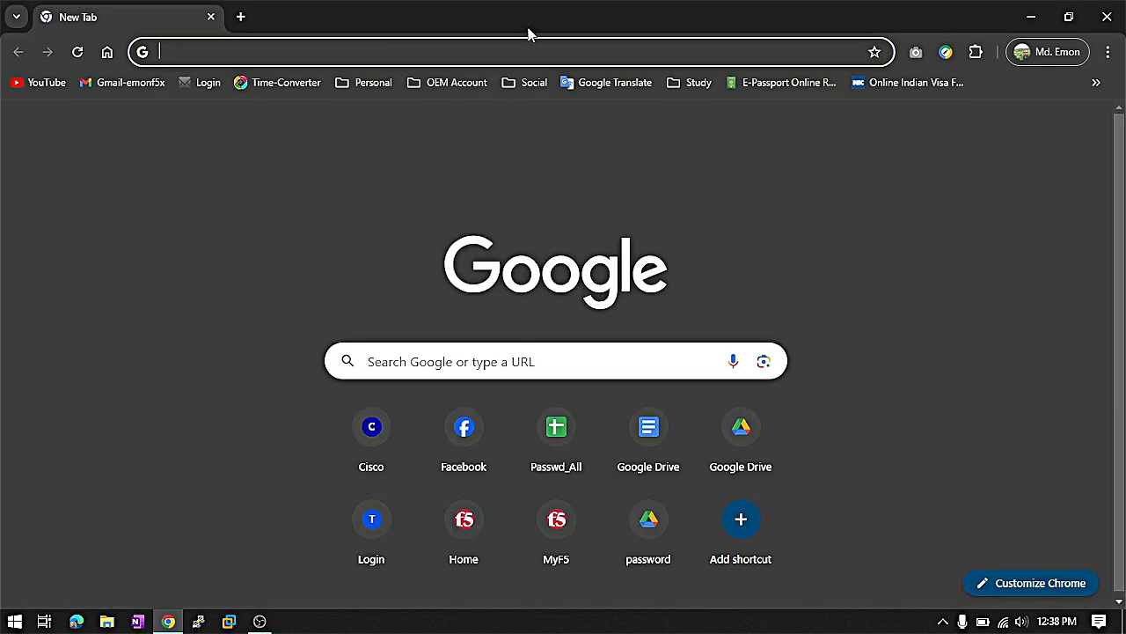
- Search Google for 'mobaxterm download' from a new Chrome tab
text(mobaxterm download)
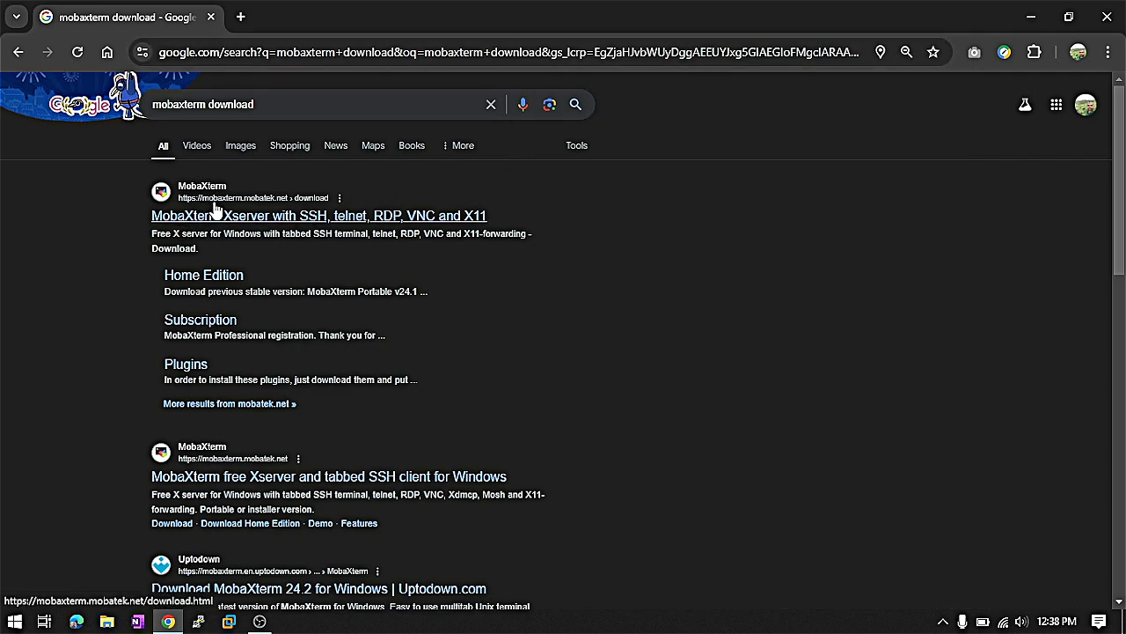
mouse_move(268, 268)
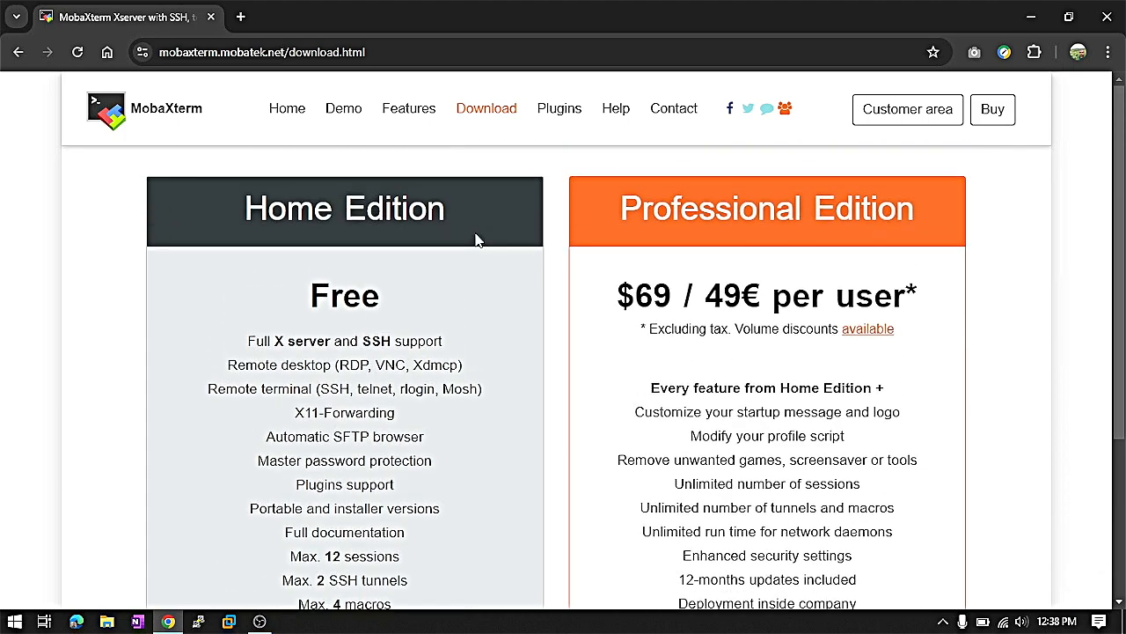
mouse_move(472, 321)
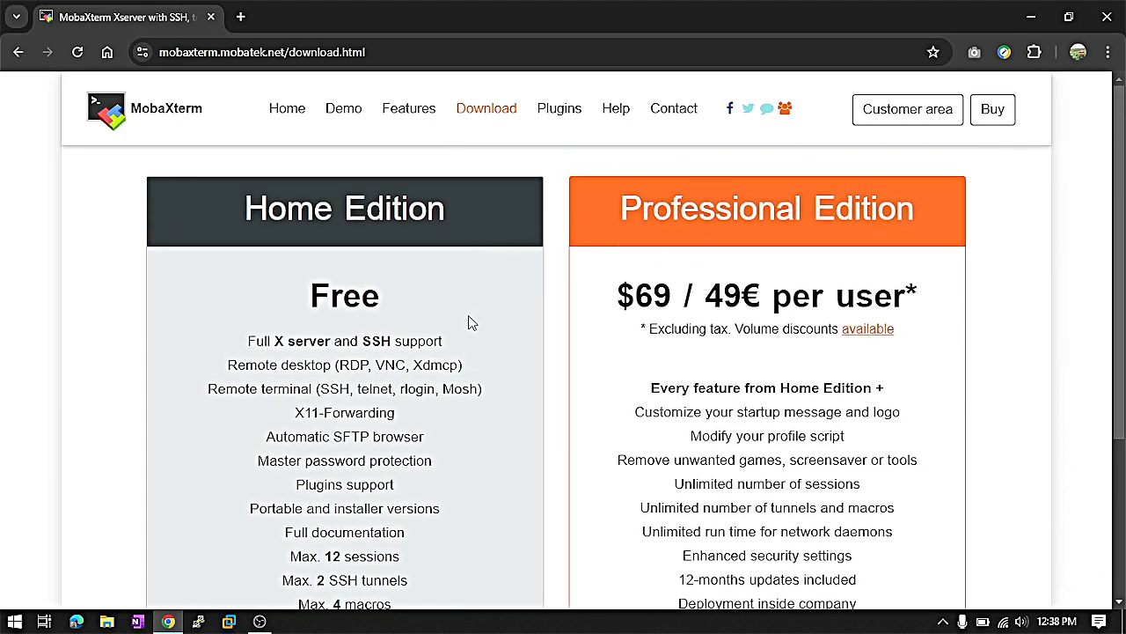
mouse_move(457, 318)
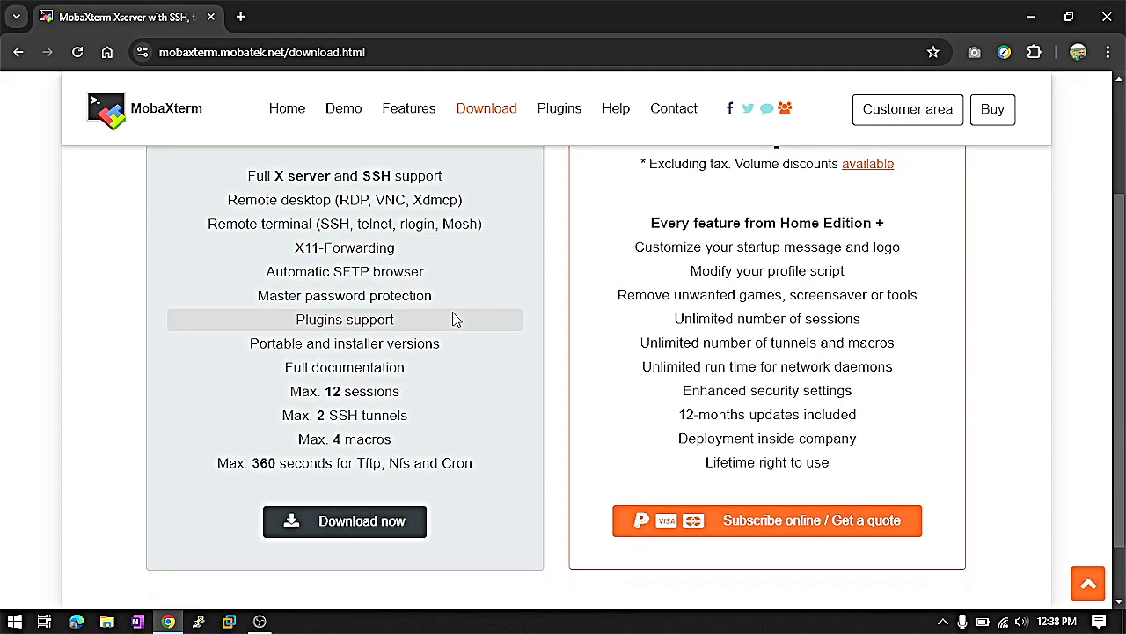
mouse_move(612, 341)
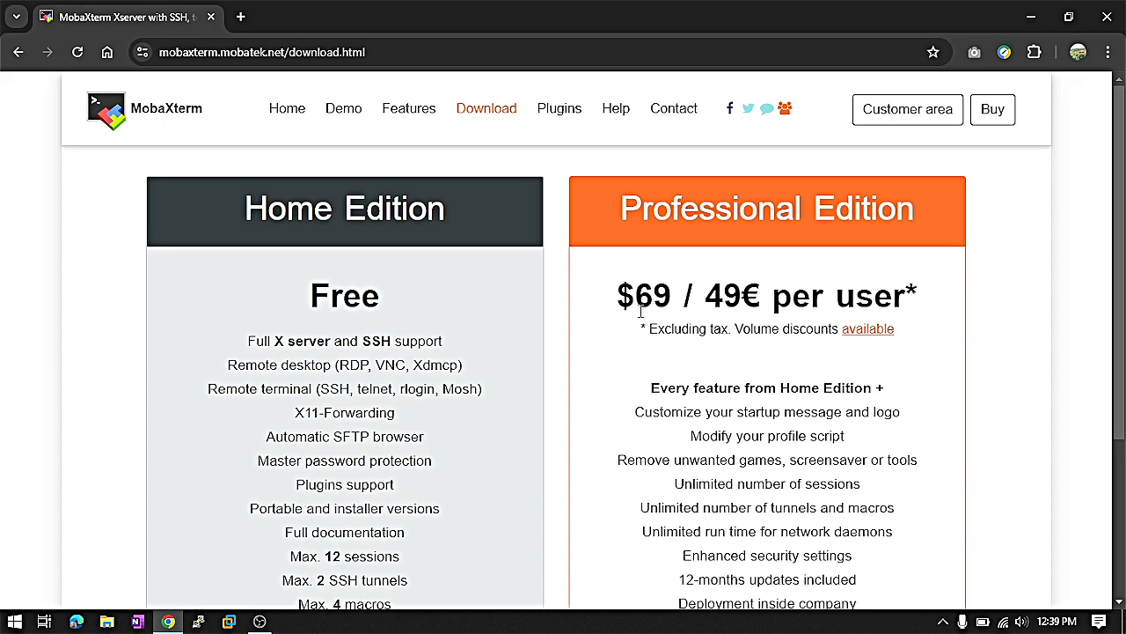
- Scroll through the Home vs Professional Edition comparison on the MobaXterm download page
scroll(down, 3)
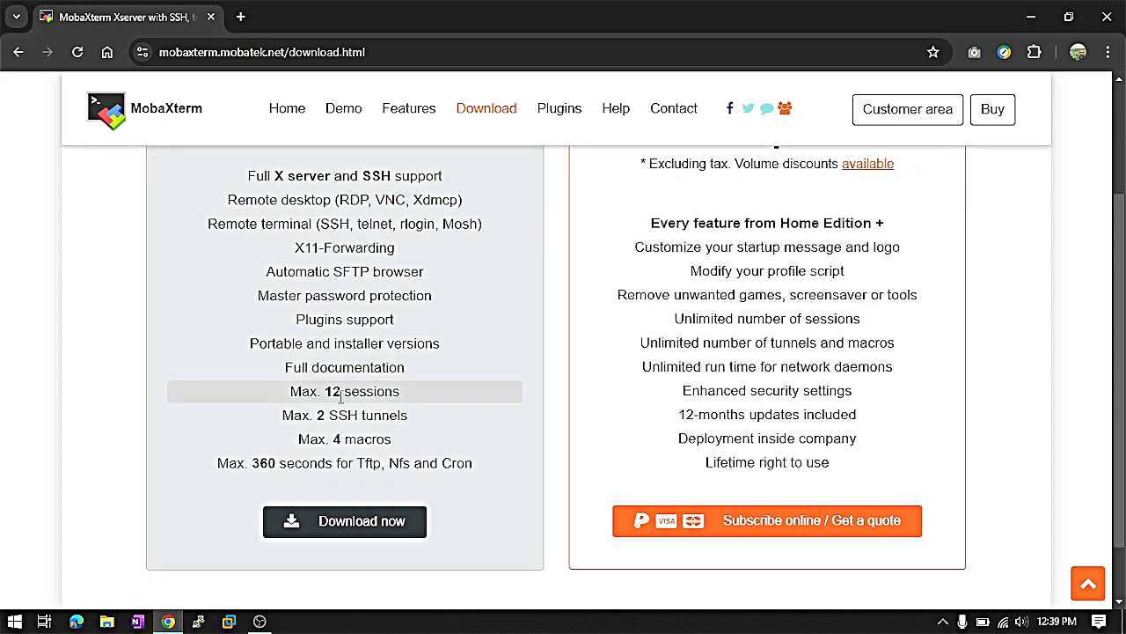
- Download the MobaXterm Home Edition v24.2 Installer edition zip through the IDM dialog
click(345, 521)
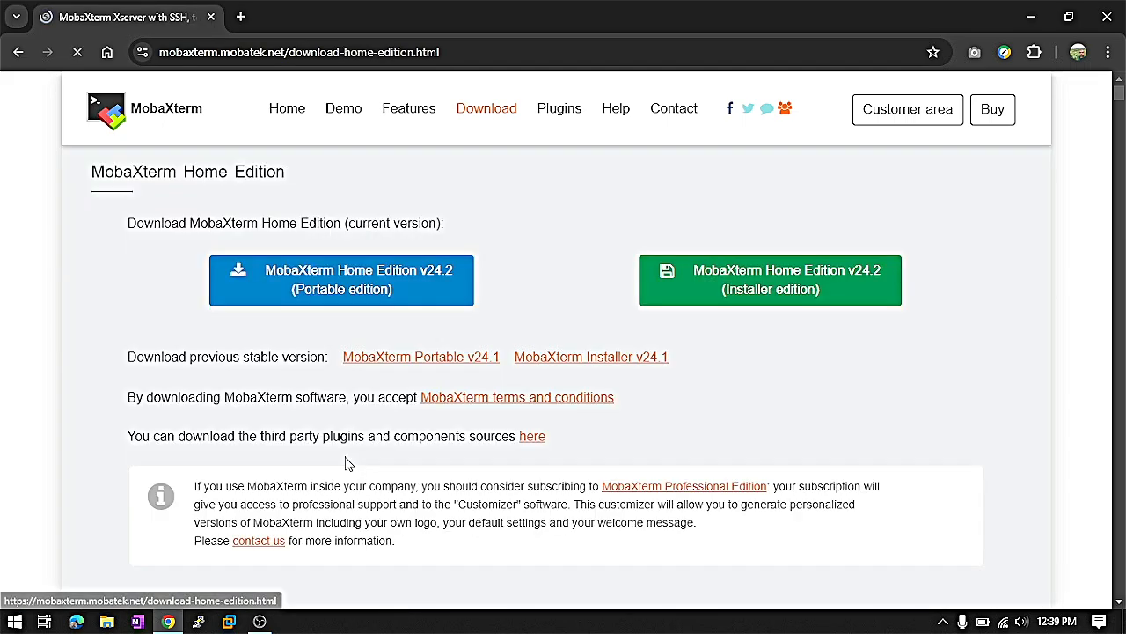
click(341, 279)
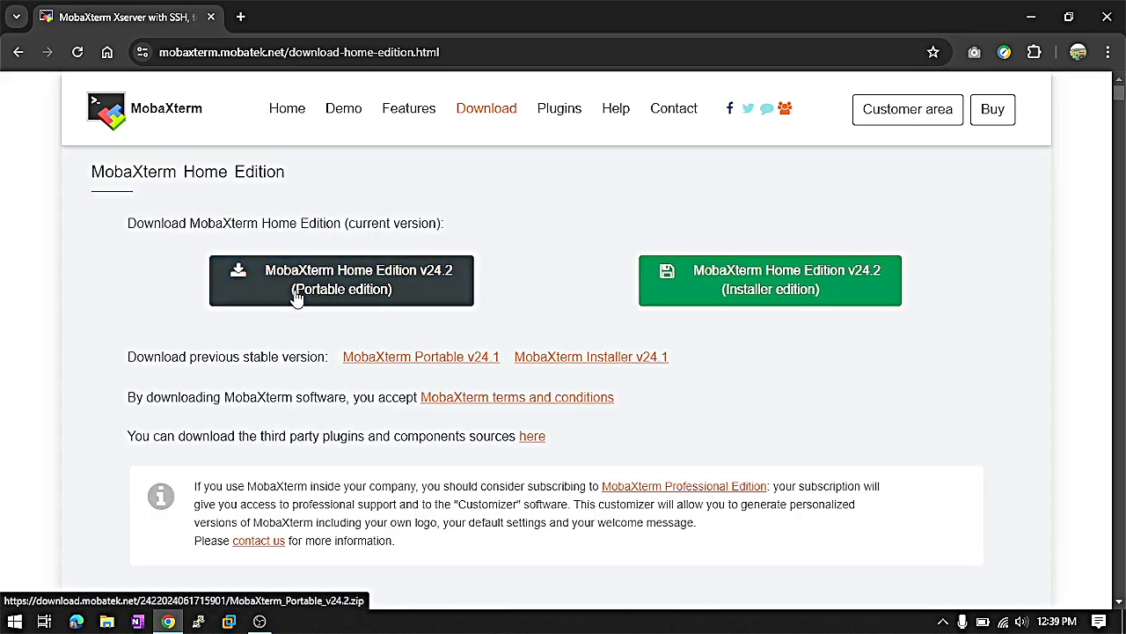
mouse_move(426, 253)
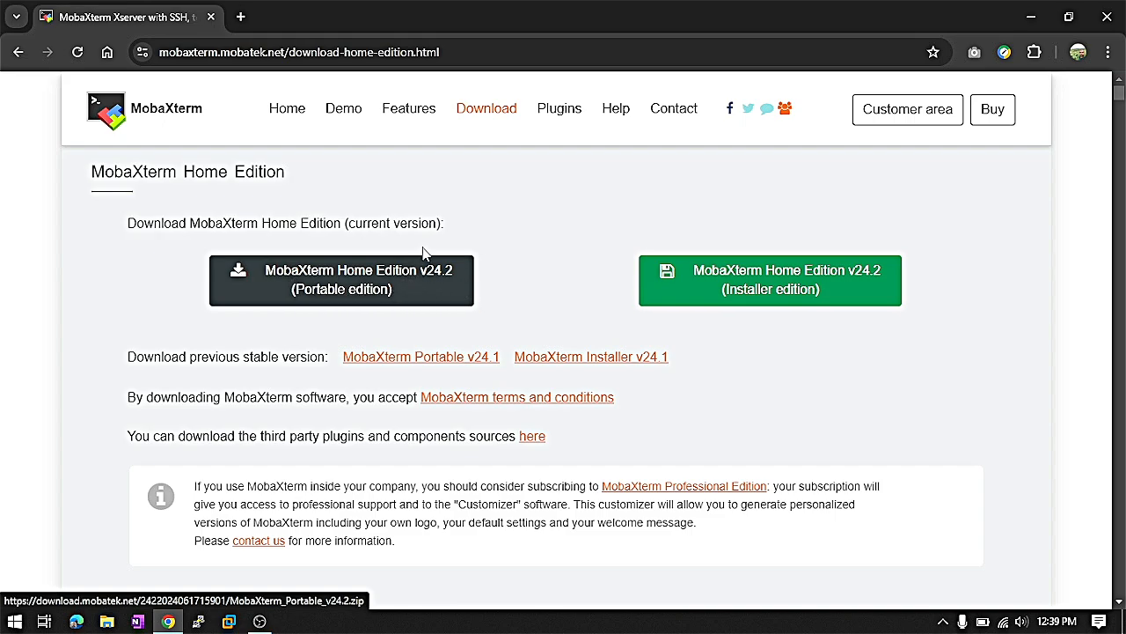
mouse_move(450, 308)
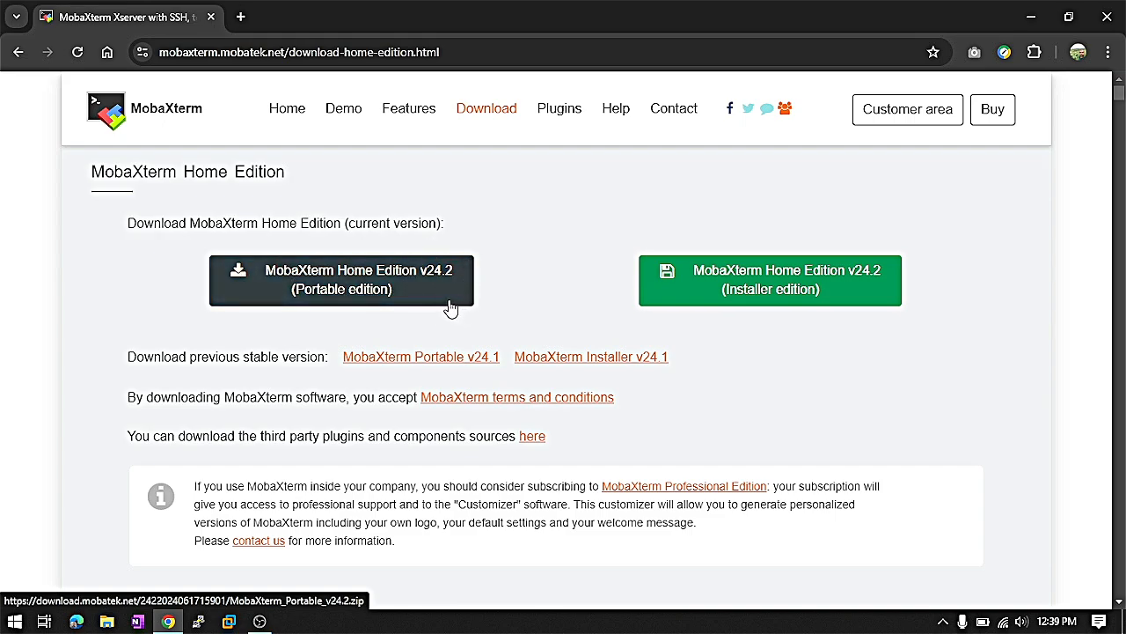
mouse_move(733, 289)
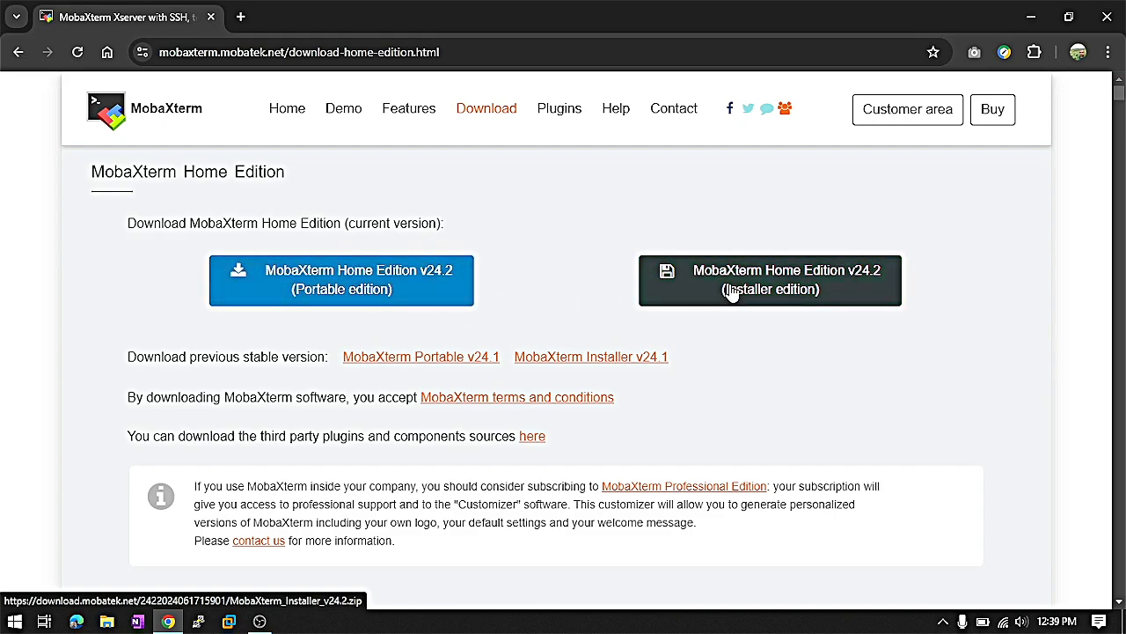
mouse_move(341, 280)
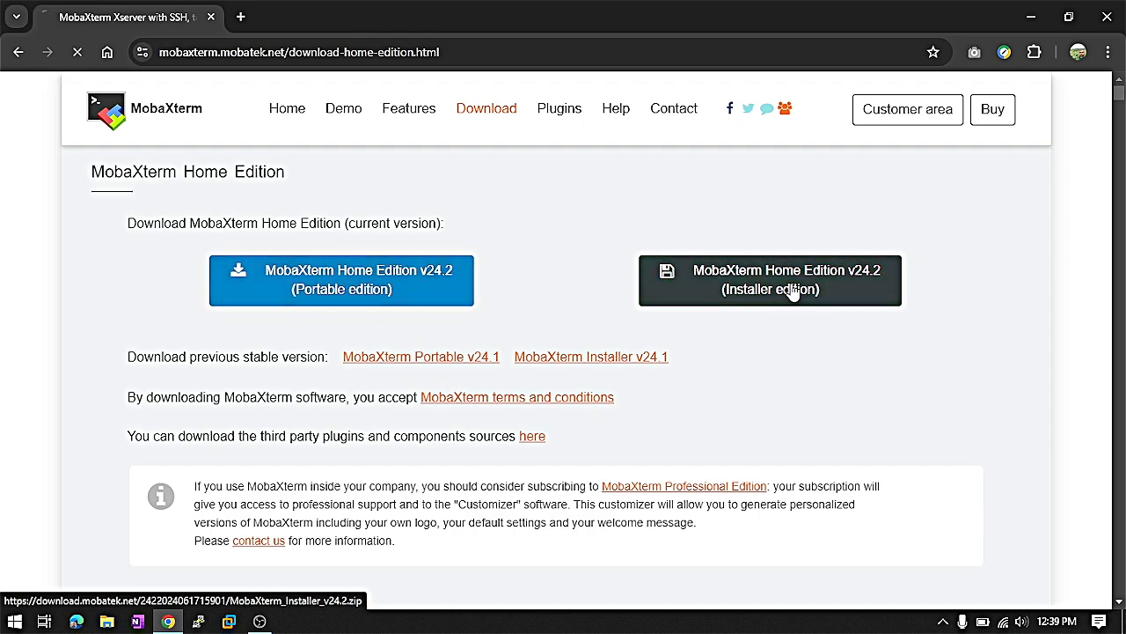
click(771, 280)
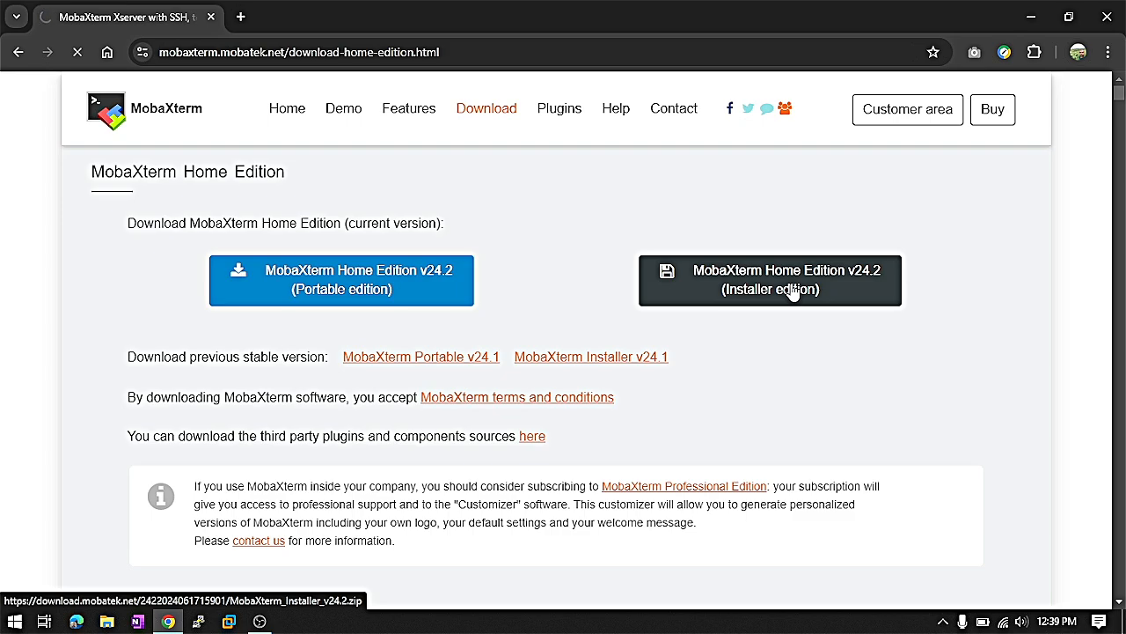
click(770, 280)
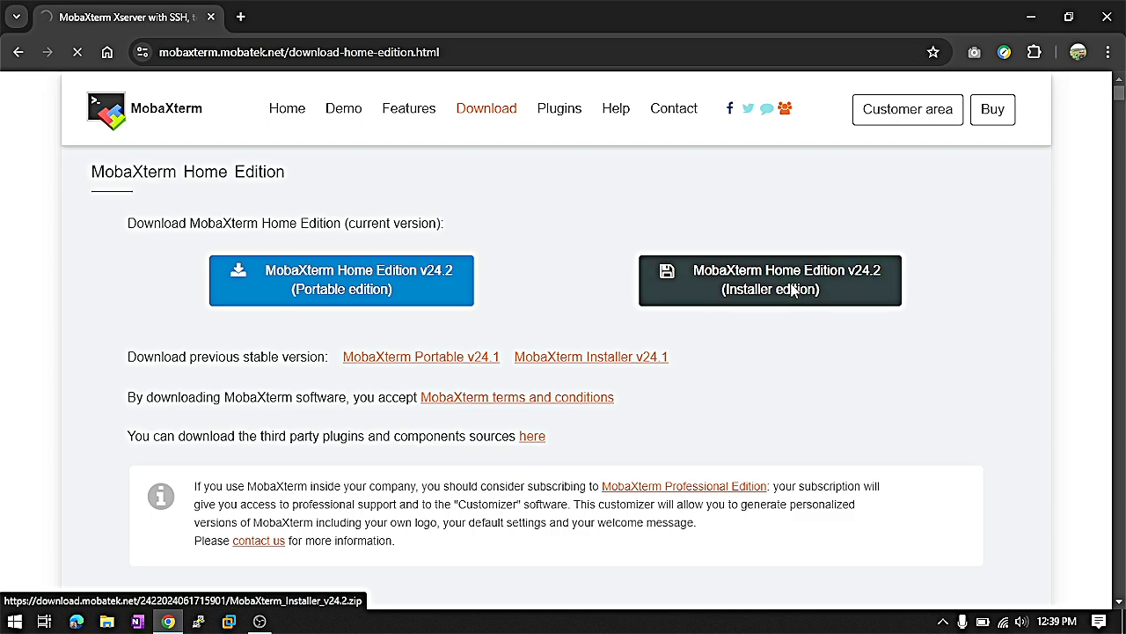
click(769, 280)
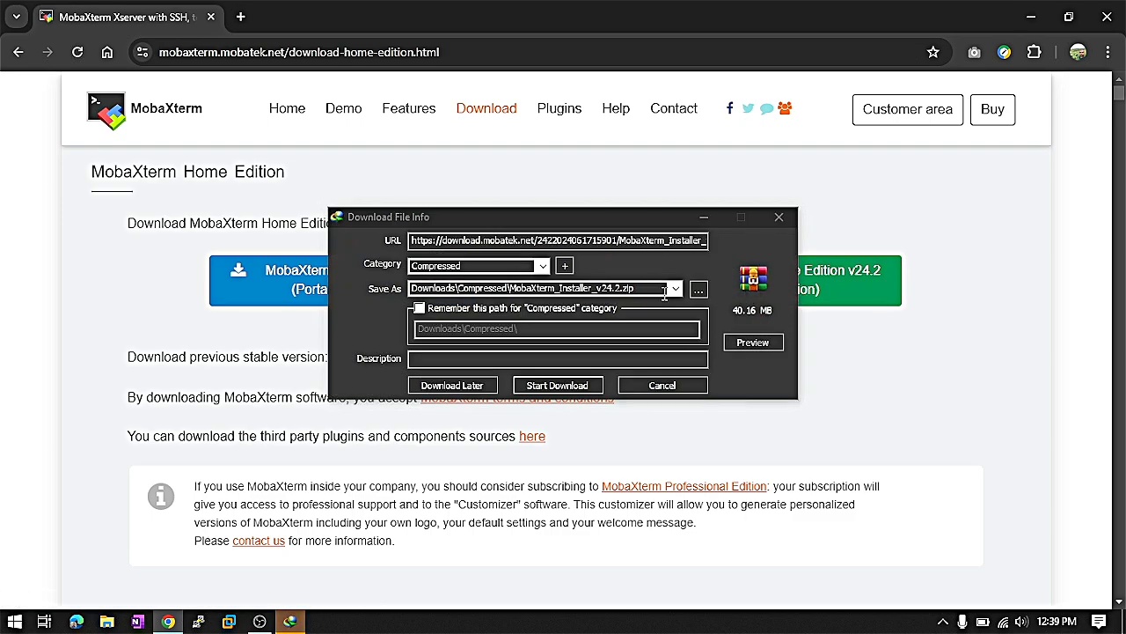
click(556, 383)
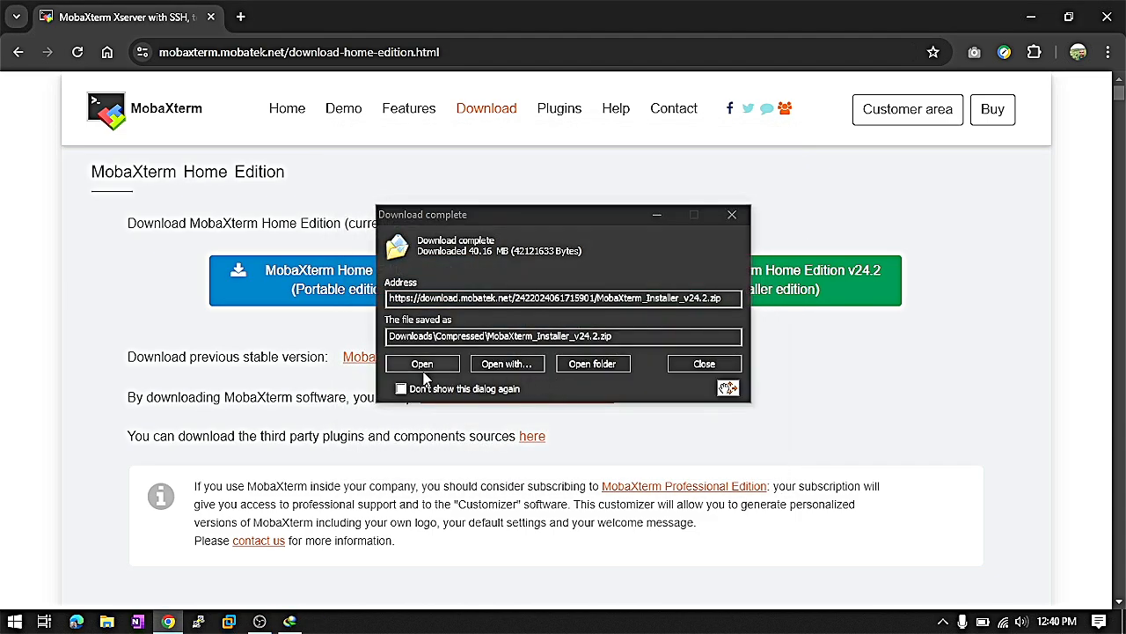
- Open the downloaded installer zip in WinRAR and select its .msi and .dat files
click(423, 363)
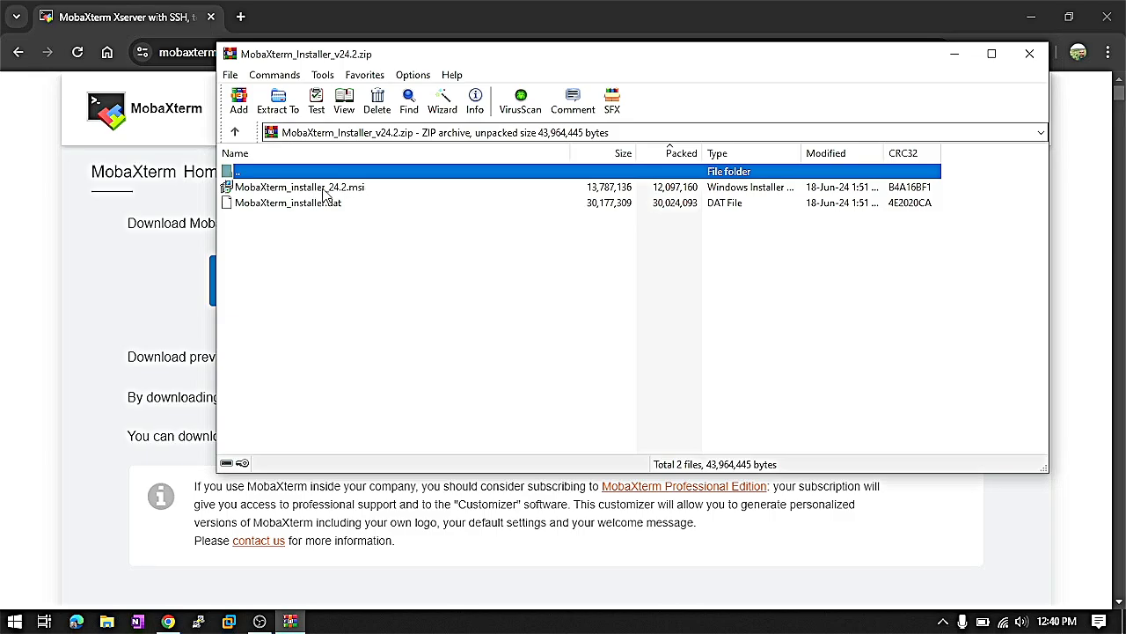
mouse_move(348, 222)
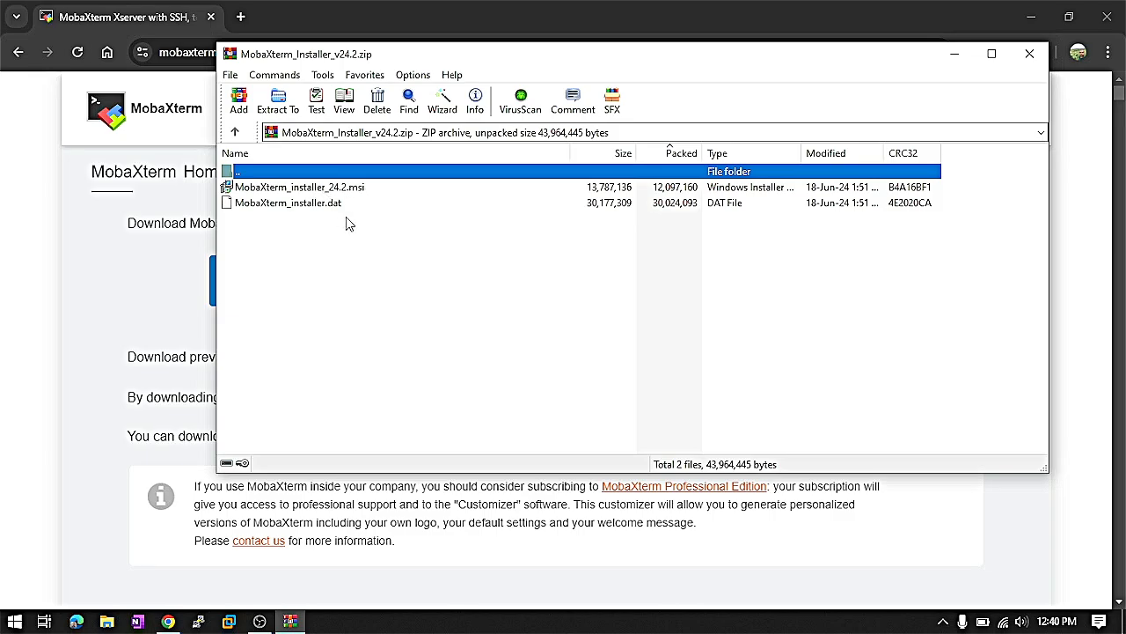
click(1031, 52)
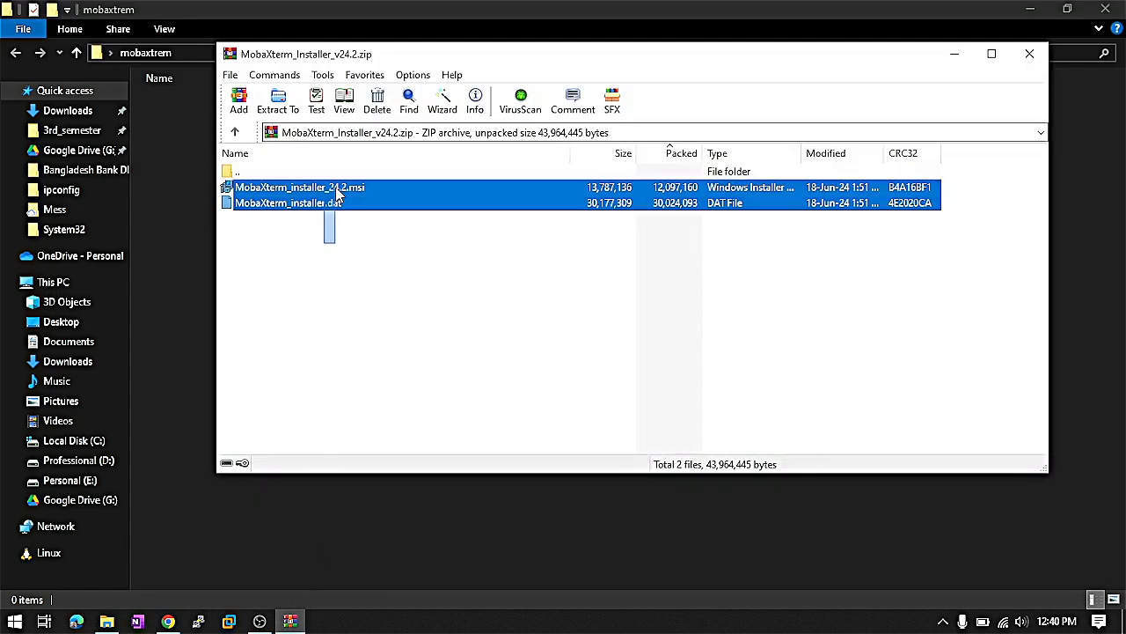
- Extract the files into the mobaxtrem folder and install MobaXterm from the .msi, accepting the license and UAC prompt
click(278, 99)
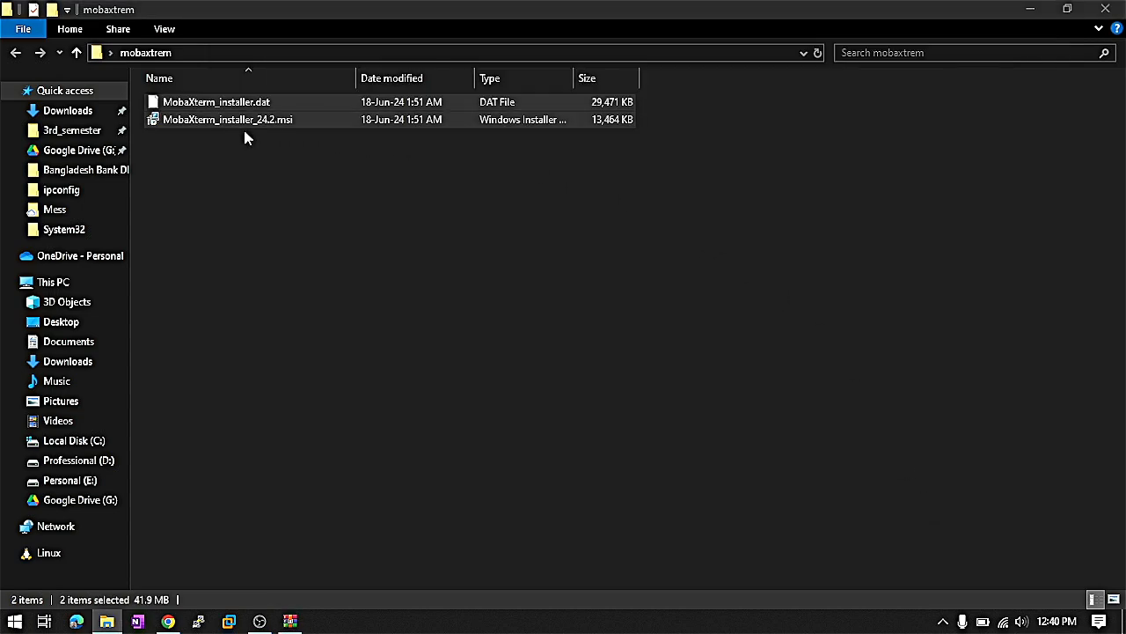
double_click(227, 120)
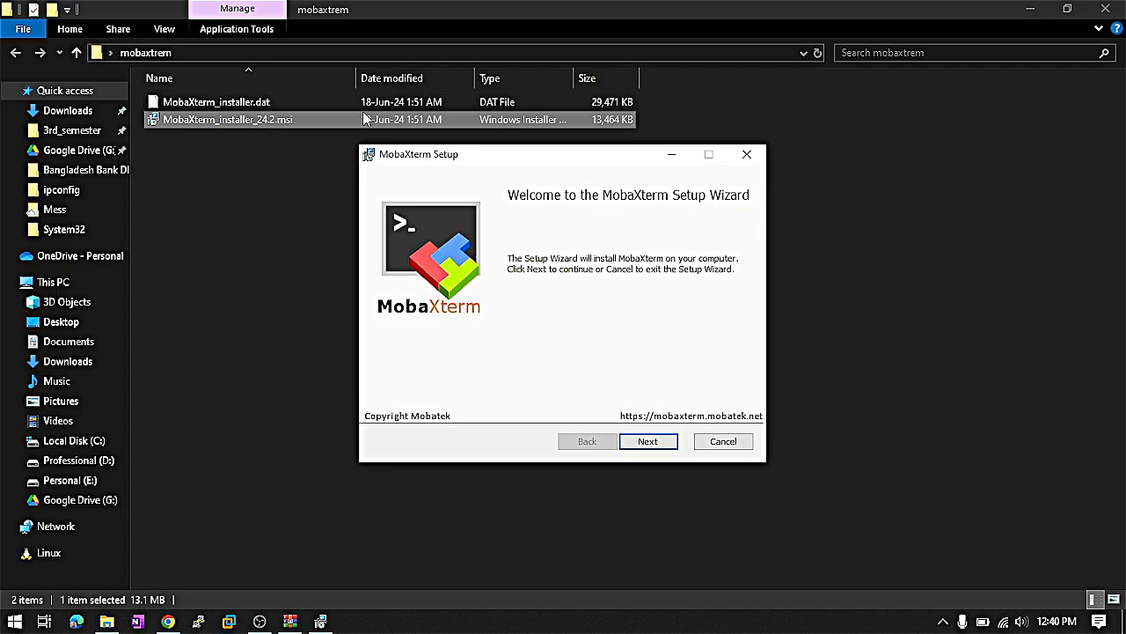
click(648, 440)
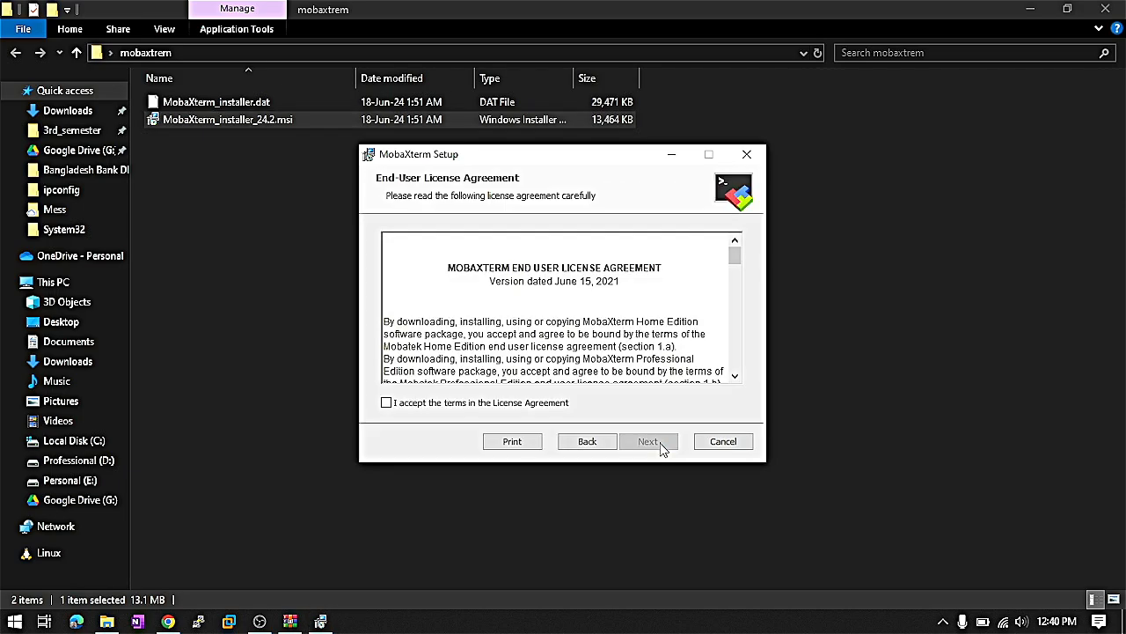
click(385, 401)
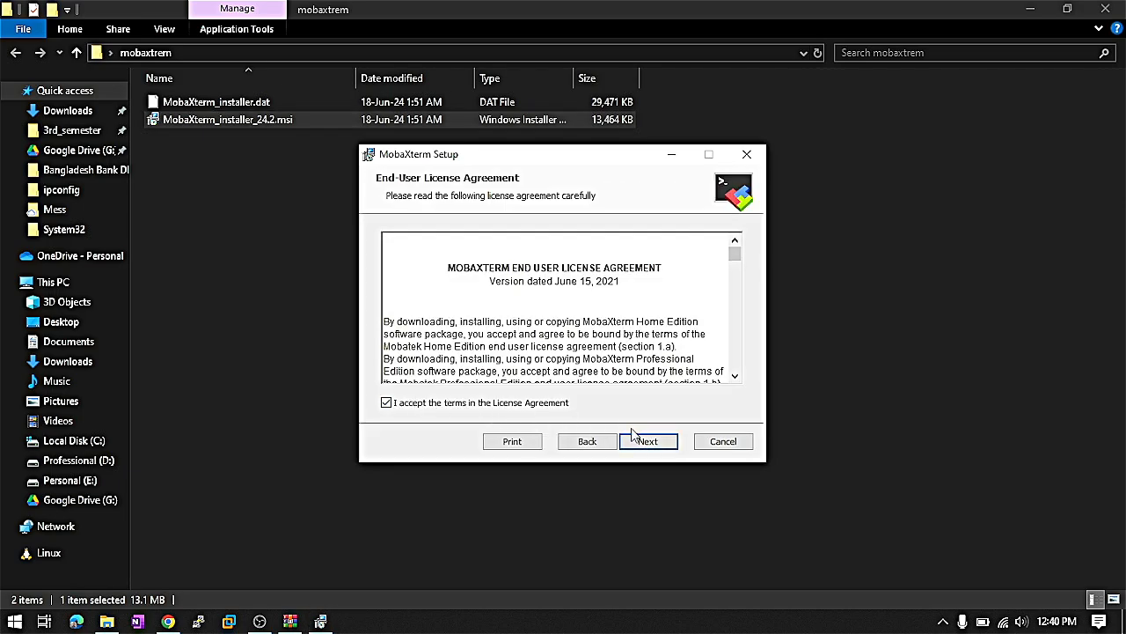
click(648, 440)
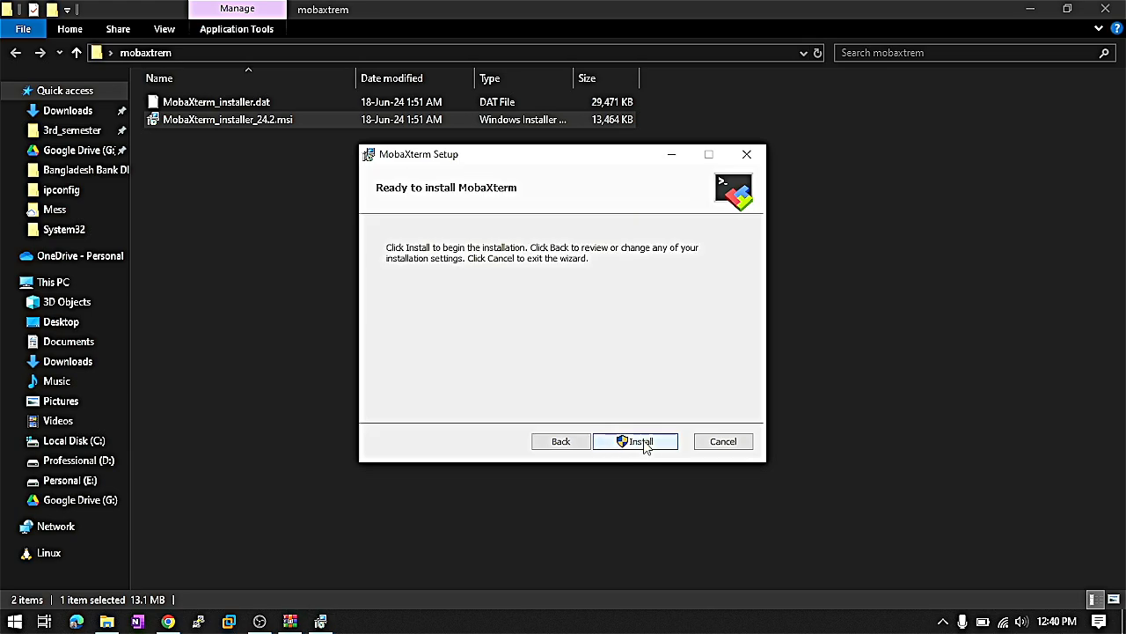
click(635, 440)
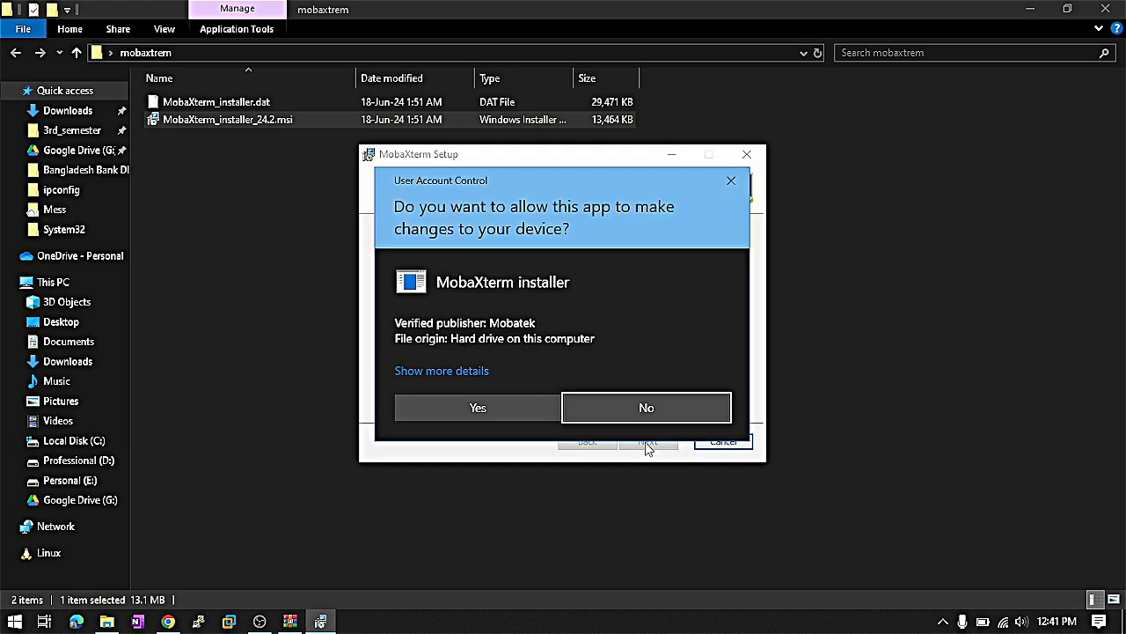
click(479, 407)
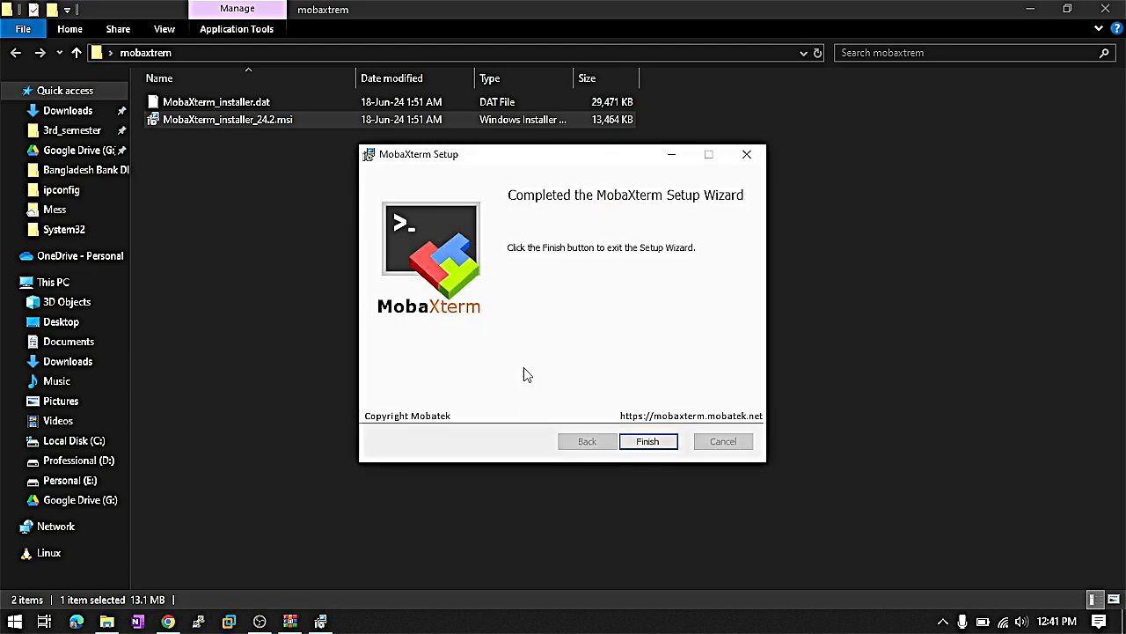
mouse_move(640, 234)
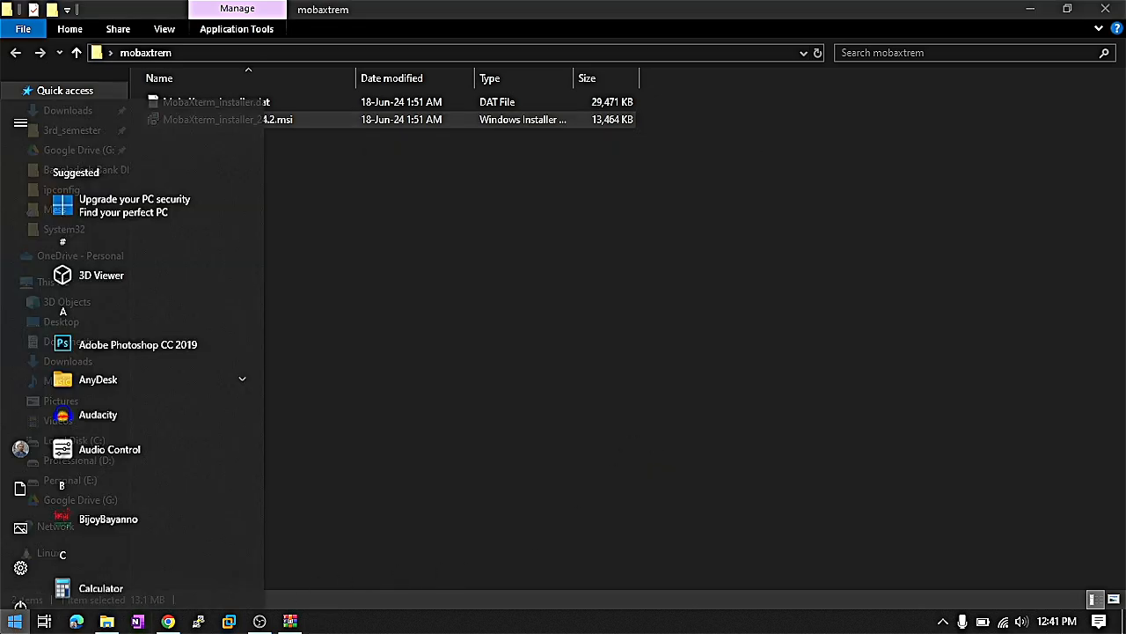
- Launch MobaXterm from the Start menu search and dismiss the IDM trial notice
click(14, 622)
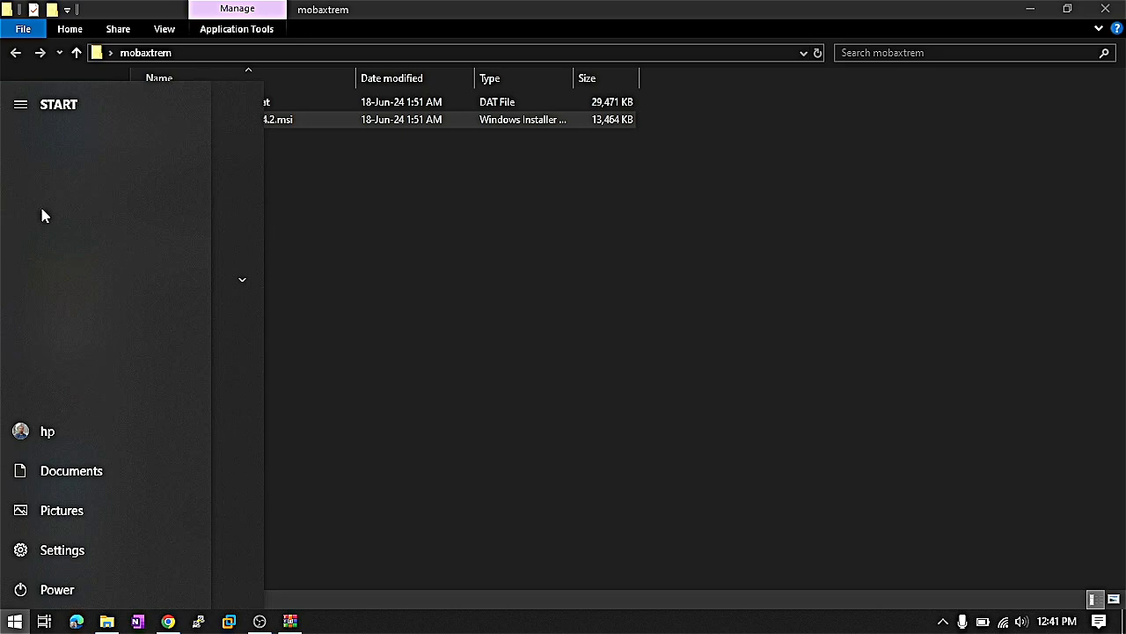
text(mo)
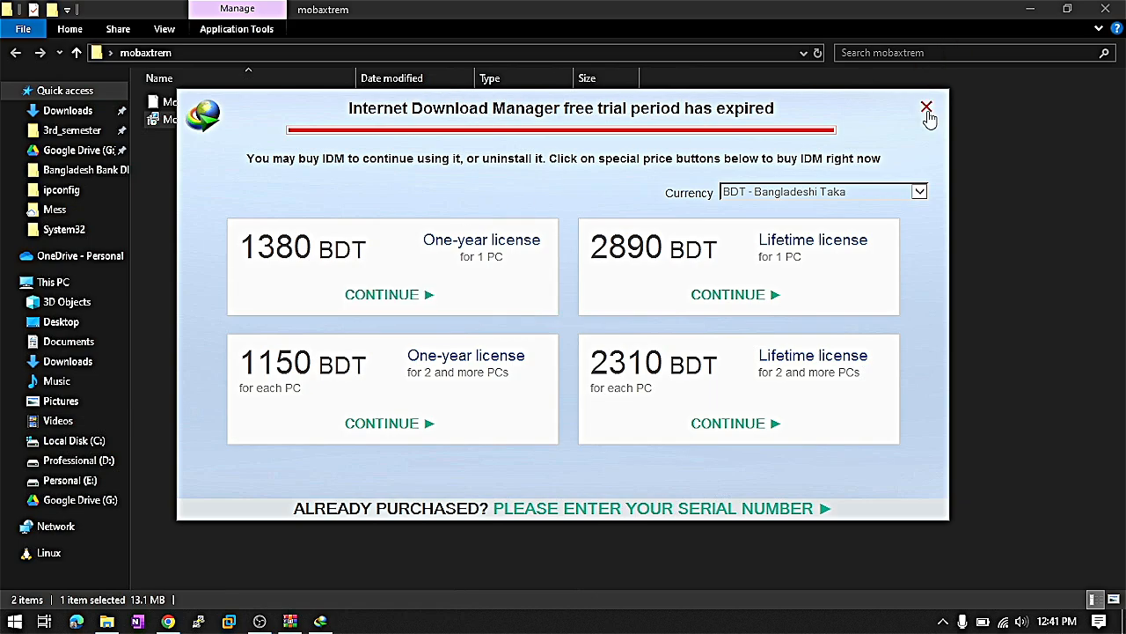
click(926, 107)
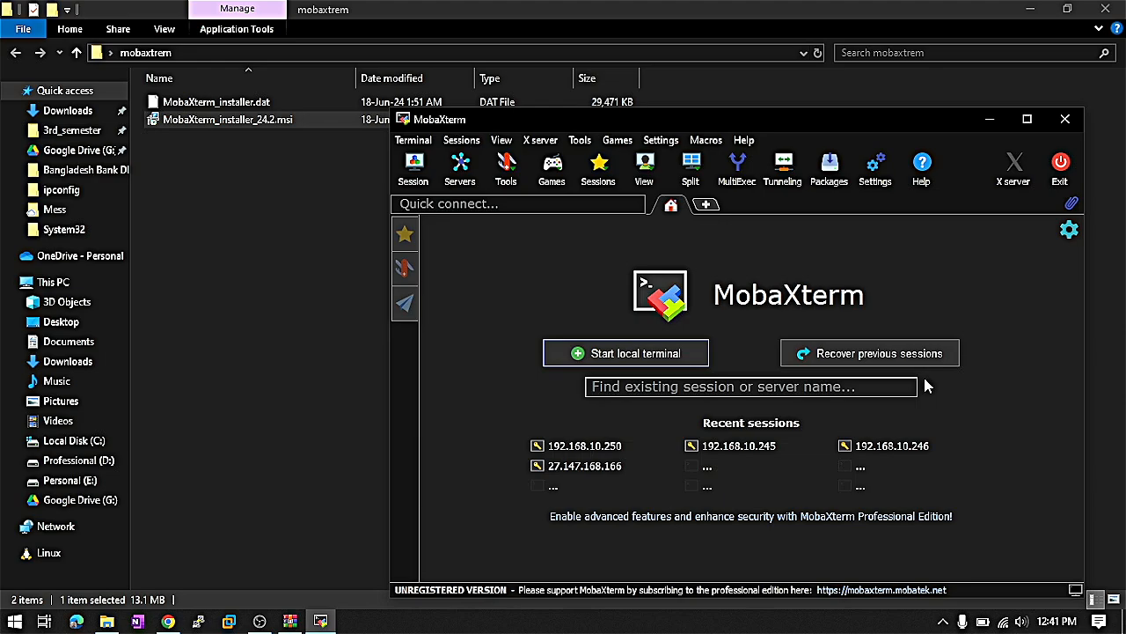
- Maximize MobaXterm and open the Session settings dialog for a new session
click(1026, 120)
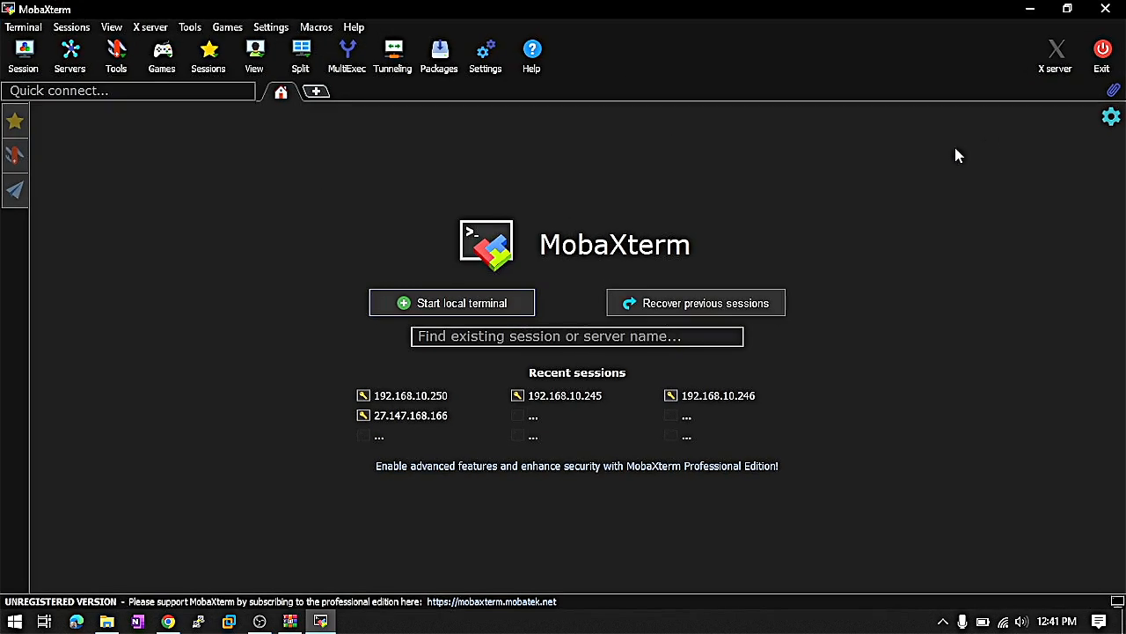
mouse_move(708, 250)
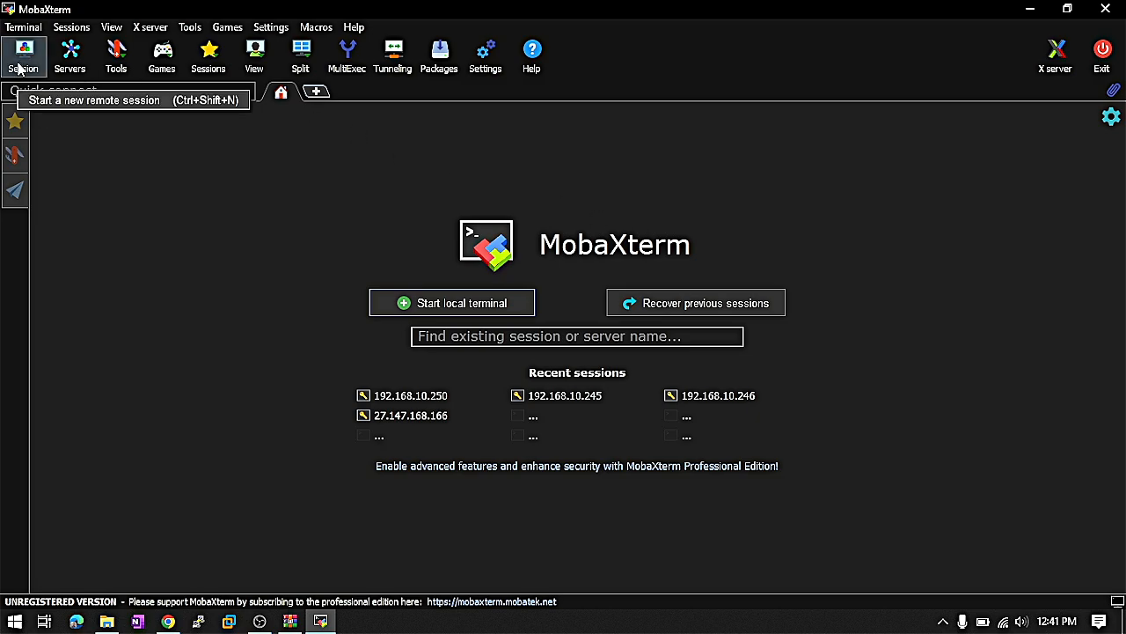
click(25, 55)
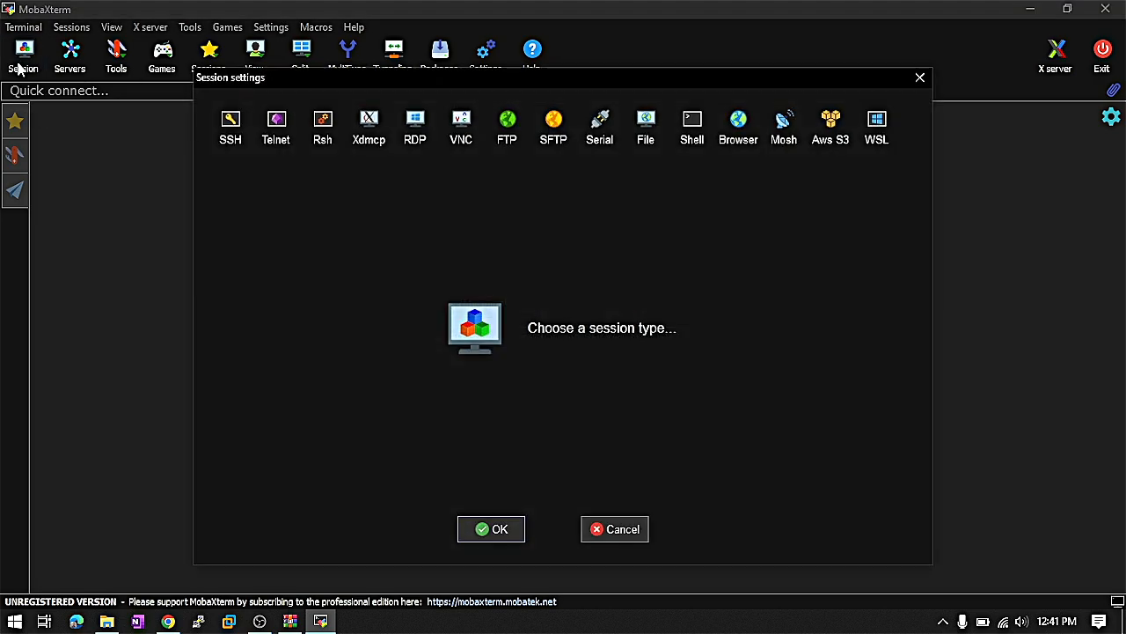
- Choose SSH as the session type, showing remote host and port 22 settings
click(229, 127)
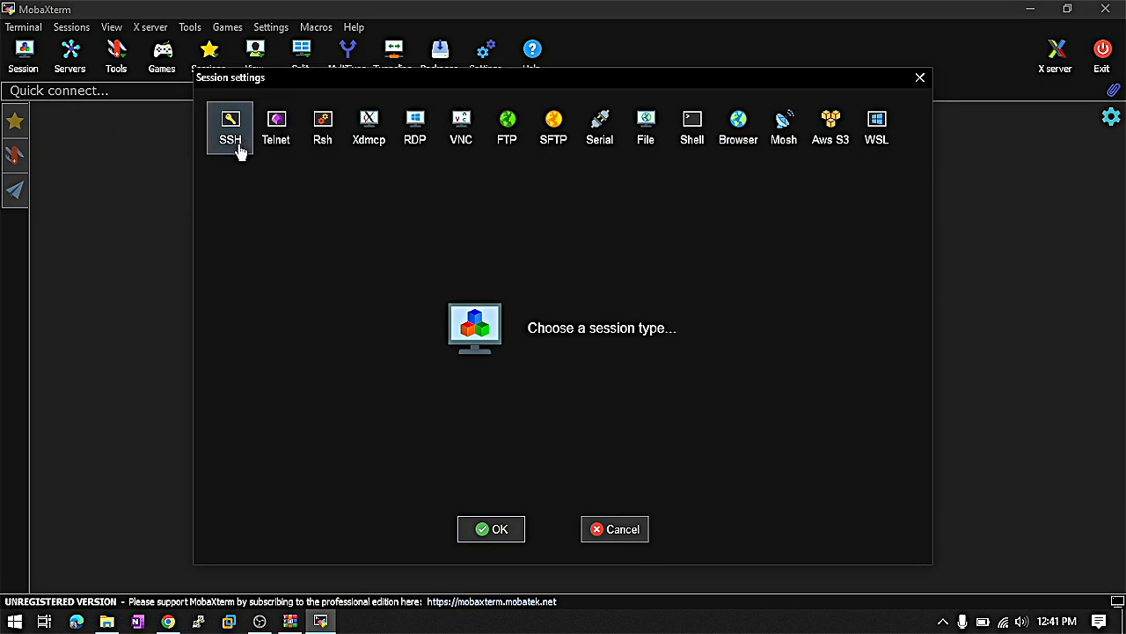
mouse_move(322, 127)
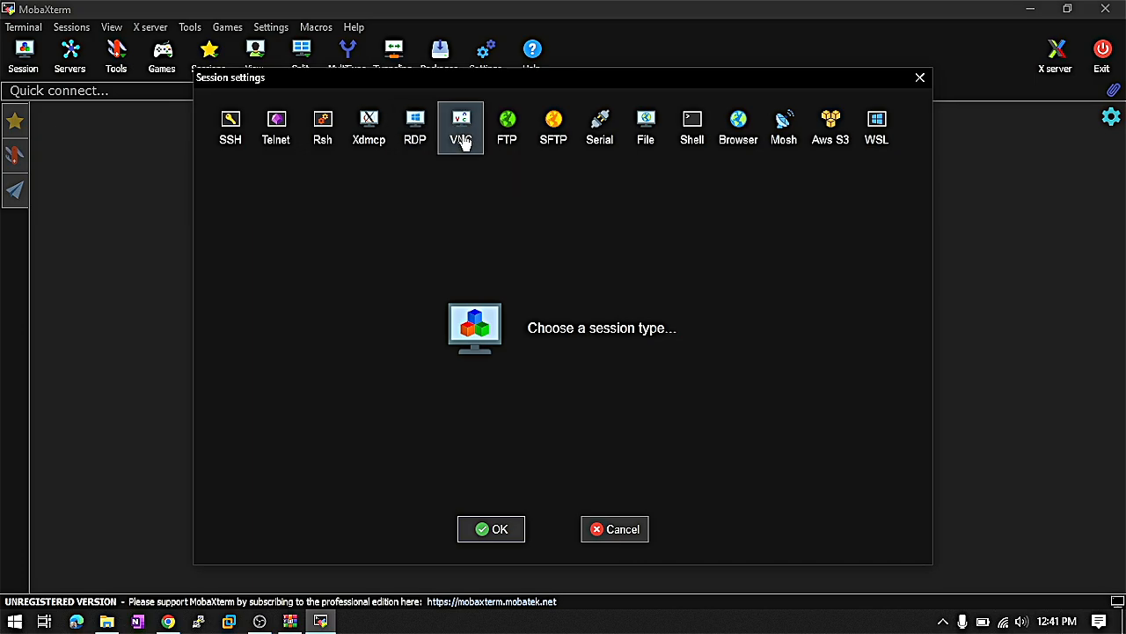
mouse_move(552, 123)
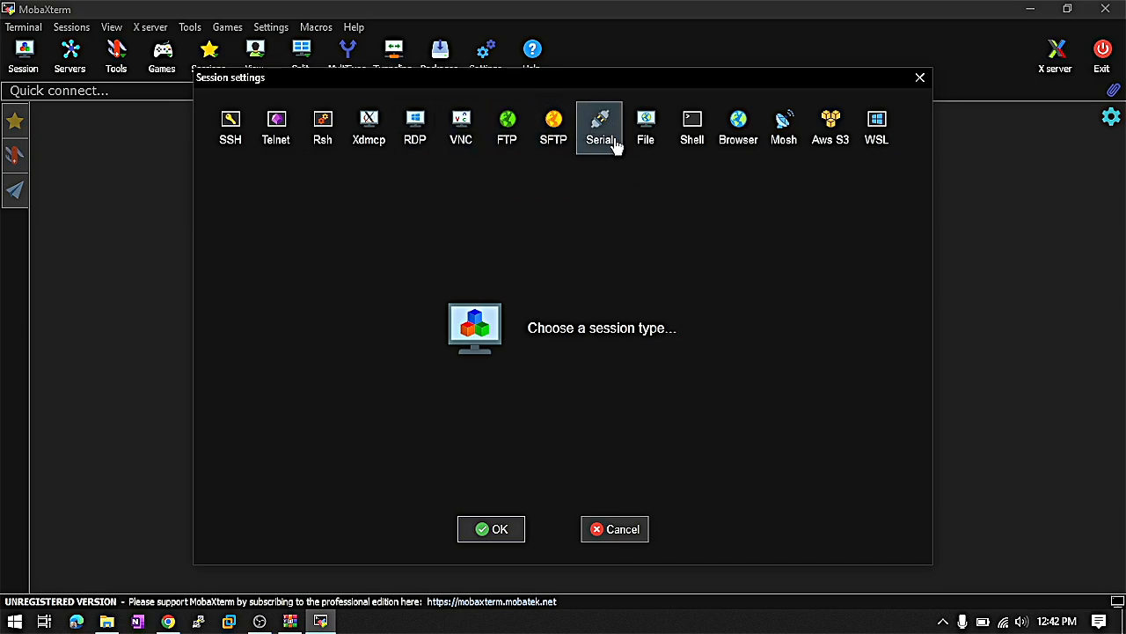
mouse_move(602, 140)
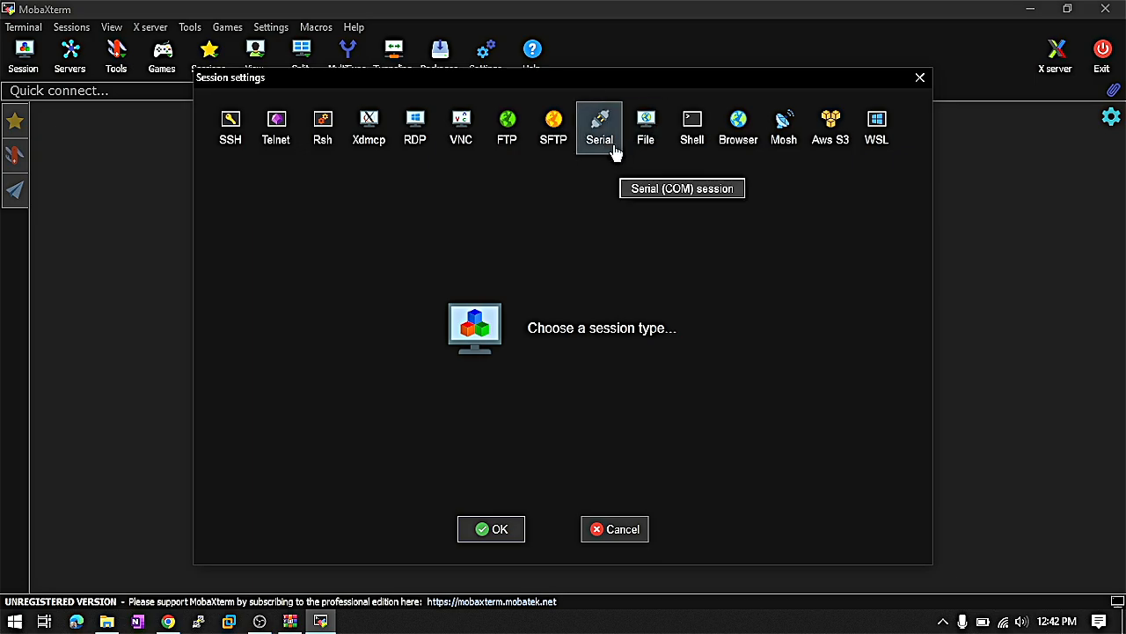
mouse_move(722, 185)
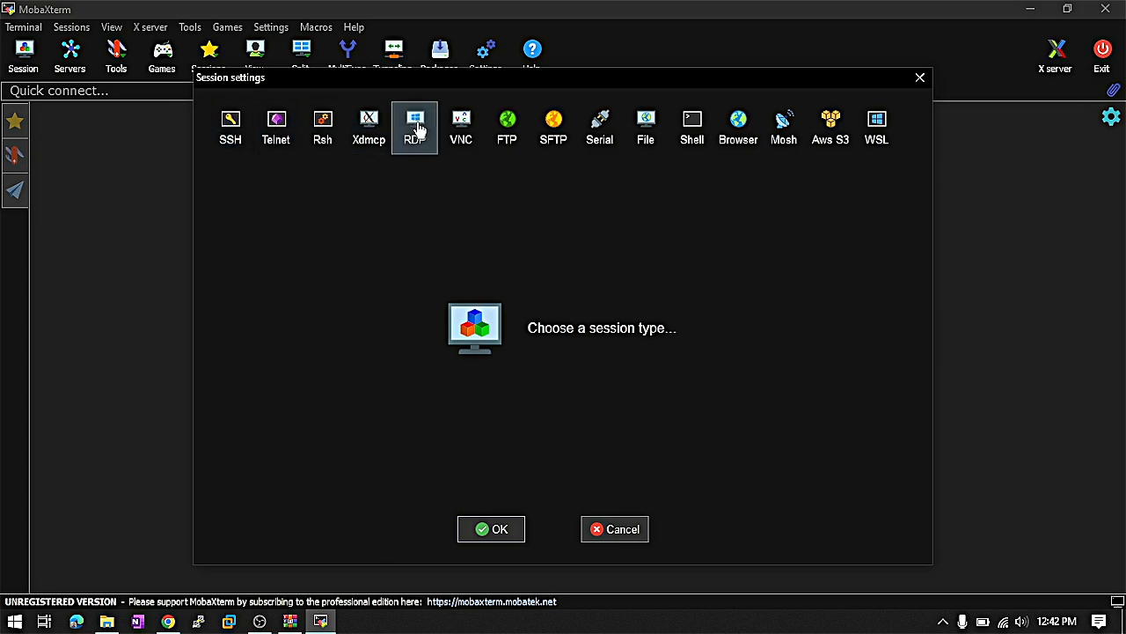
mouse_move(229, 127)
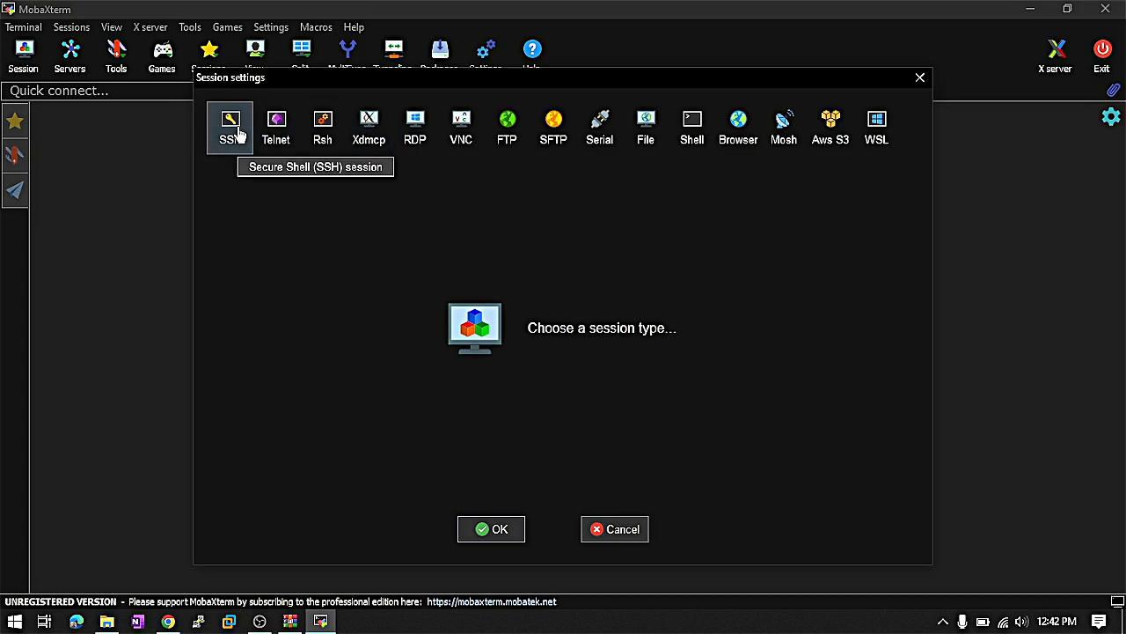
click(229, 123)
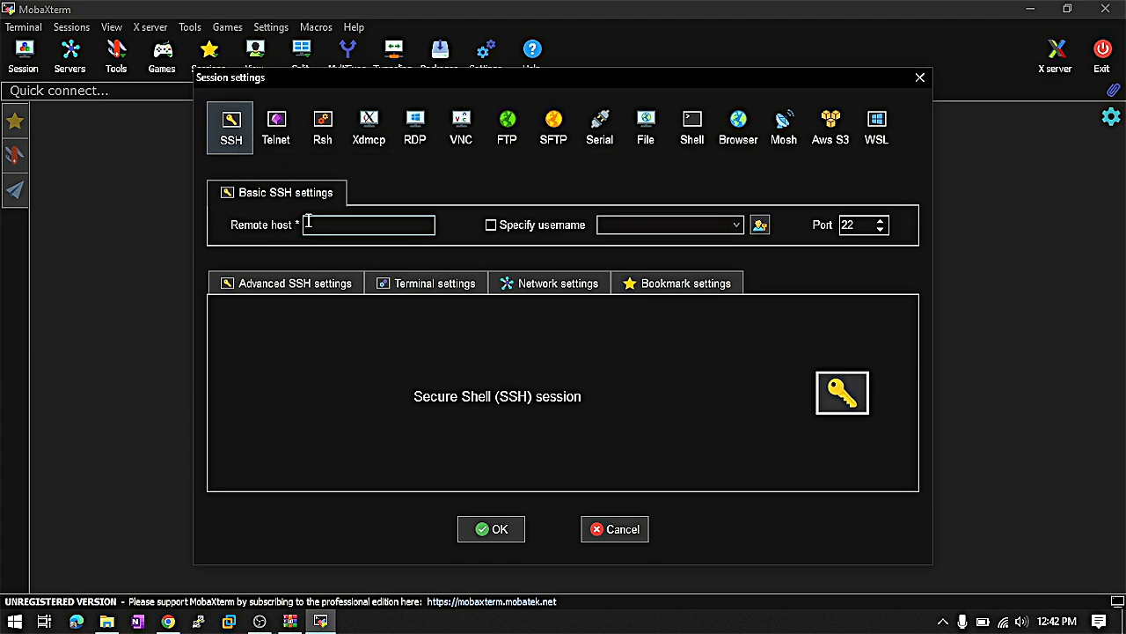
- Enter remote host 192.168.10.241, enable Specify username, and open the credentials manager
text(1)
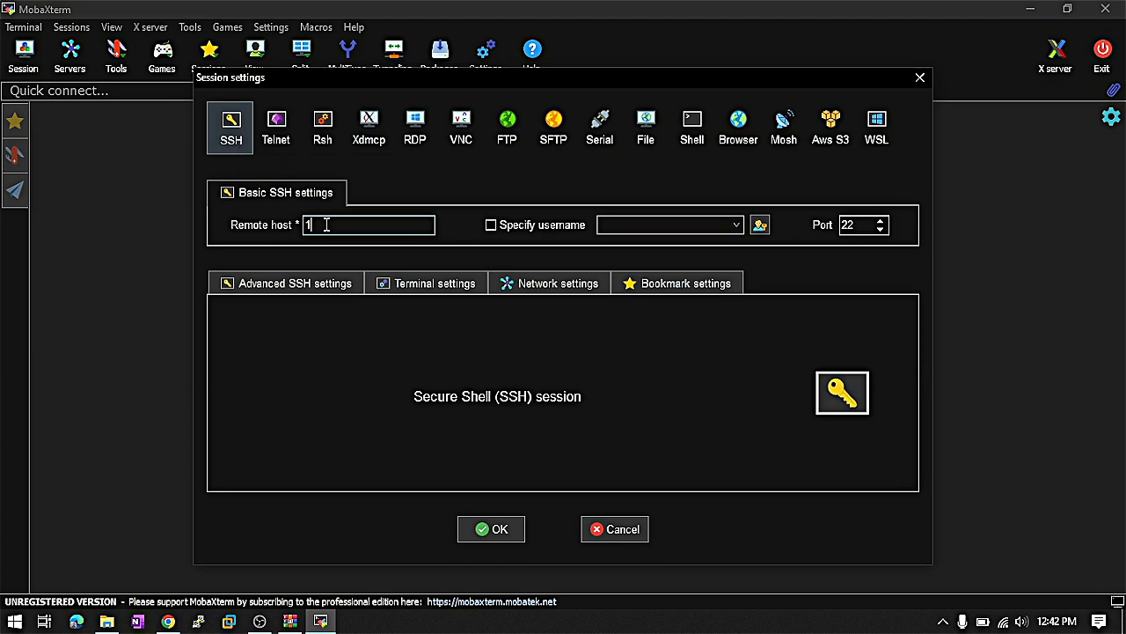
text(92.168.10.241)
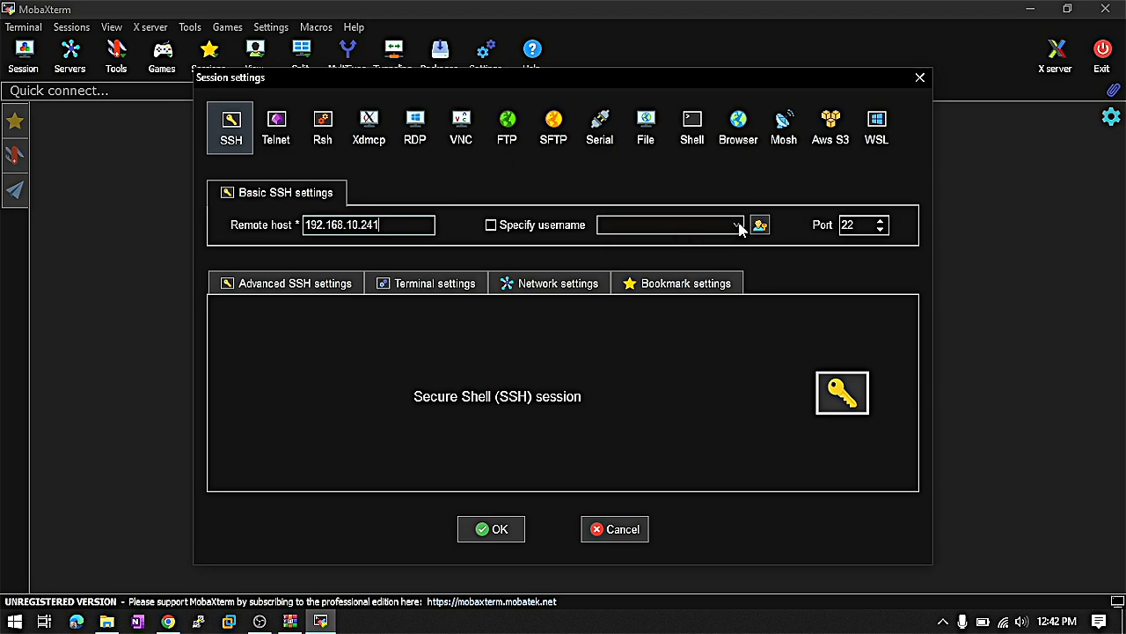
click(491, 225)
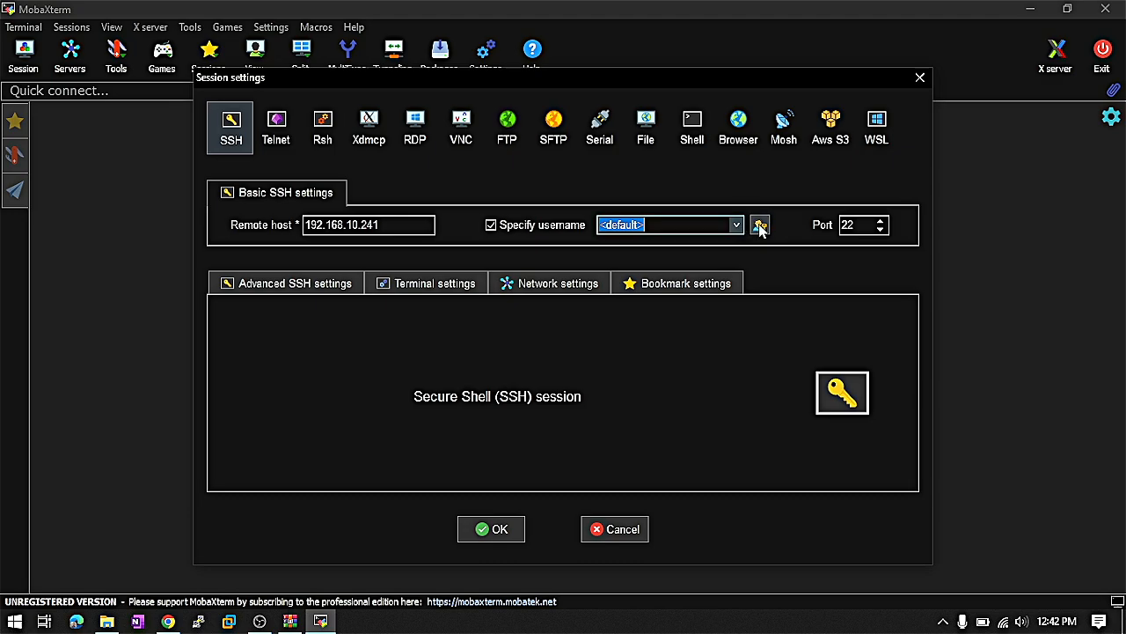
click(761, 225)
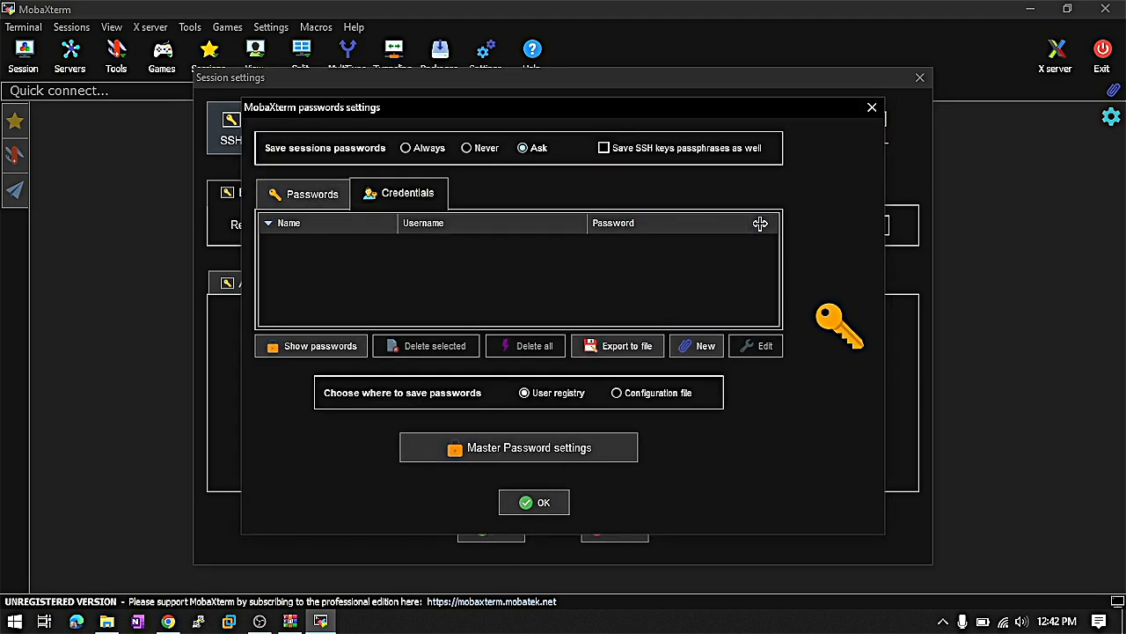
mouse_move(509, 204)
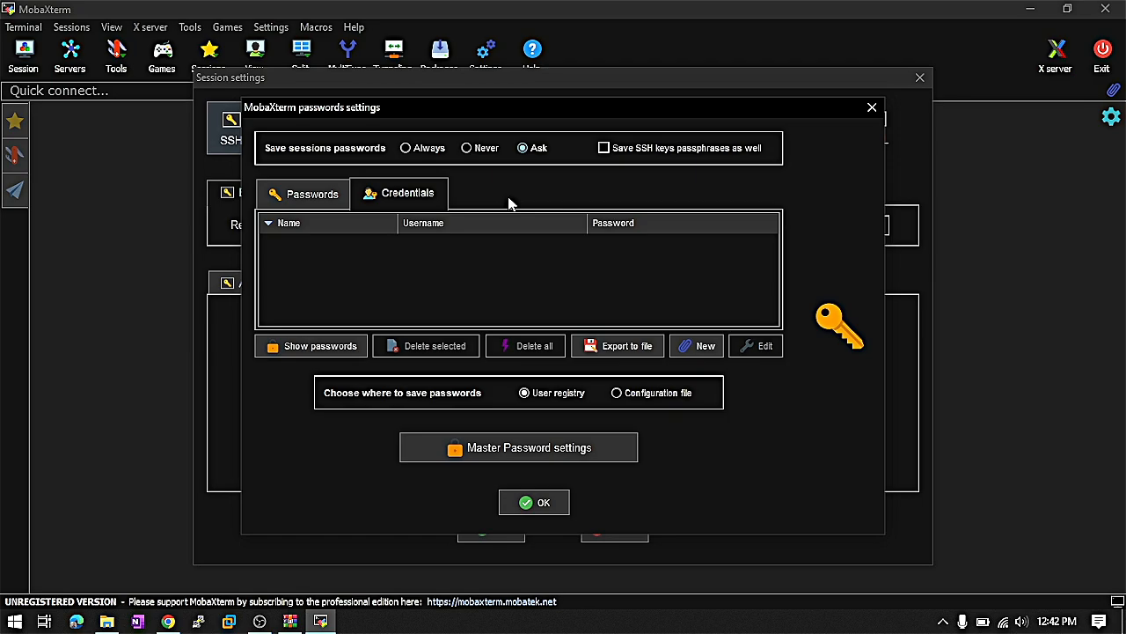
mouse_move(255, 218)
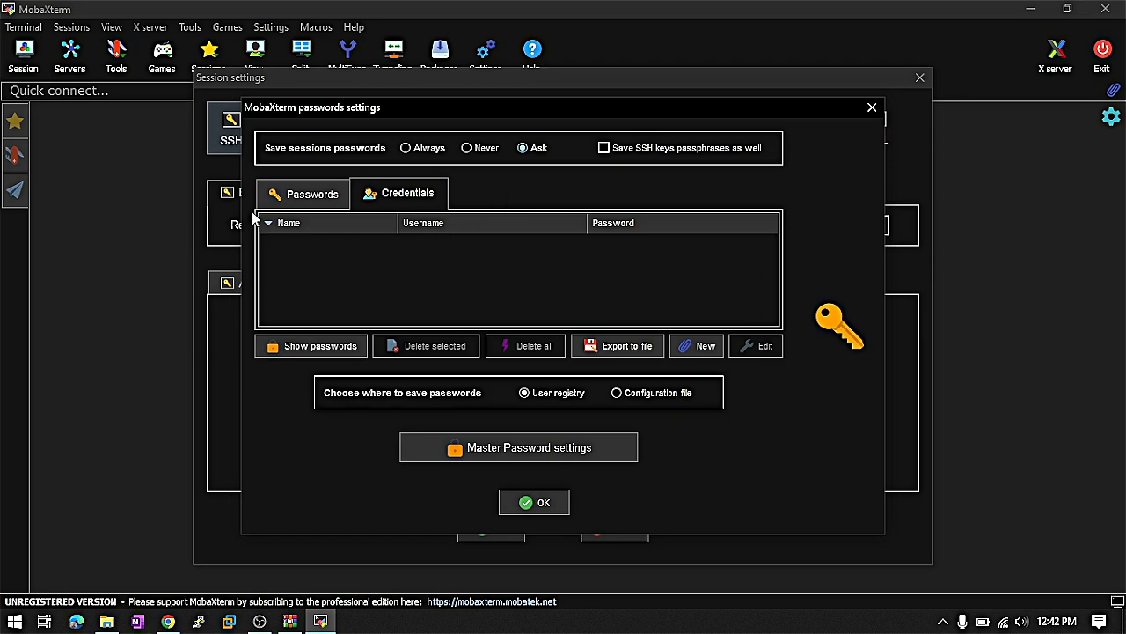
mouse_move(408, 343)
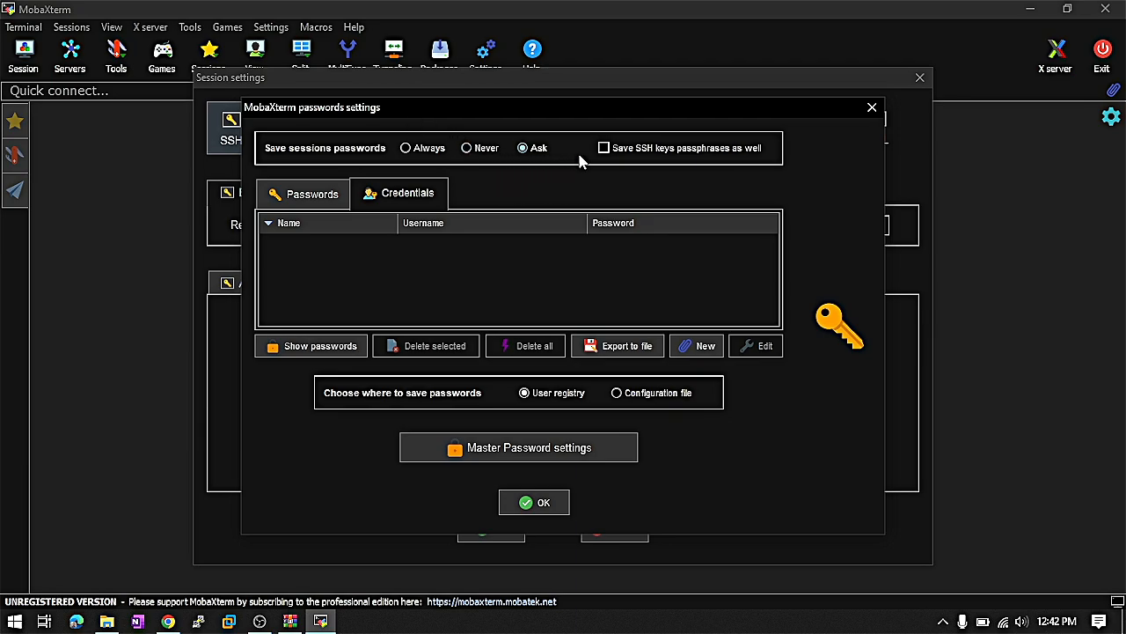
- Start a new saved credential entry in the Credentials tab
click(697, 345)
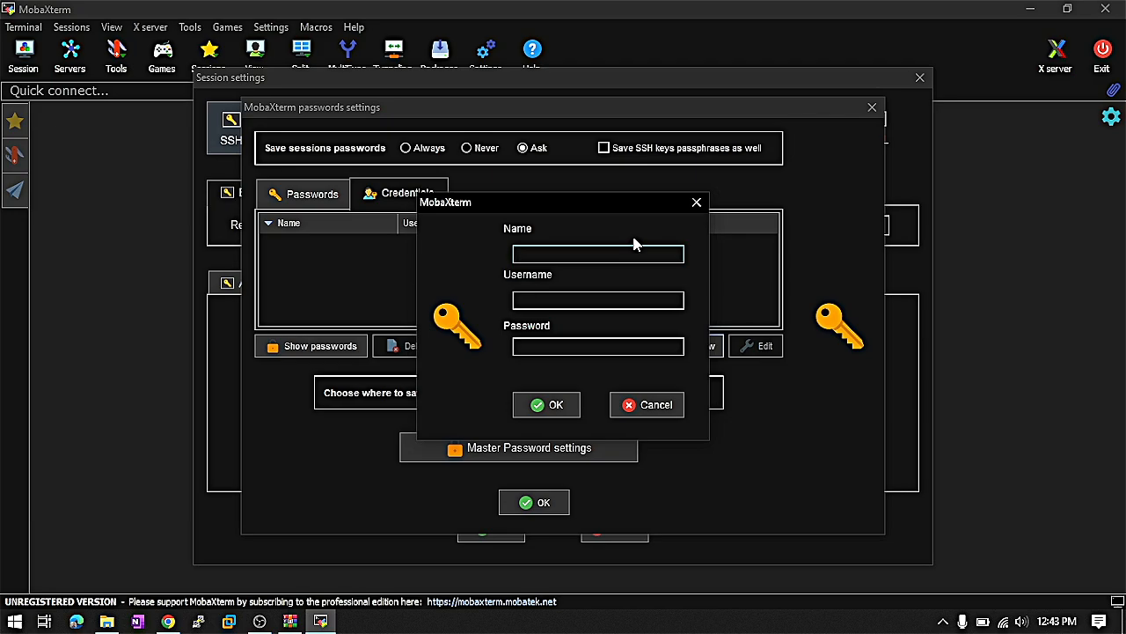
- Name the credential new_session and give it the username root
text(new)
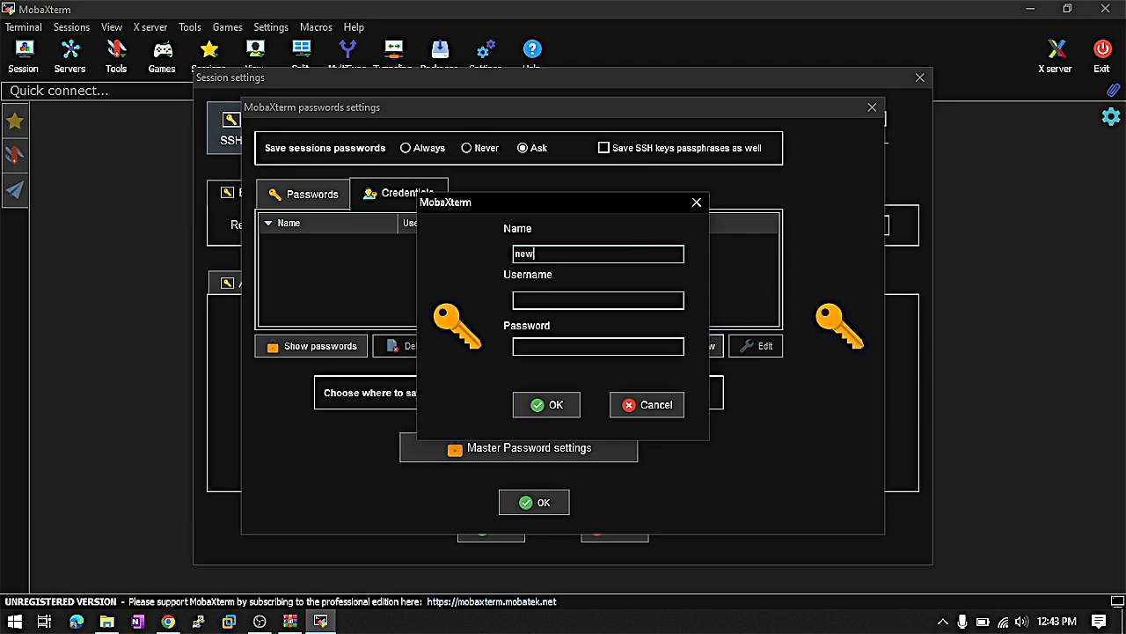
text(_se)
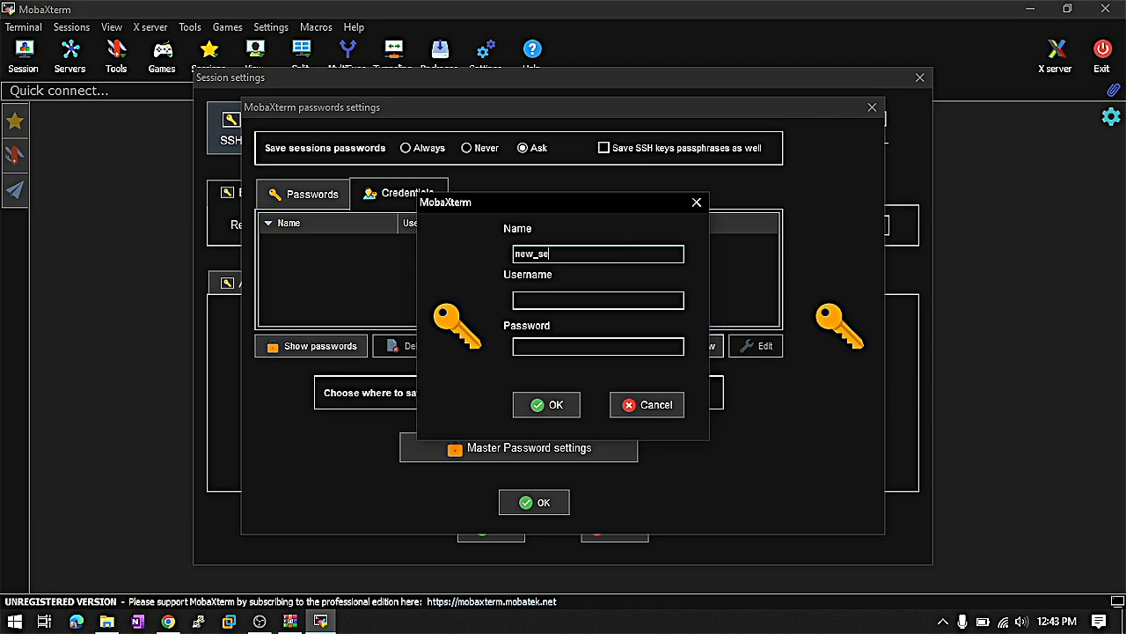
text(ssion)
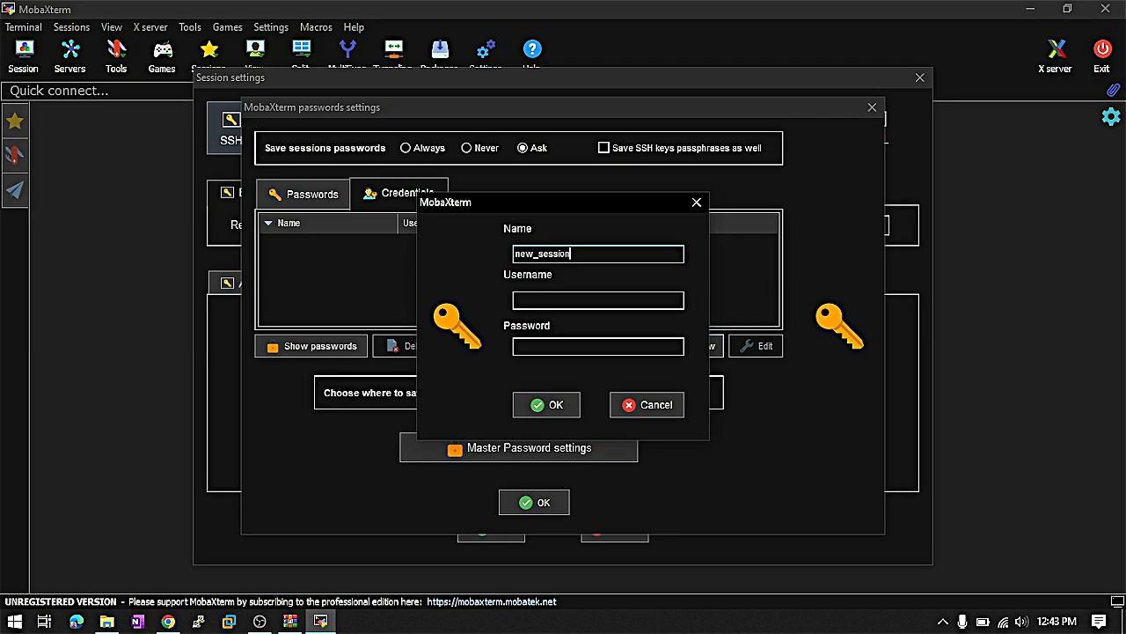
click(599, 299)
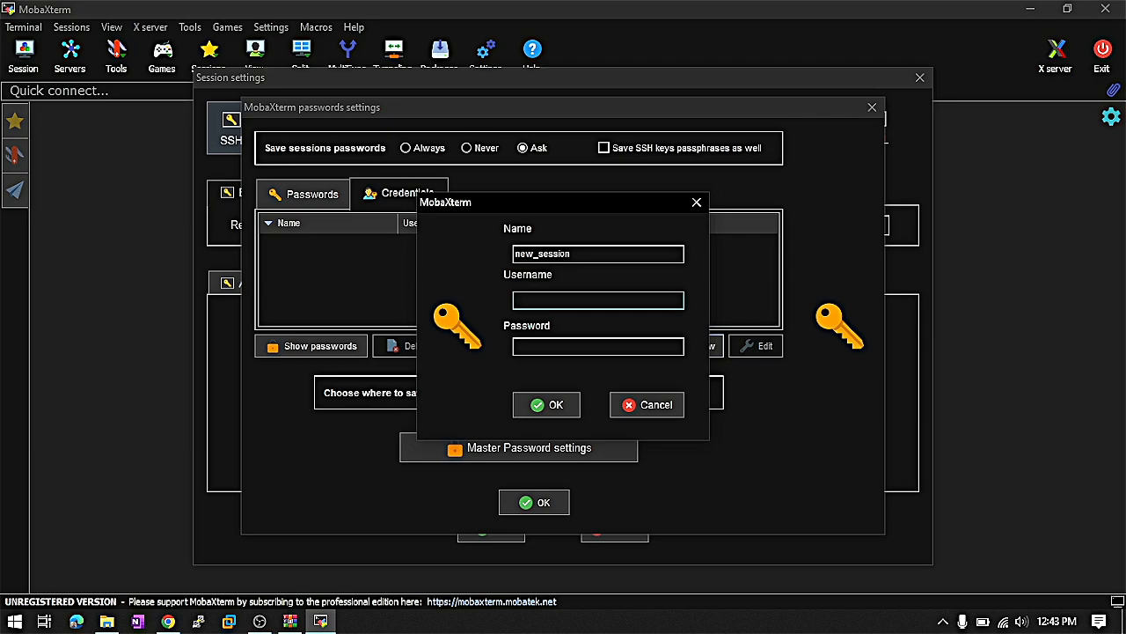
text(root)
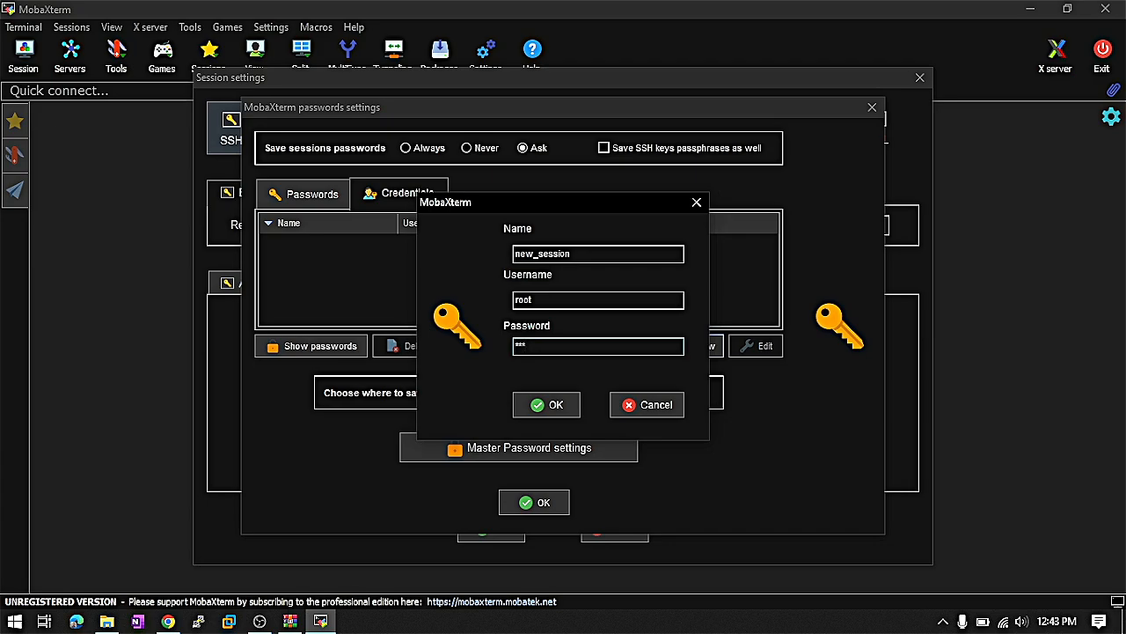
- Save the new credential and close the passwords settings keeping the changes
click(546, 405)
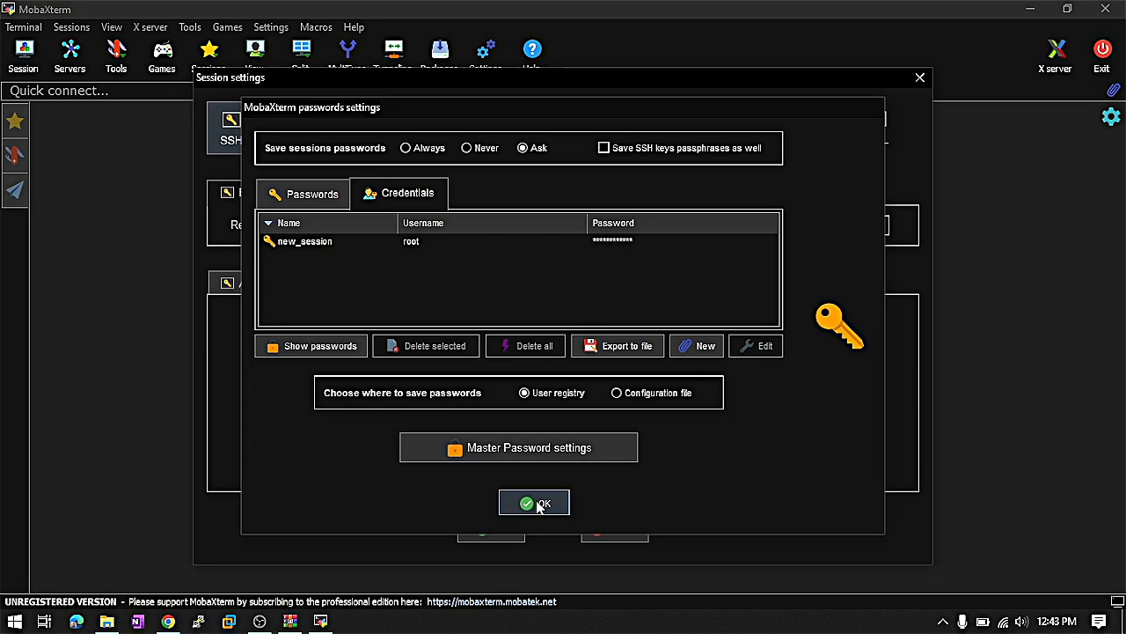
click(535, 504)
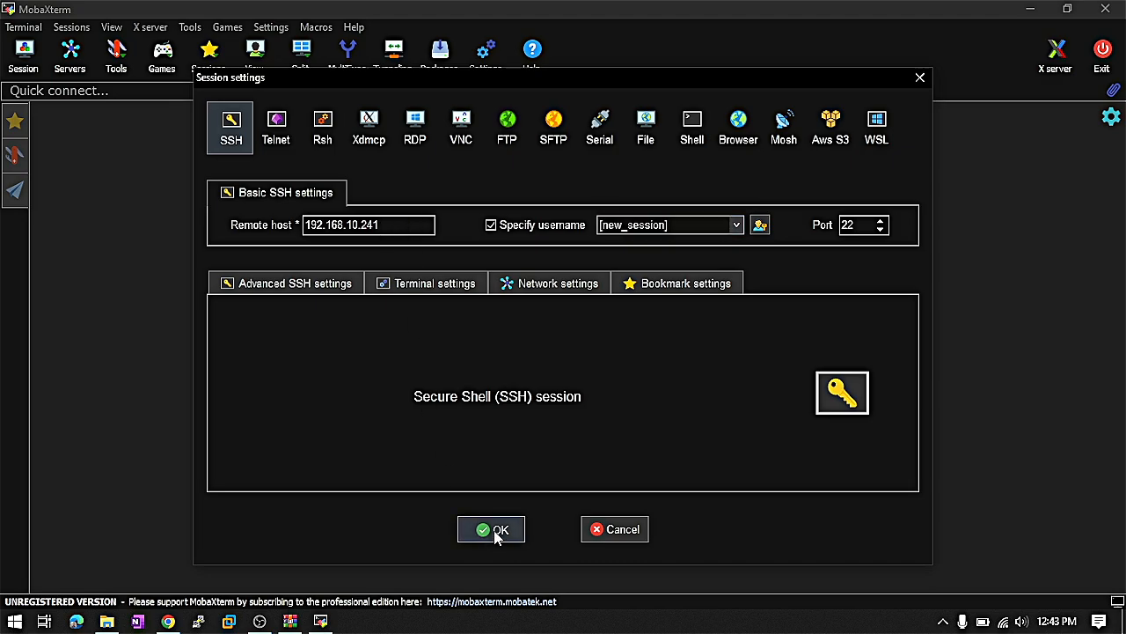
- Start the SSH session to 192.168.10.241 as new_session and show the saved sessions list
click(491, 528)
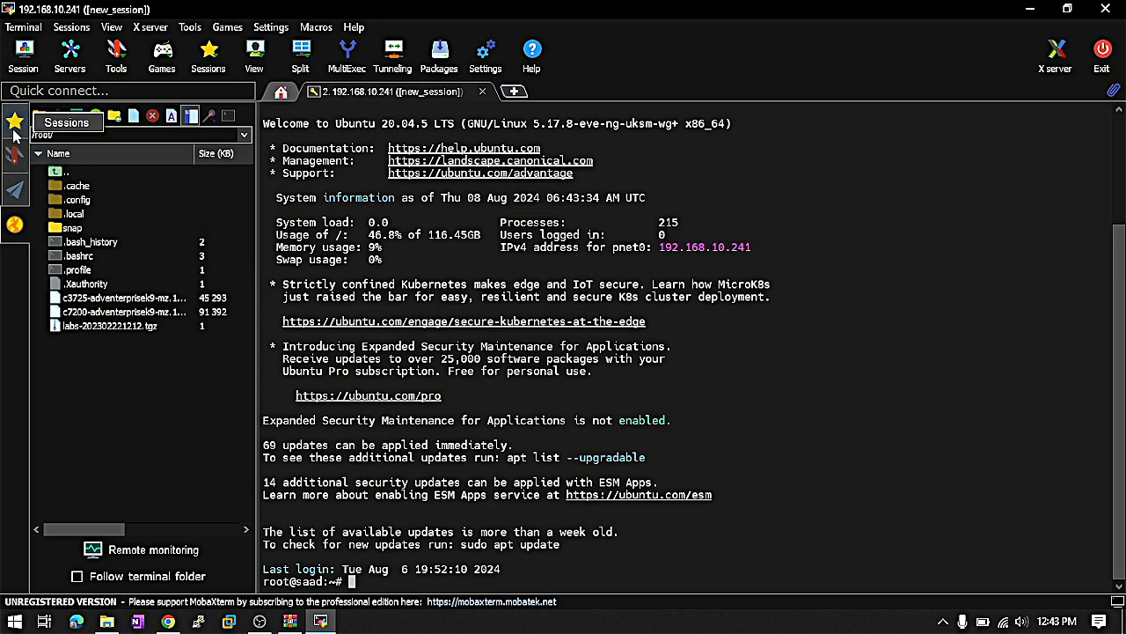
click(14, 120)
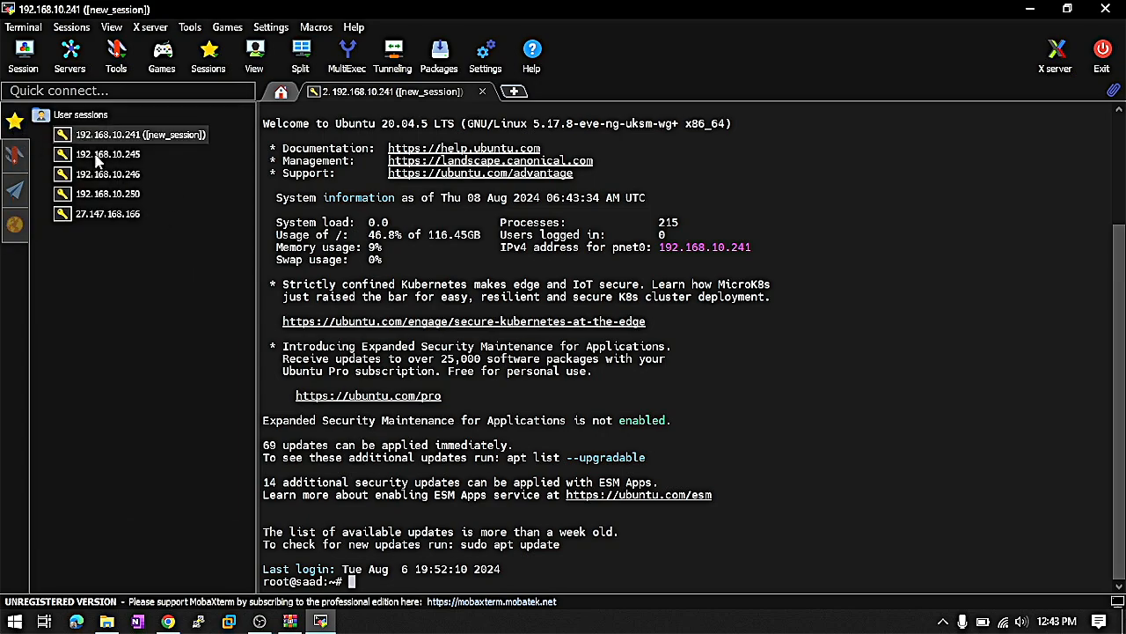
mouse_move(144, 147)
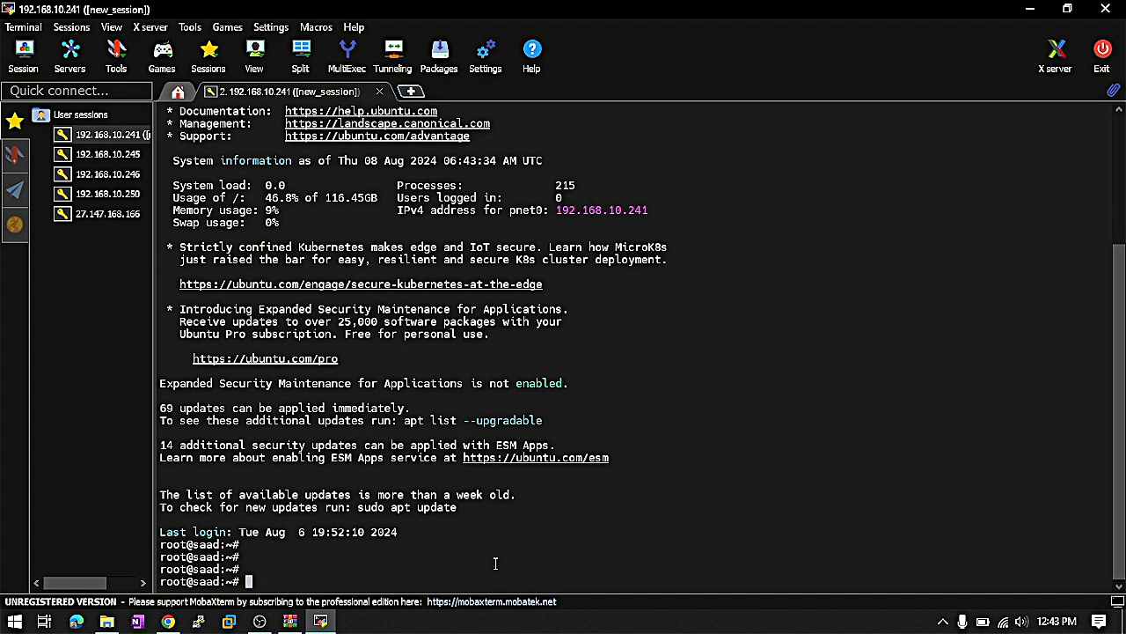
- Scroll down the terminal output after entering empty commands at the root prompt
scroll(down, 3)
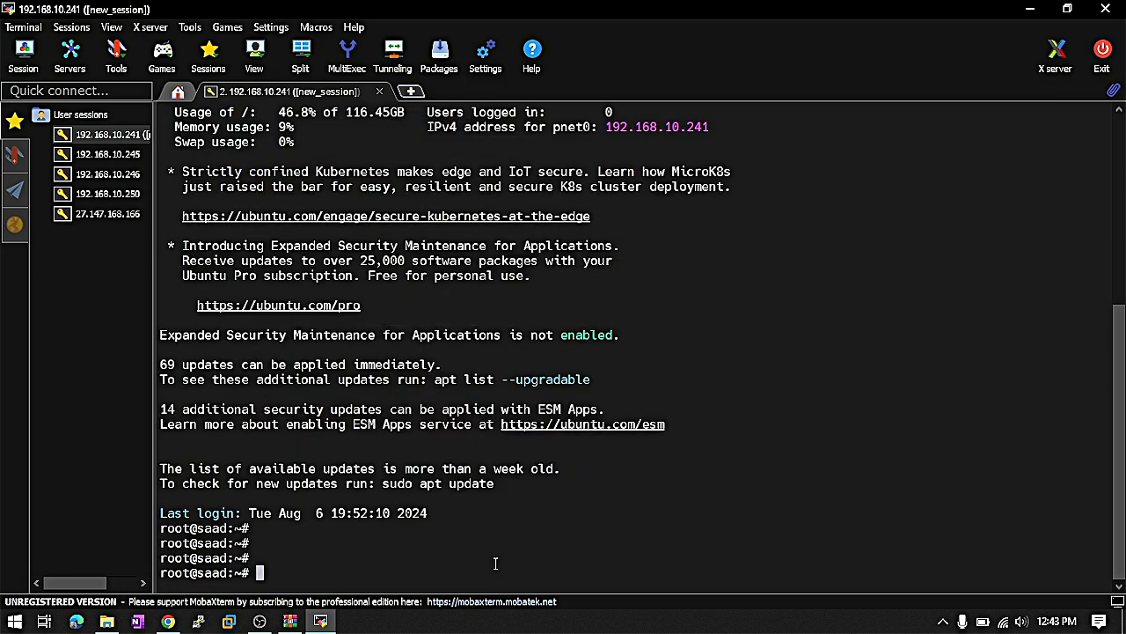
mouse_move(338, 7)
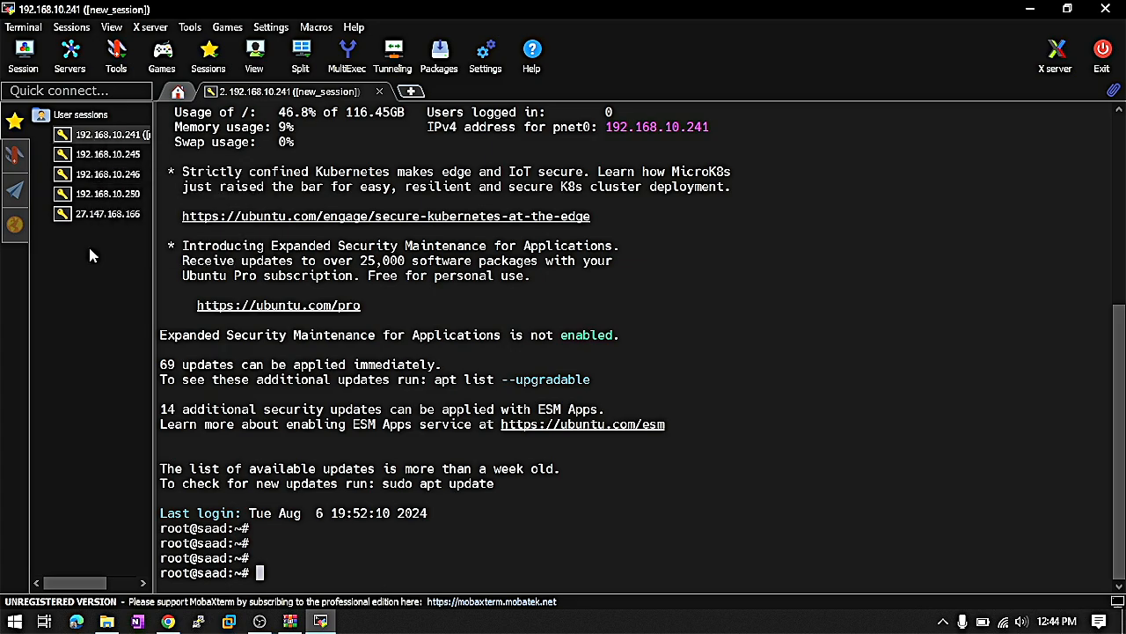
- Add a user sessions folder named Lab Machine via the New folder dialog
right_click(81, 114)
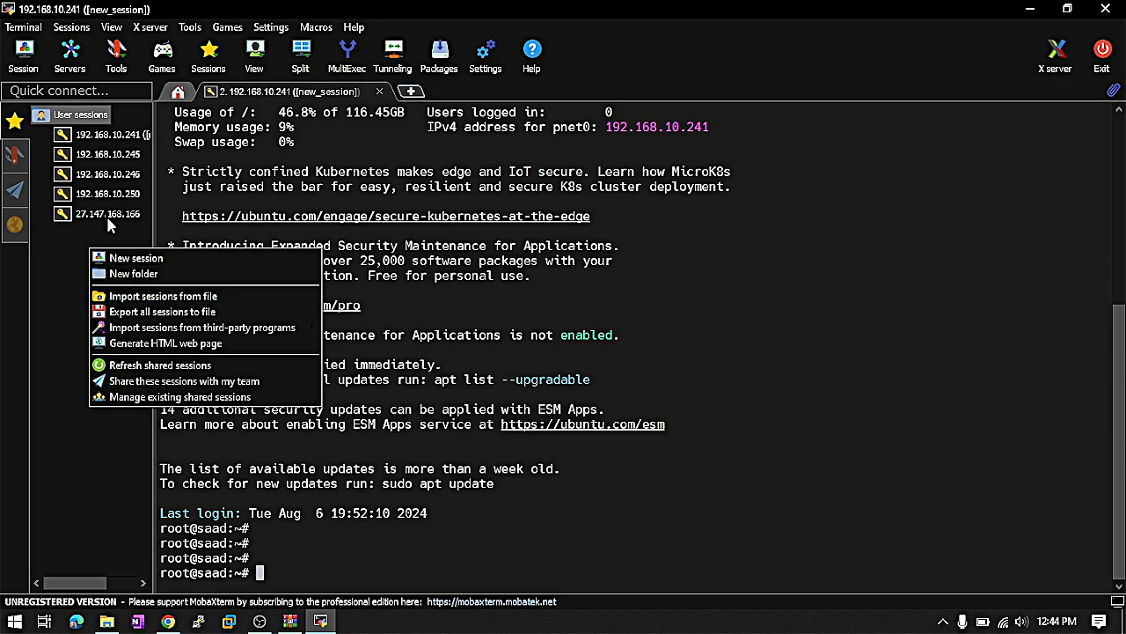
mouse_move(158, 364)
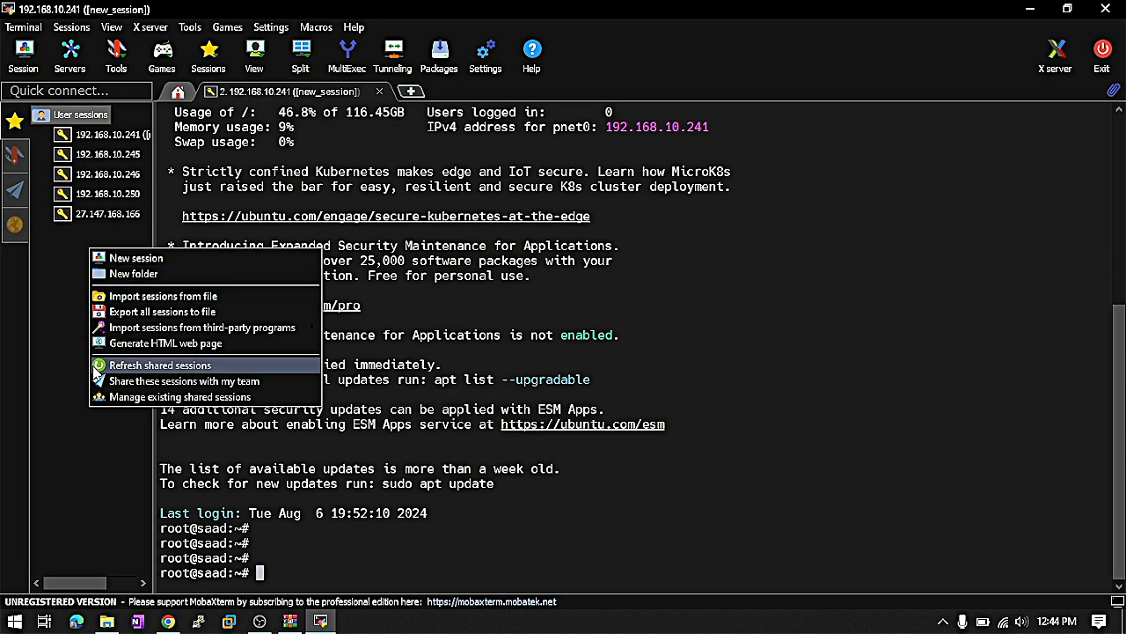
mouse_move(162, 295)
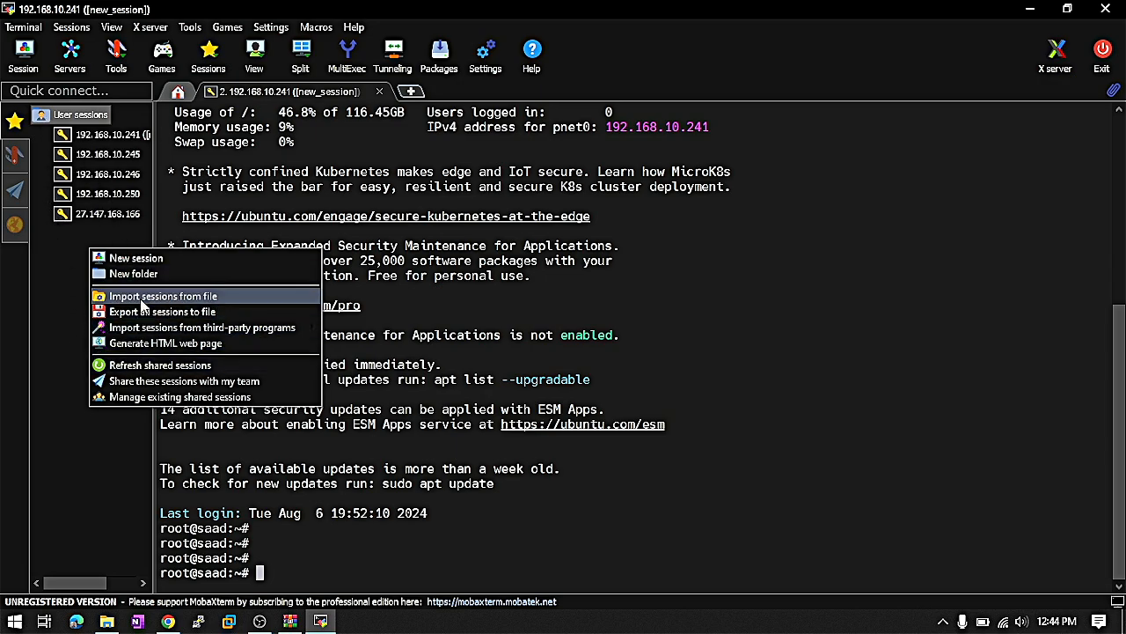
mouse_move(134, 275)
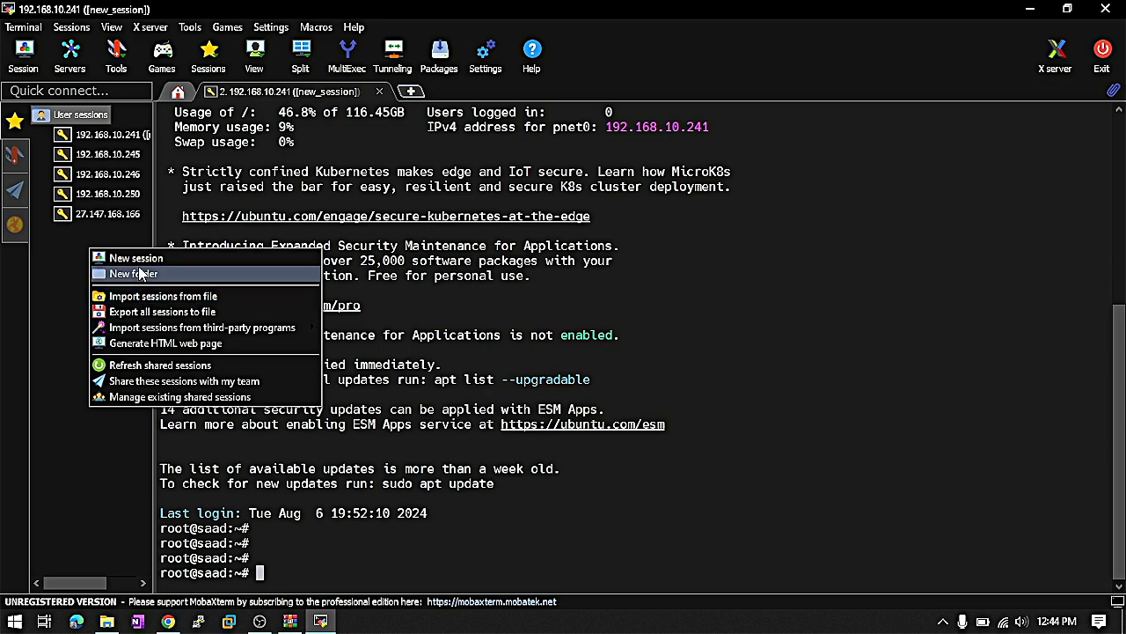
click(133, 275)
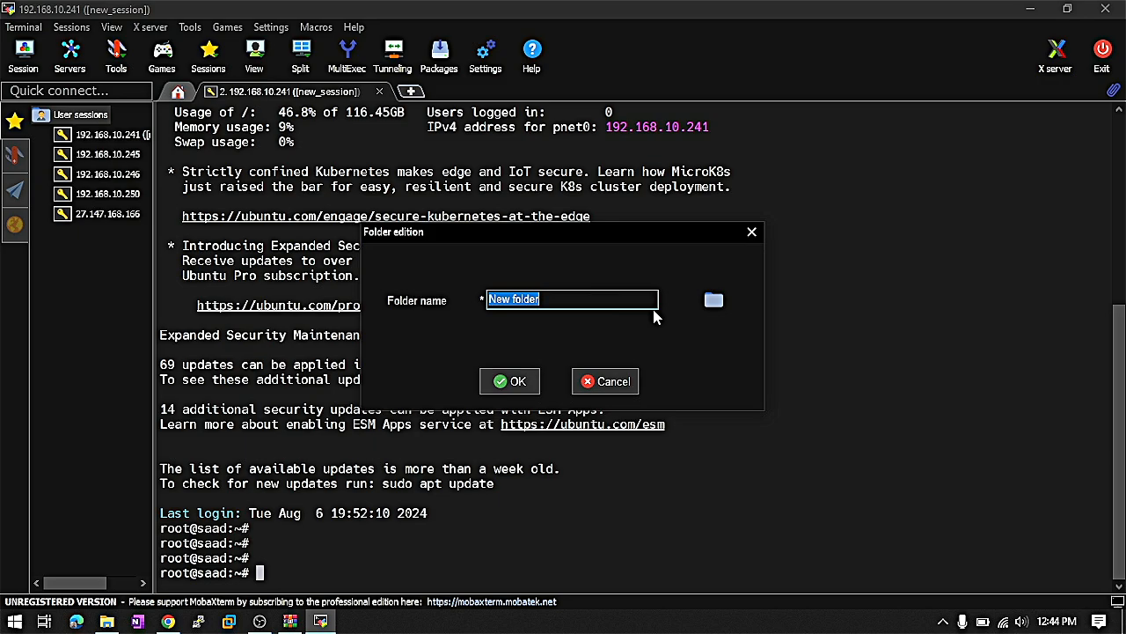
text(2)
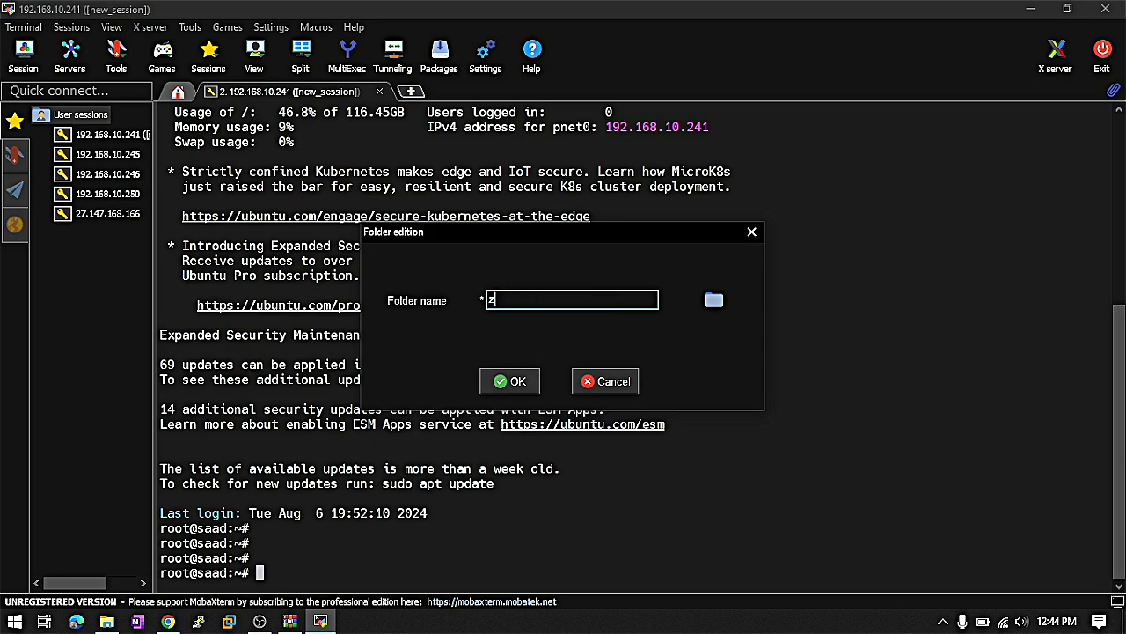
text(LS)
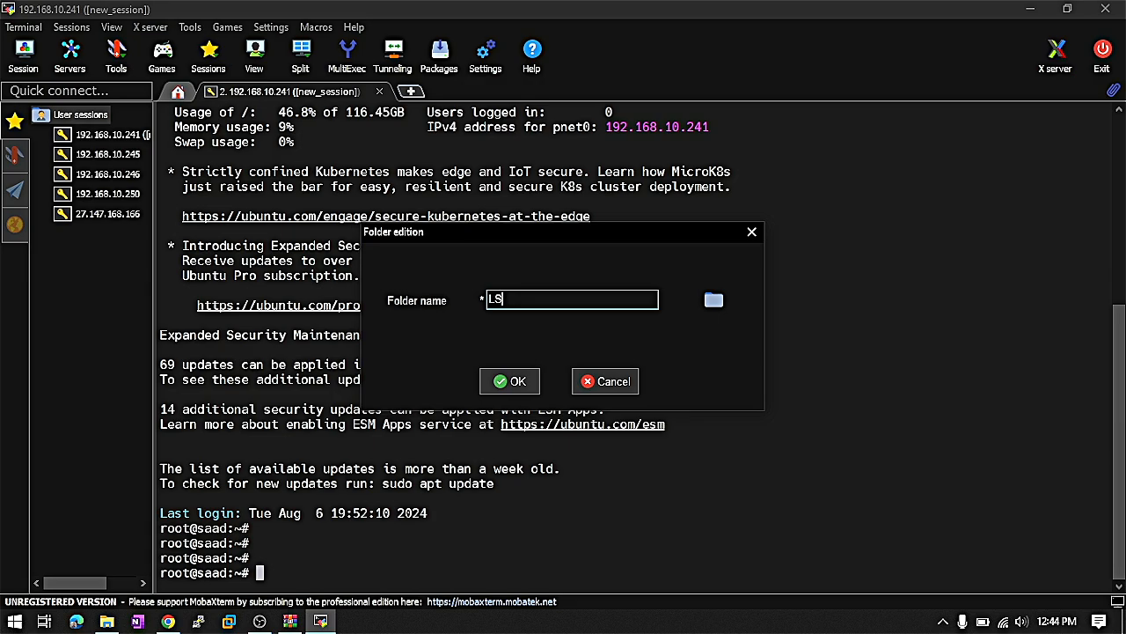
text(AB)
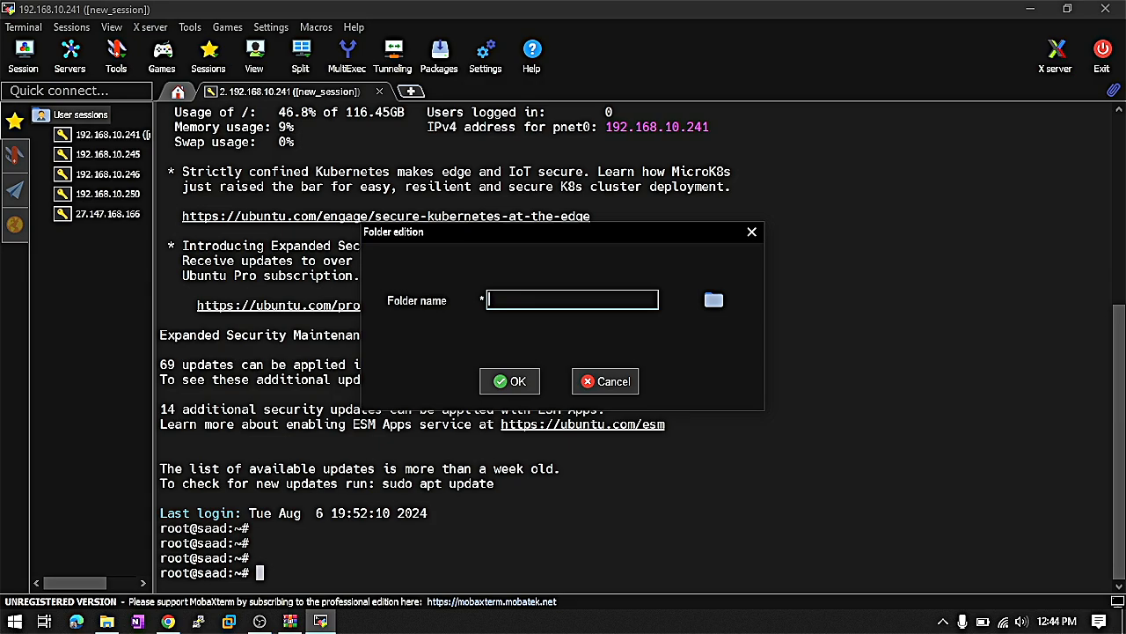
text(Lab Mac)
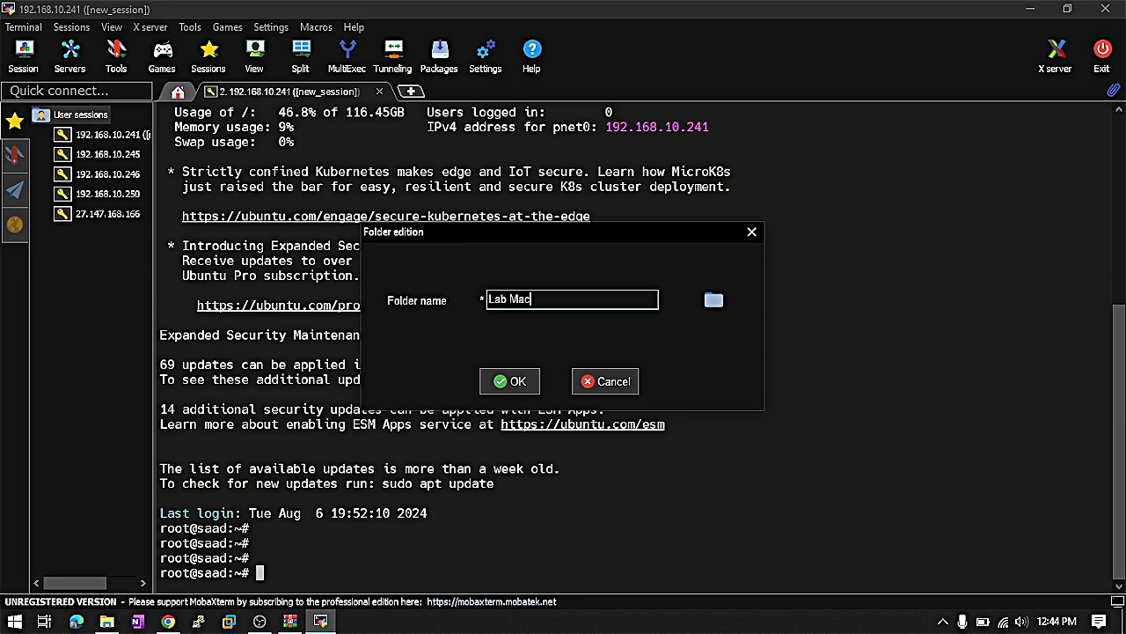
text(hine)
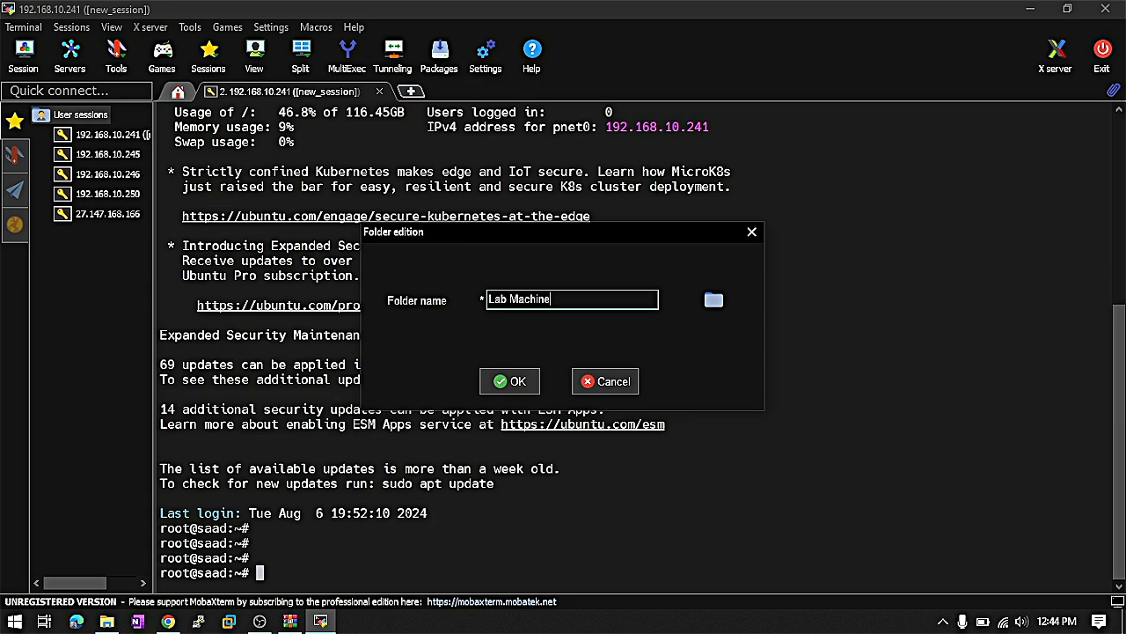
click(511, 380)
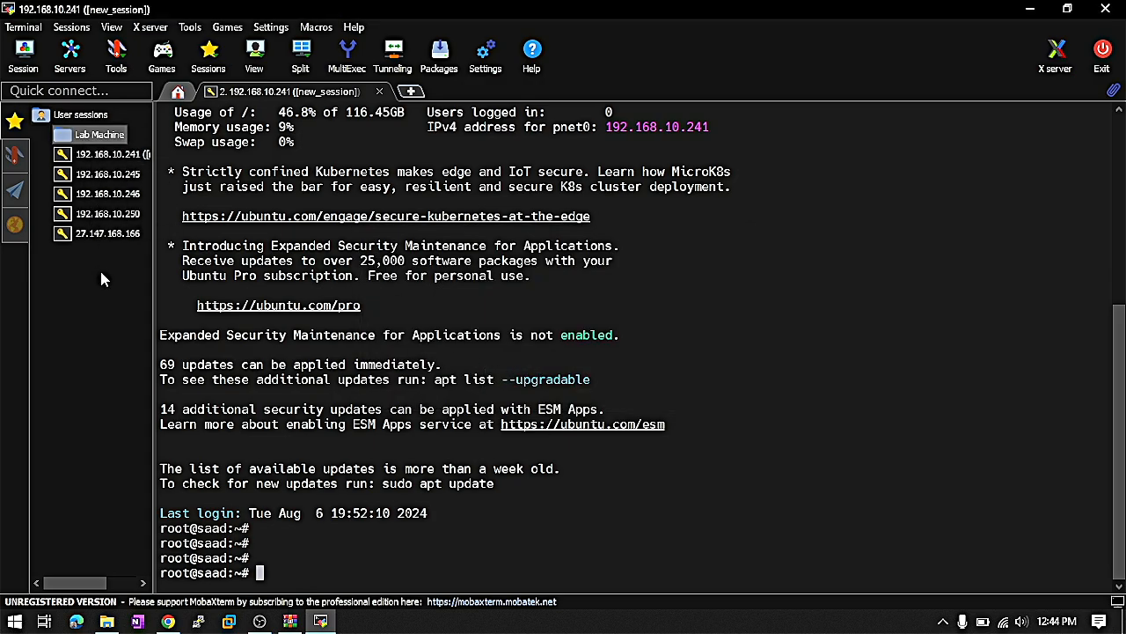
mouse_move(109, 155)
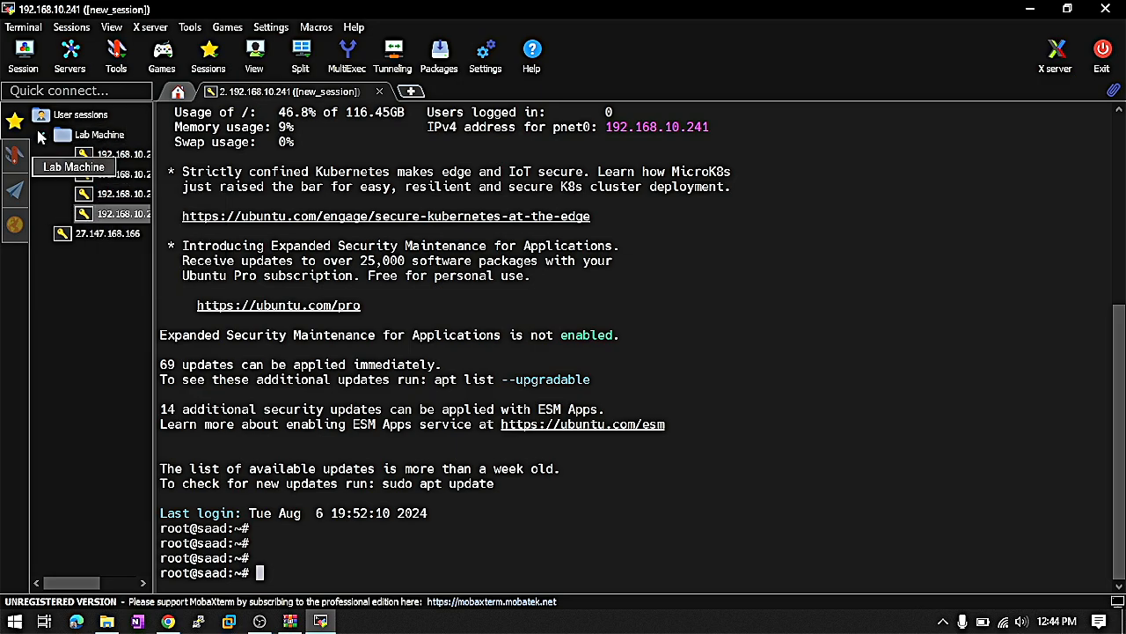
- Add another user sessions folder named Production_Server
right_click(81, 115)
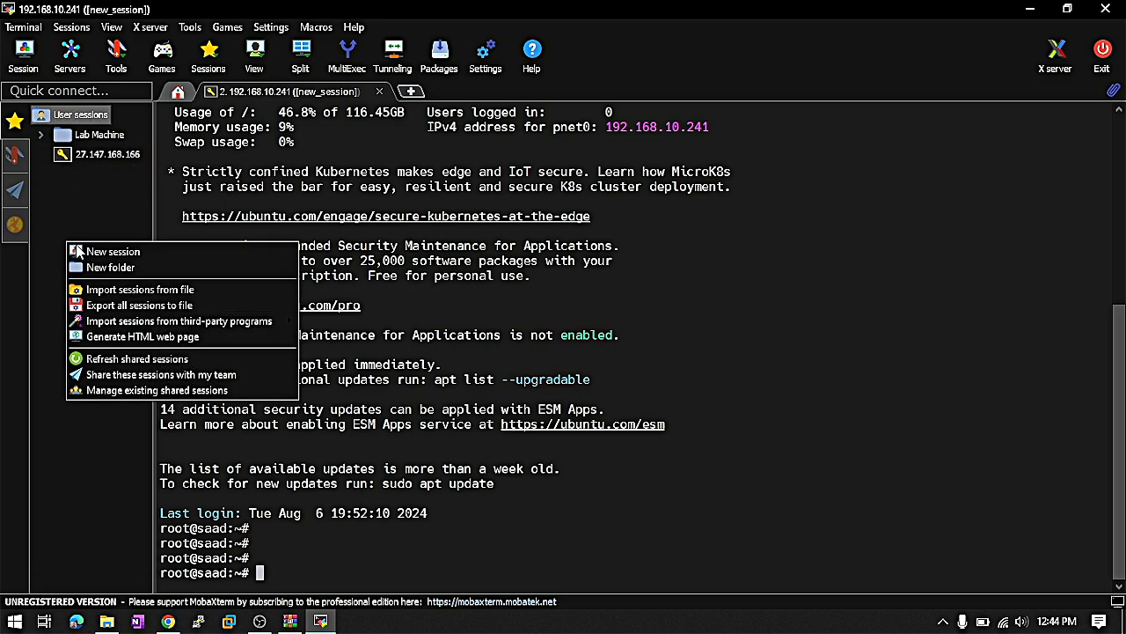
click(109, 268)
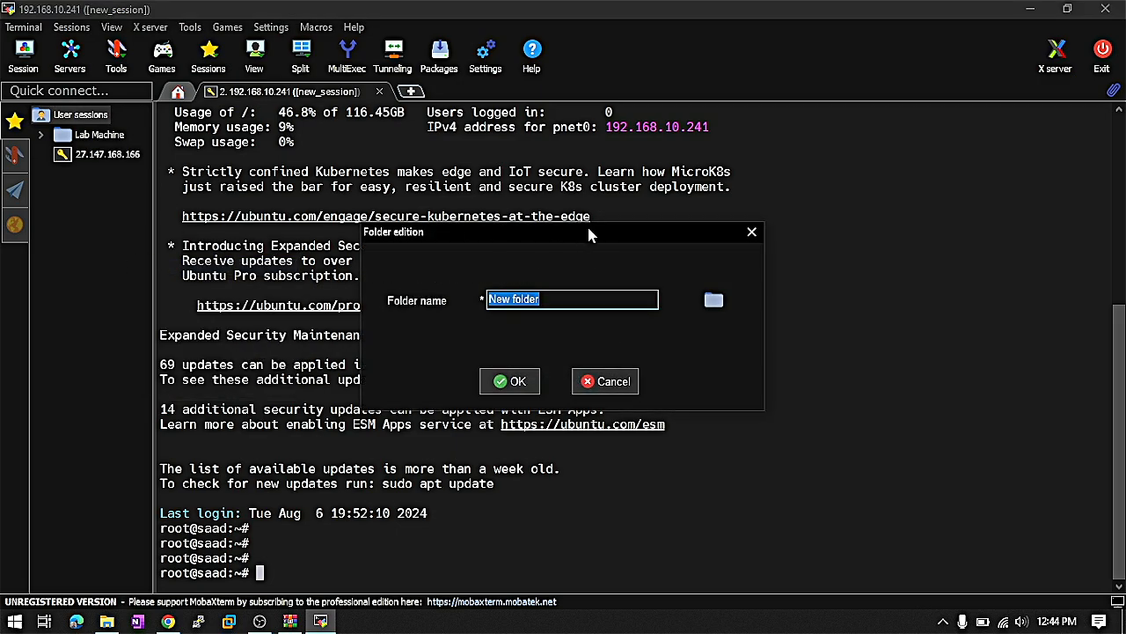
text(Pro)
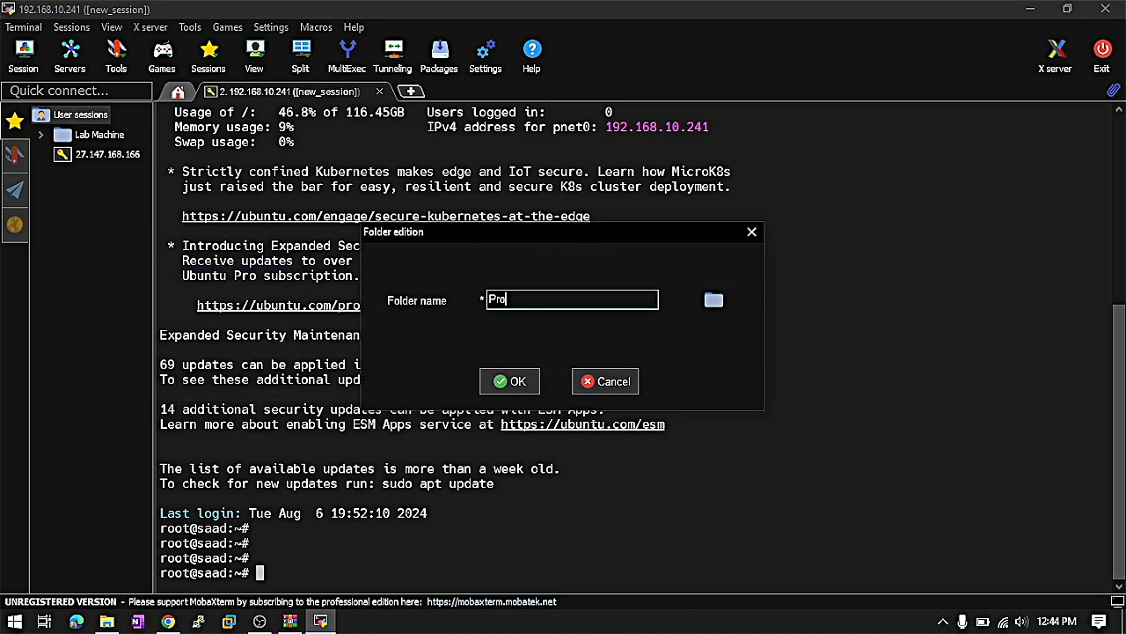
text(duct)
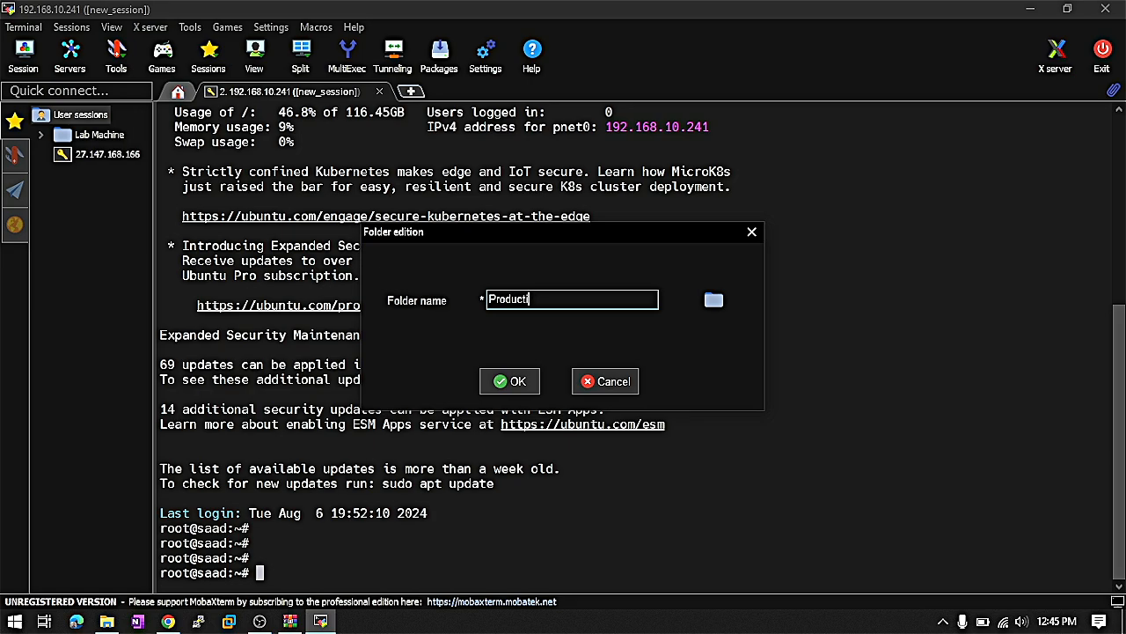
text(ion_S)
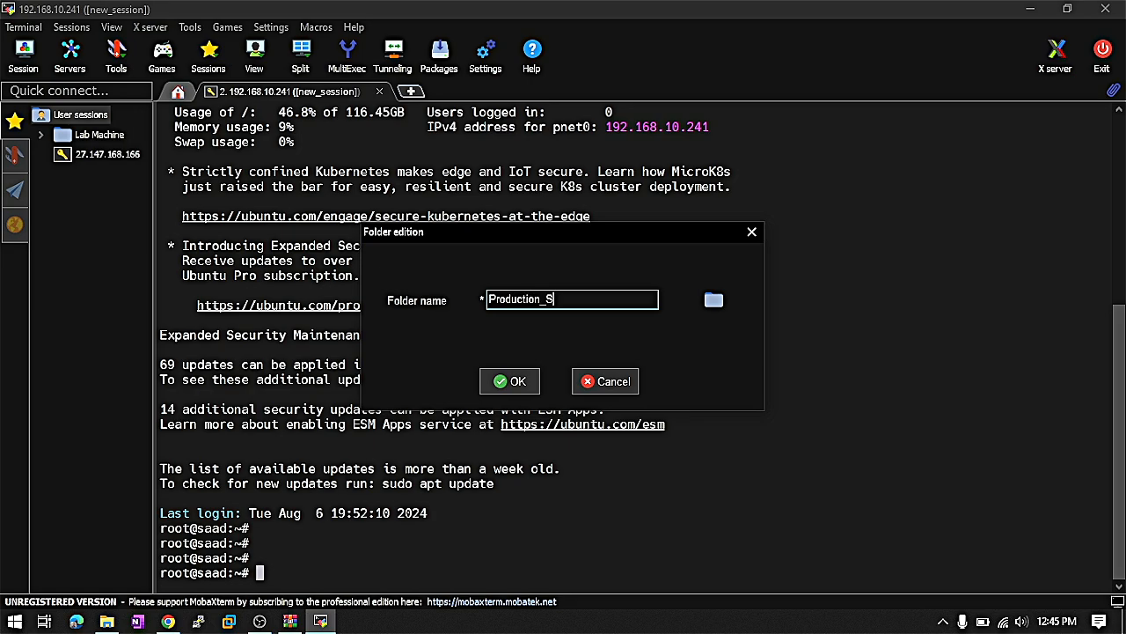
text(erver)
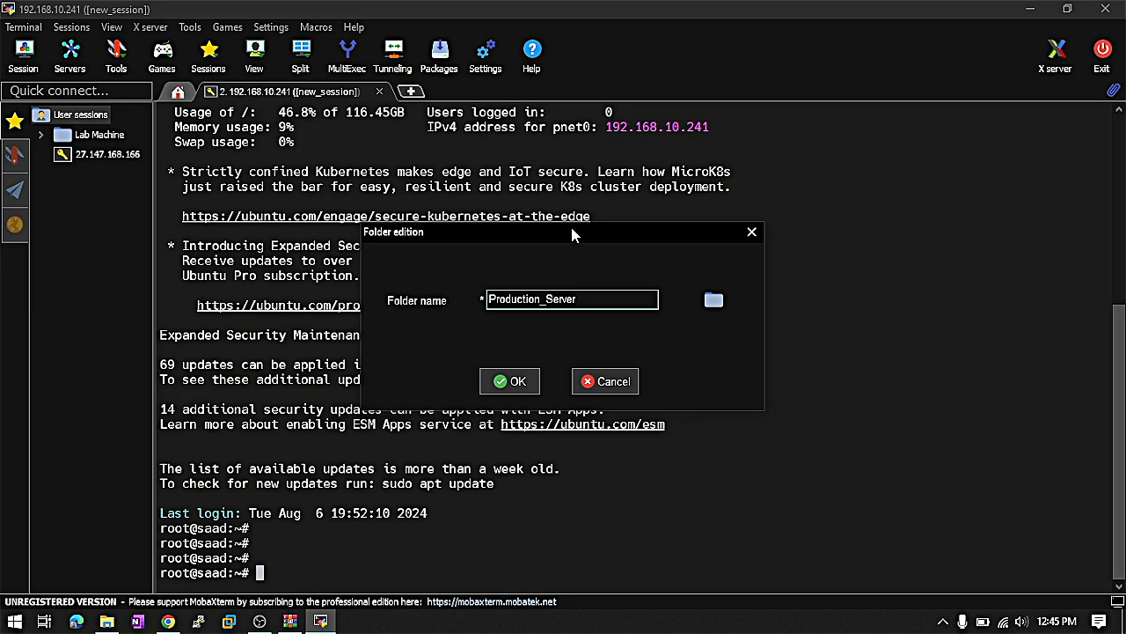
click(510, 380)
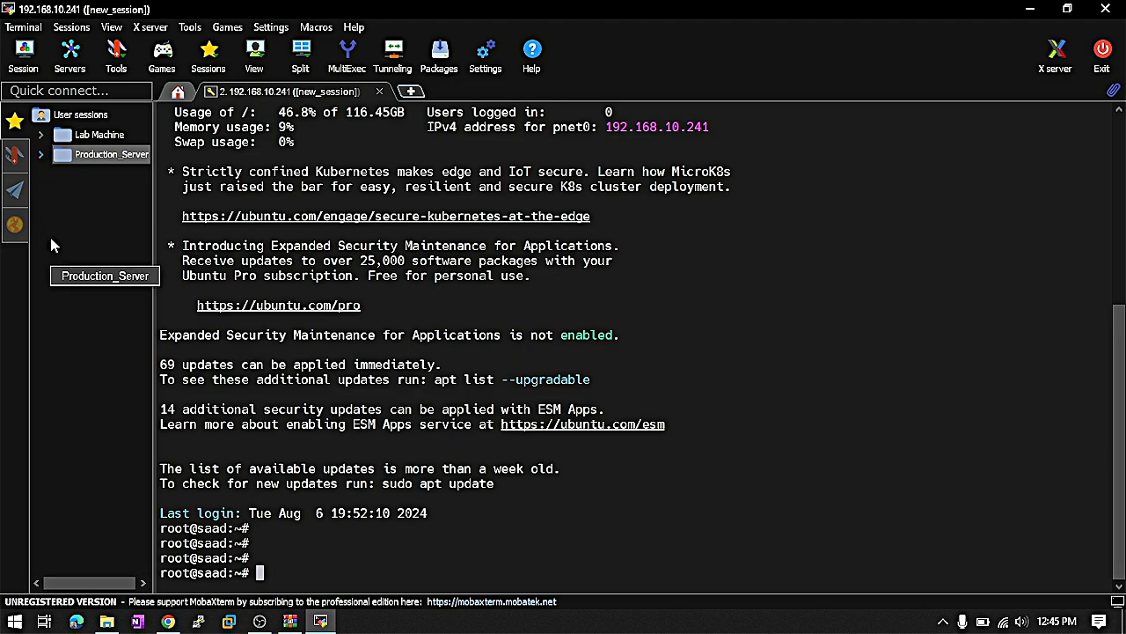
mouse_move(120, 343)
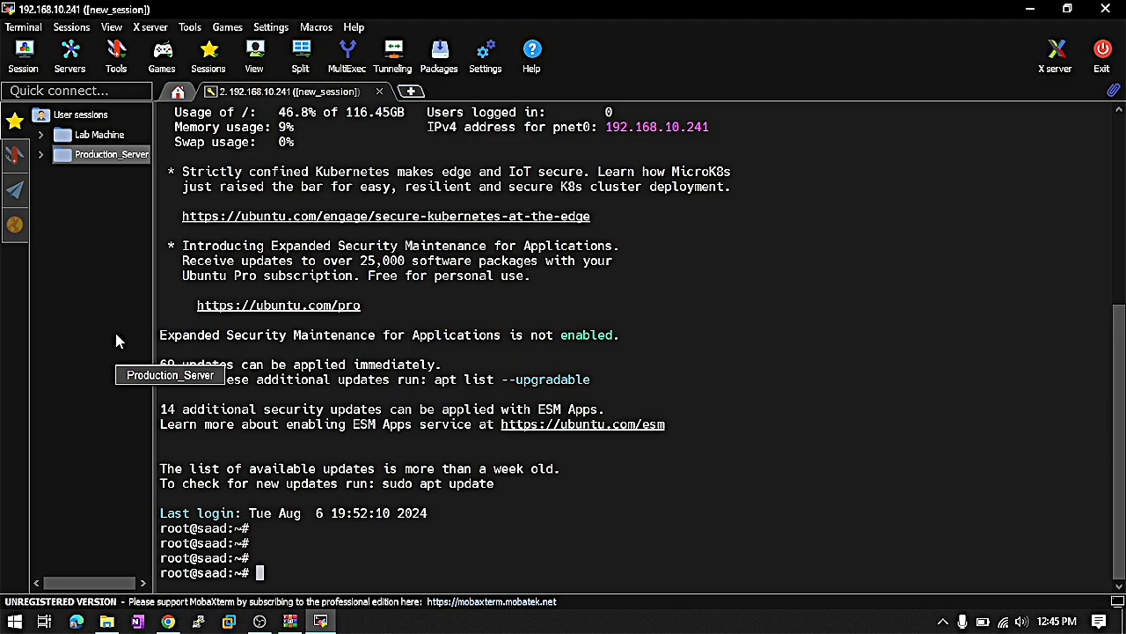
mouse_move(91, 134)
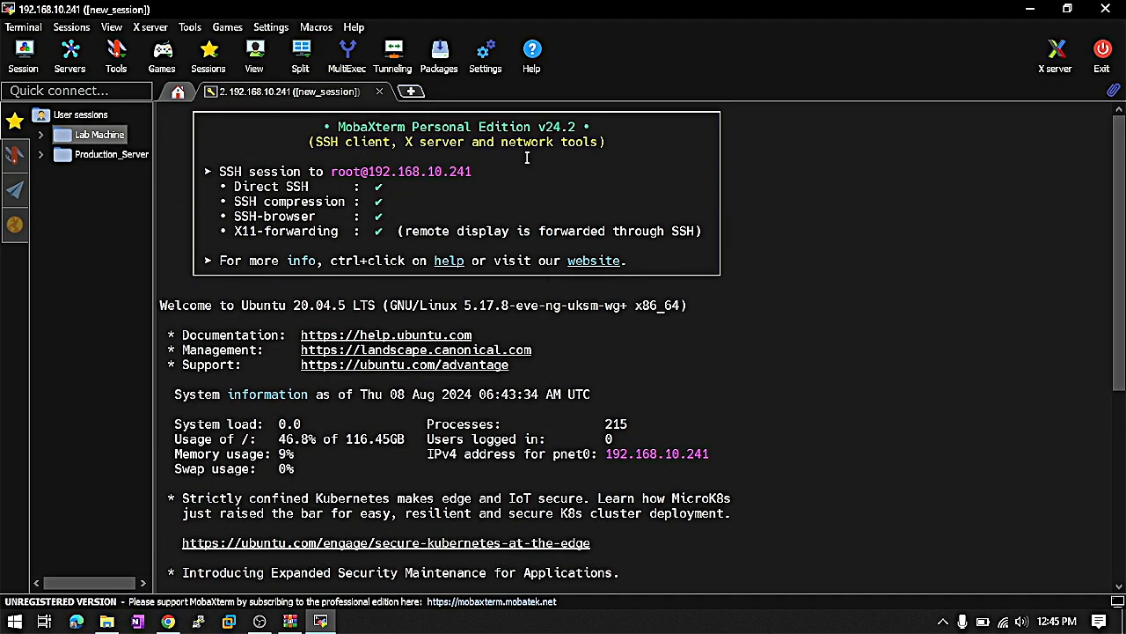
- Scroll the terminal output back down after moving 27.147.166.166 into Production_Server
scroll(down, 3)
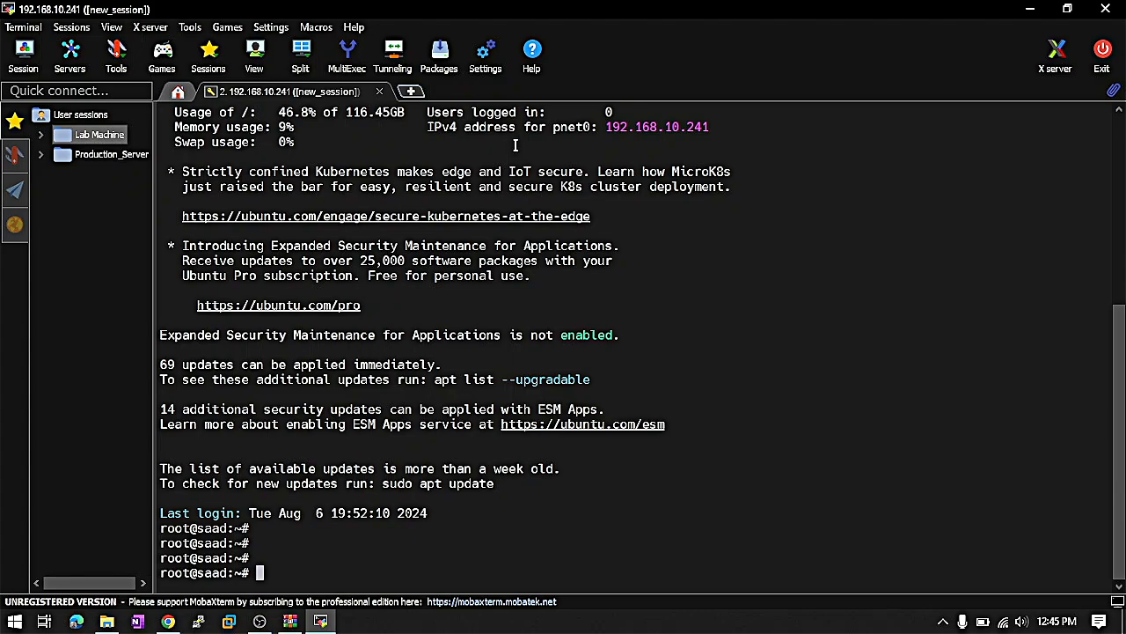
mouse_move(232, 42)
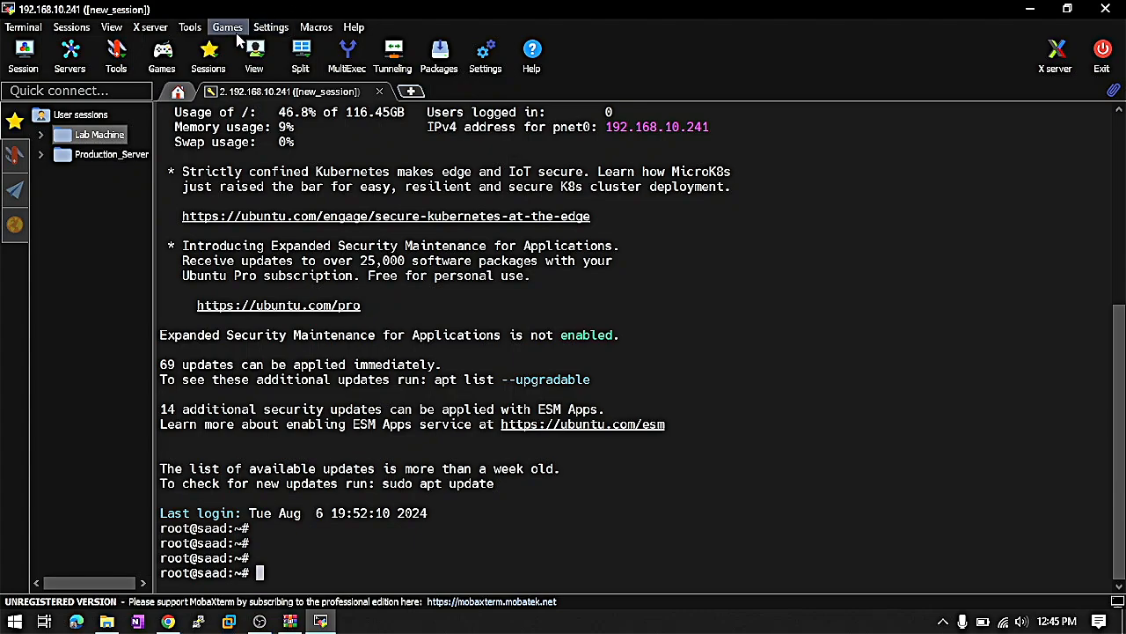
mouse_move(271, 27)
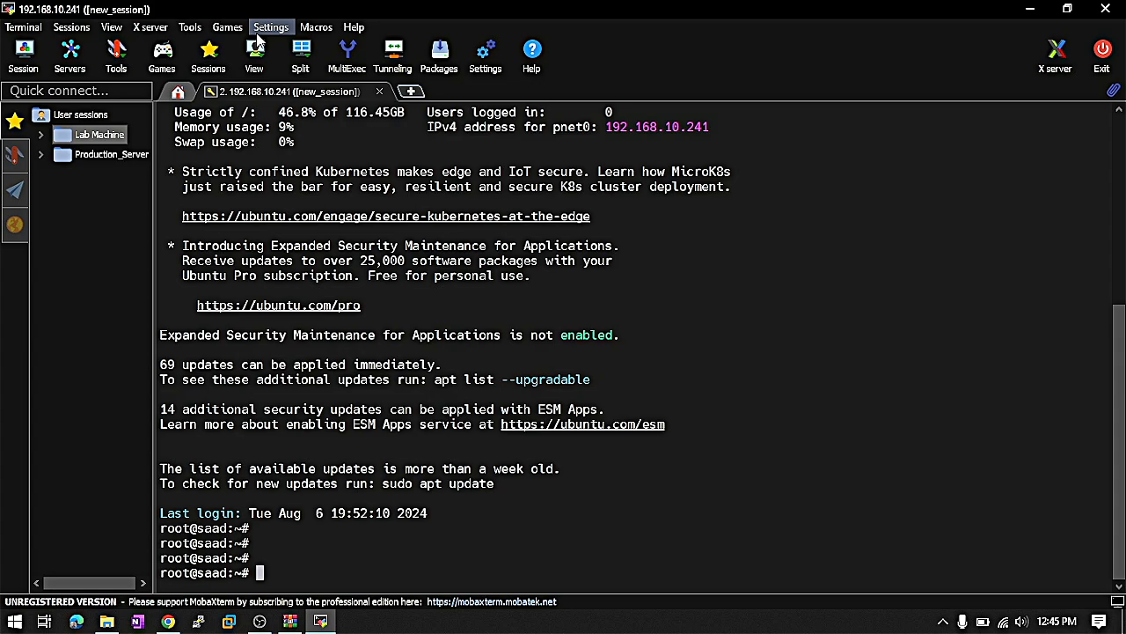
- Bring up the Configuration window from Settings and show its Terminal settings
click(271, 27)
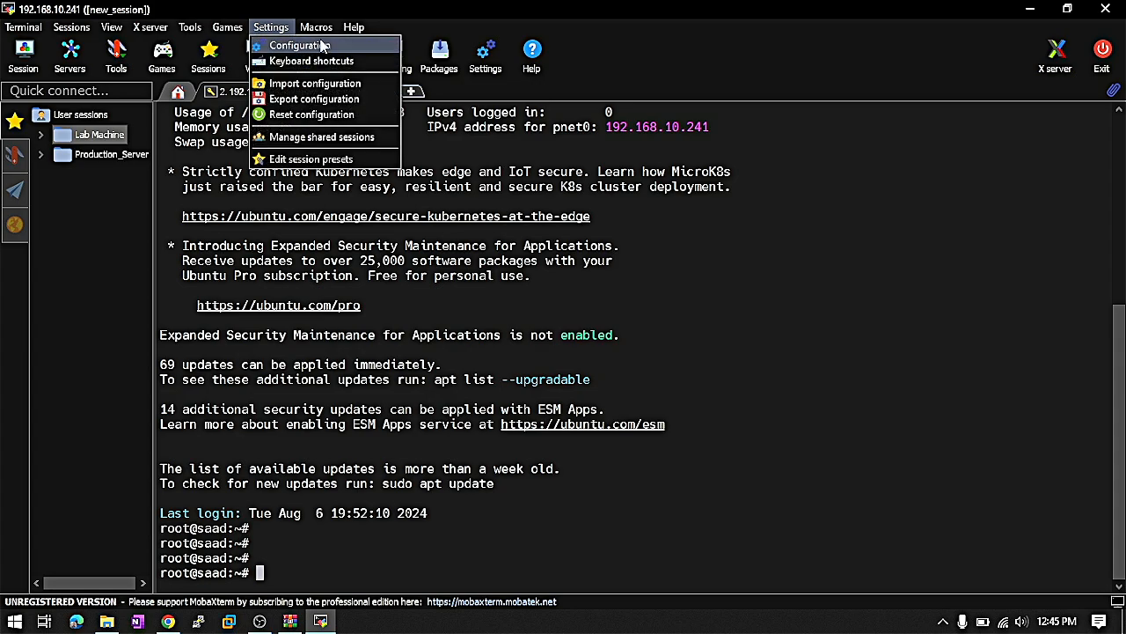
click(299, 46)
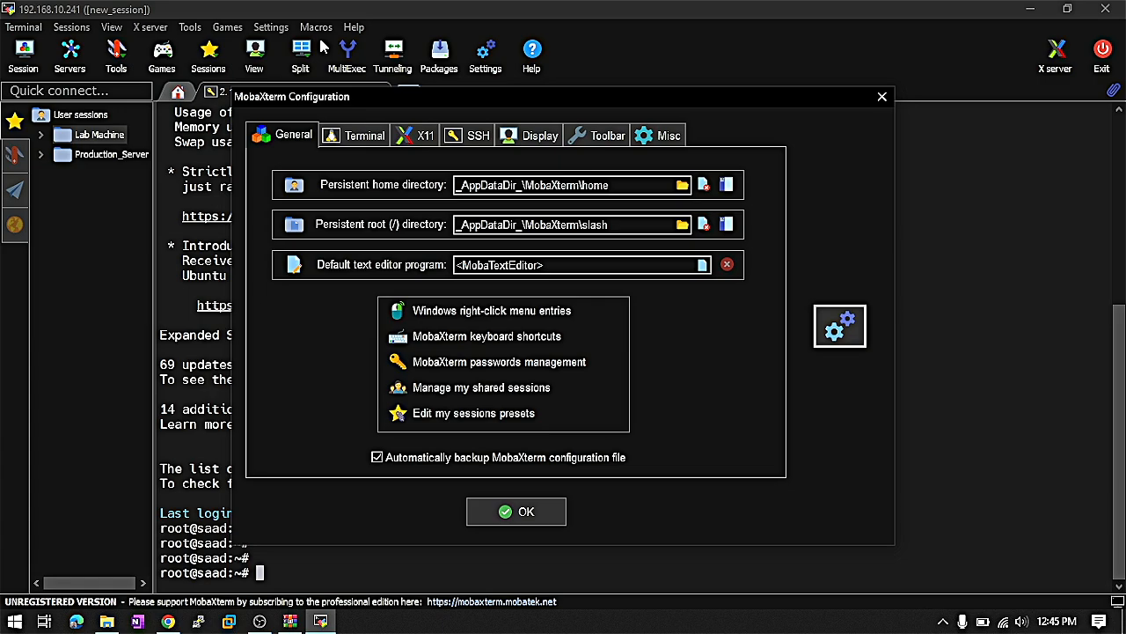
click(365, 134)
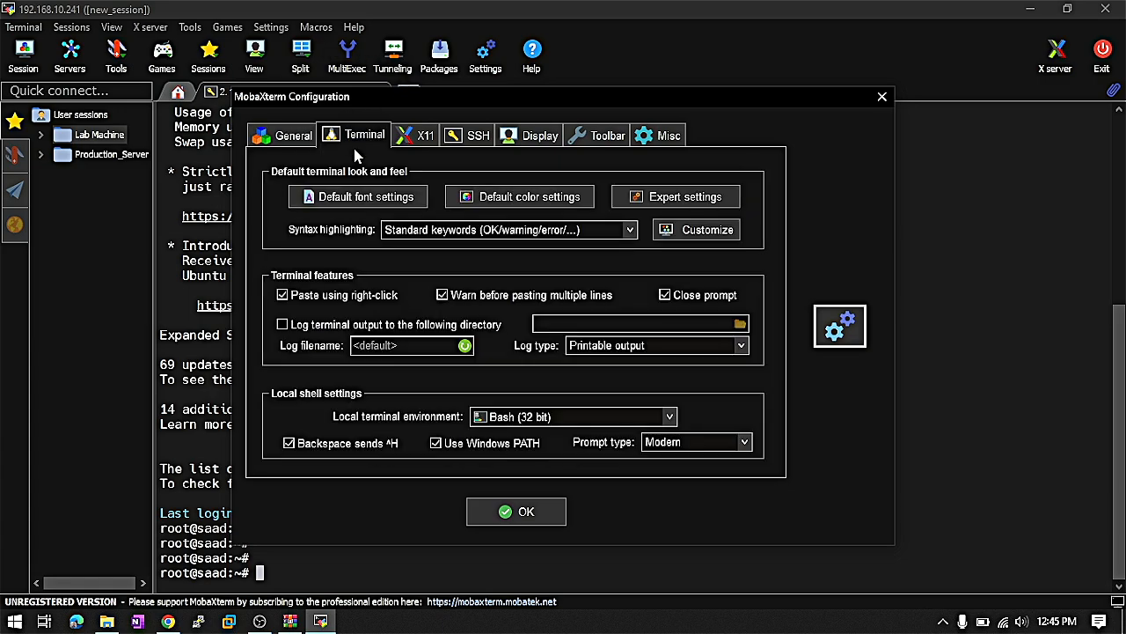
mouse_move(537, 130)
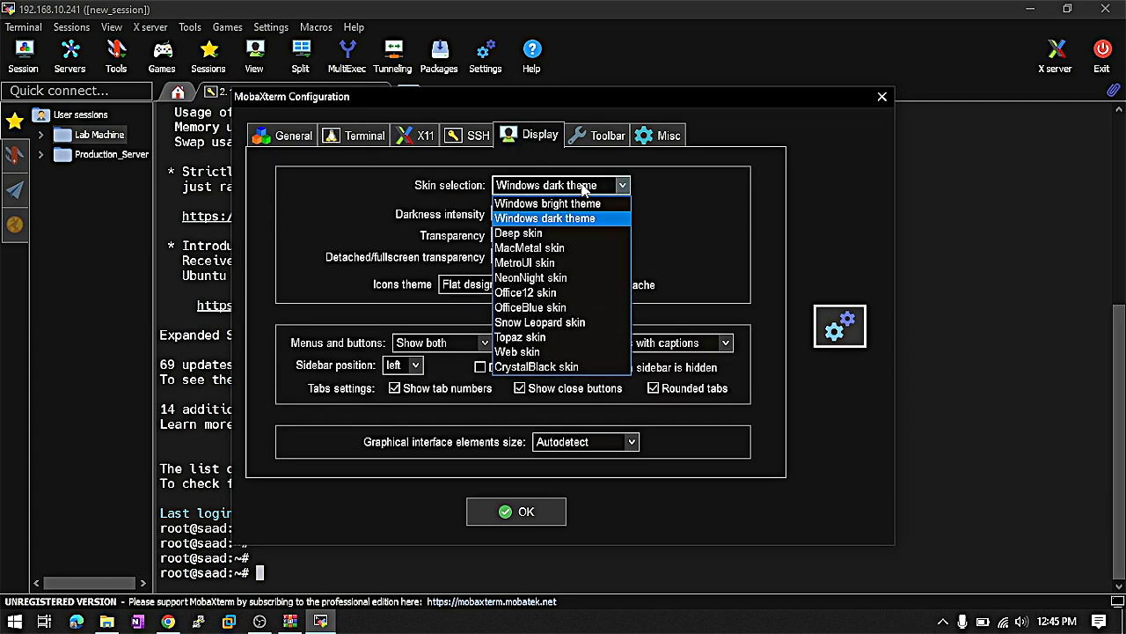
- In Display settings, apply the Windows dark theme skin, then sample MacMetal
click(549, 204)
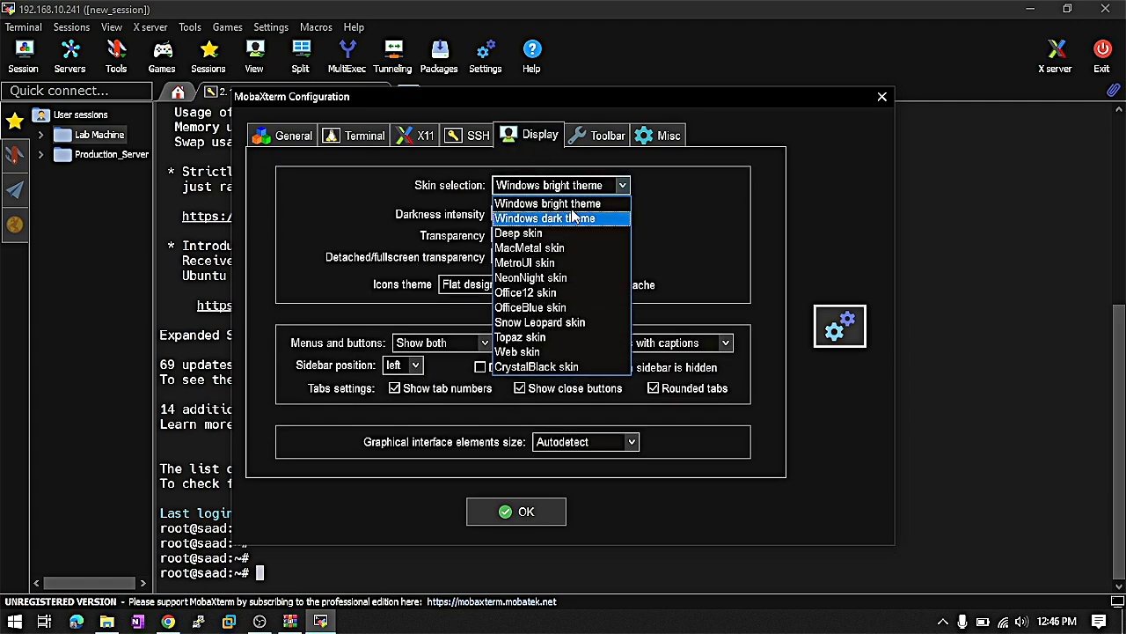
mouse_move(547, 232)
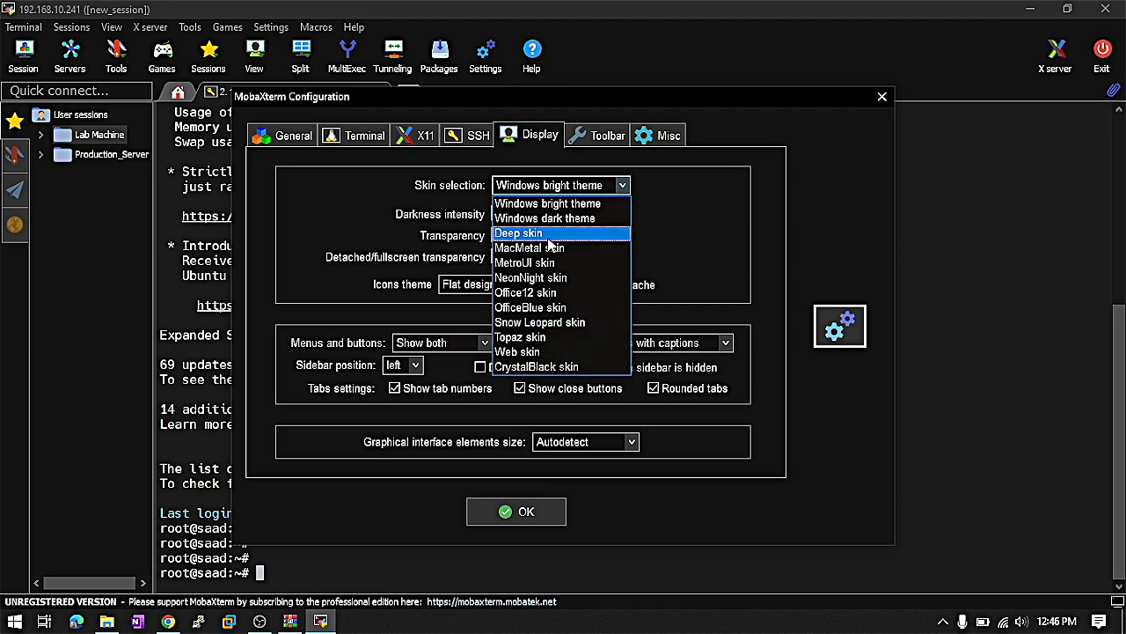
click(549, 204)
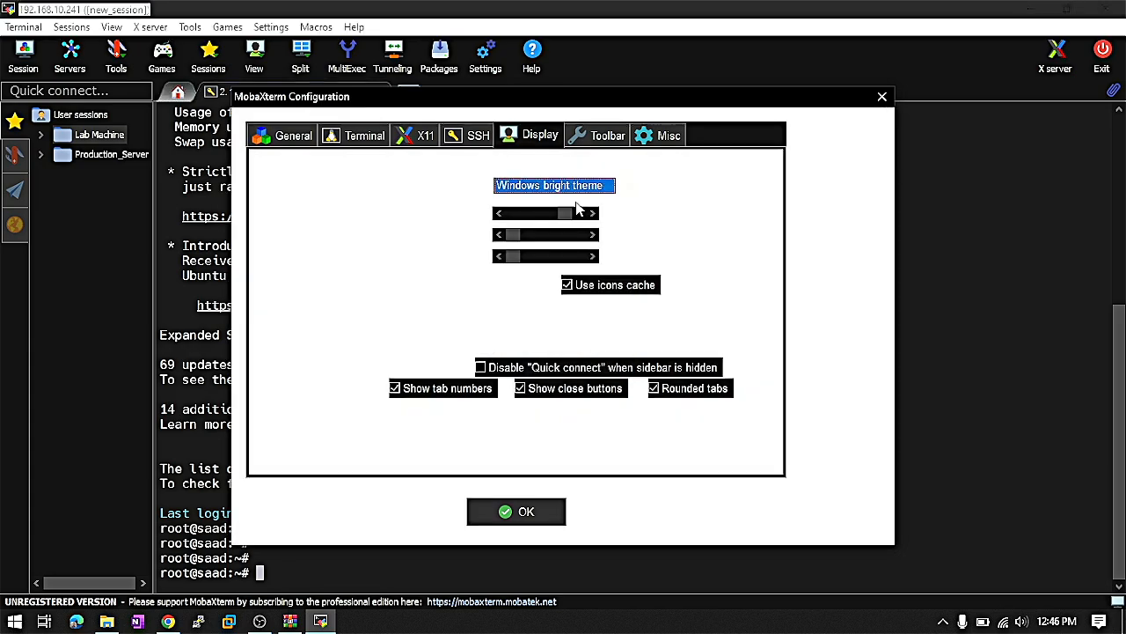
click(623, 185)
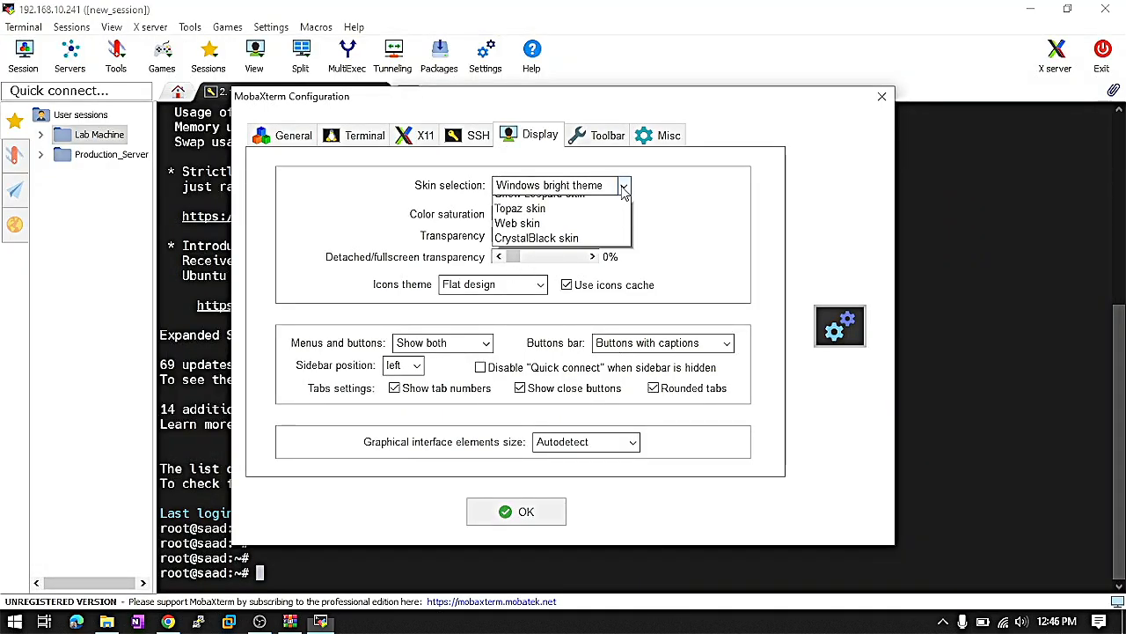
click(550, 185)
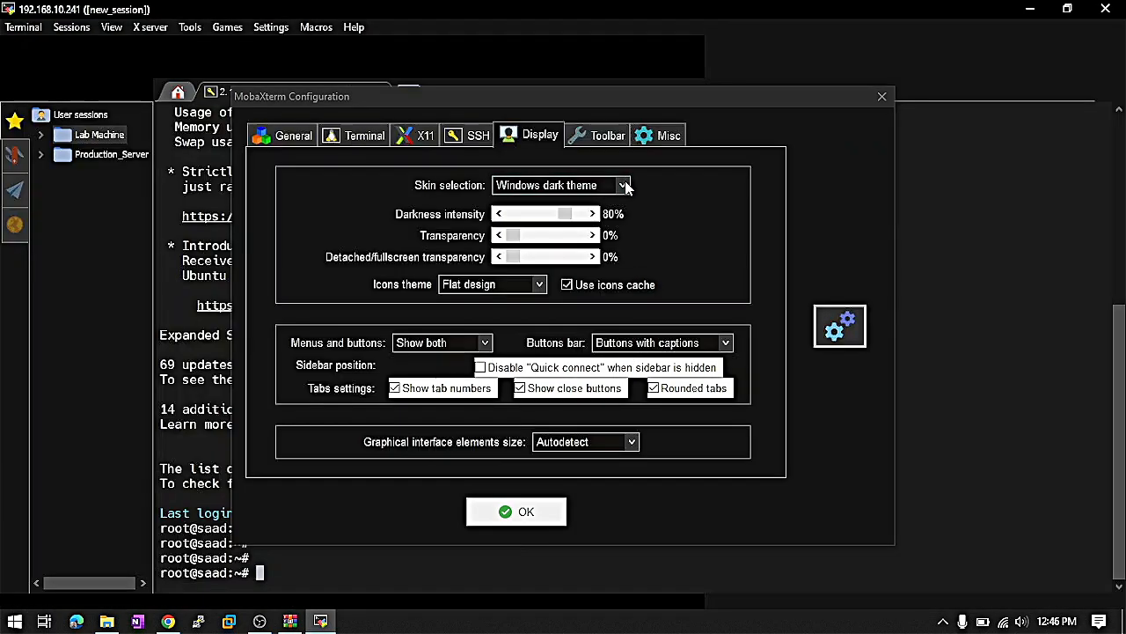
click(623, 185)
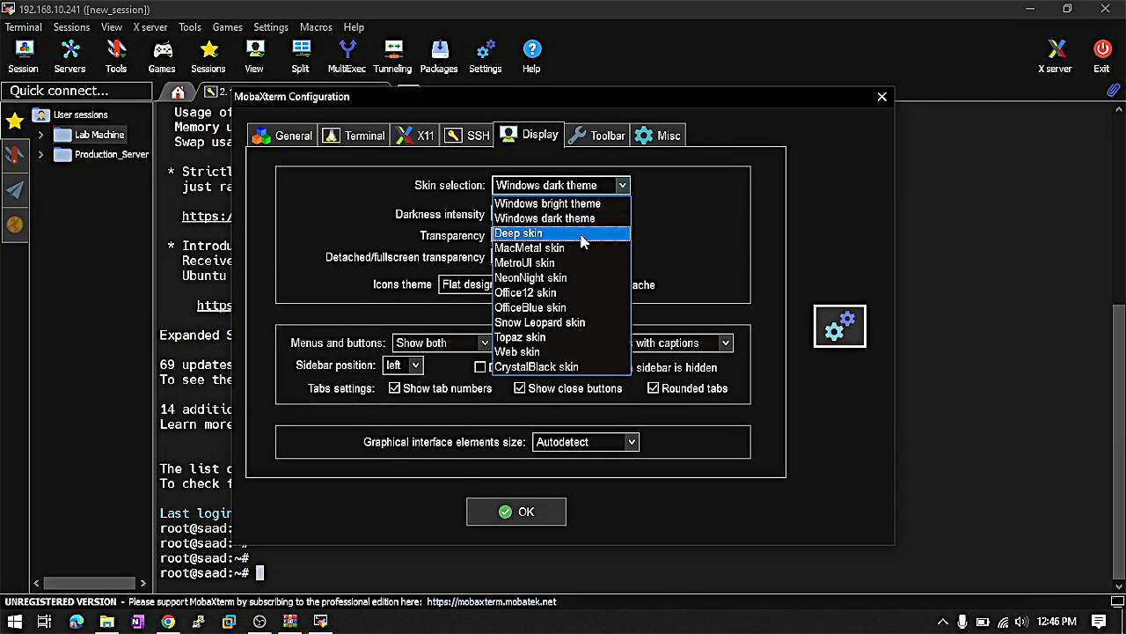
click(528, 247)
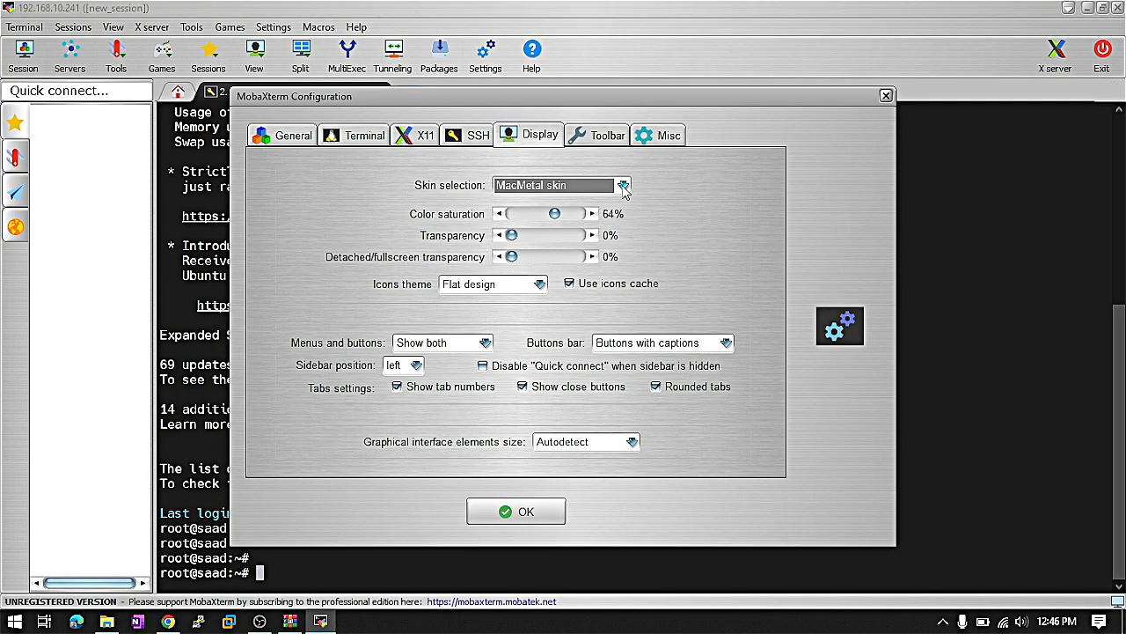
- Sample the Topaz skin, return to Windows dark theme and confirm the configuration
click(623, 185)
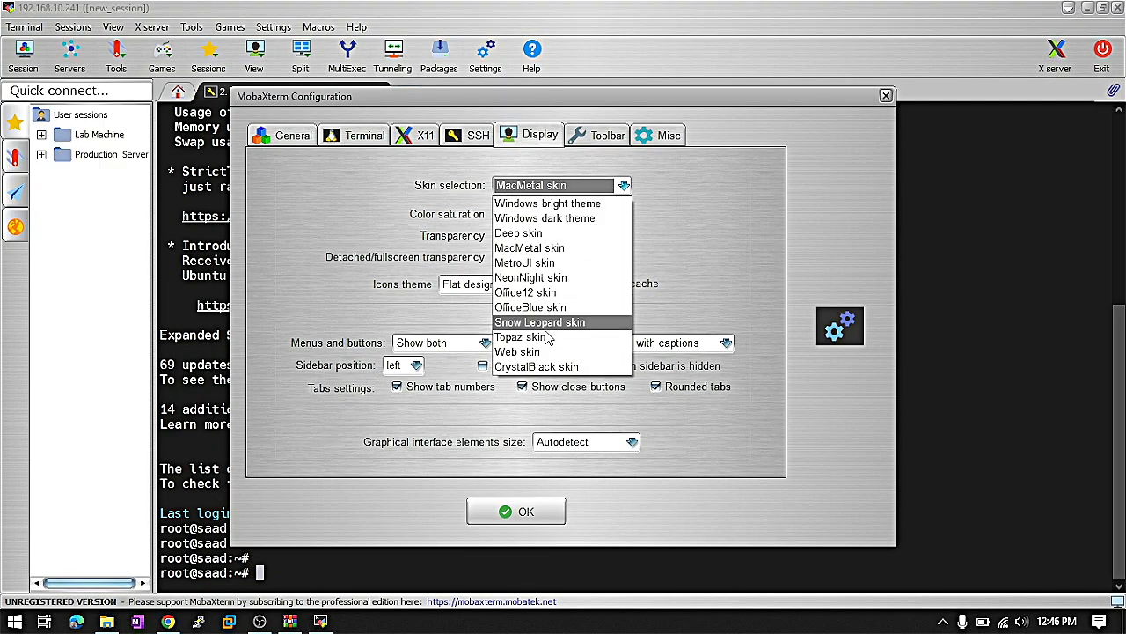
click(521, 336)
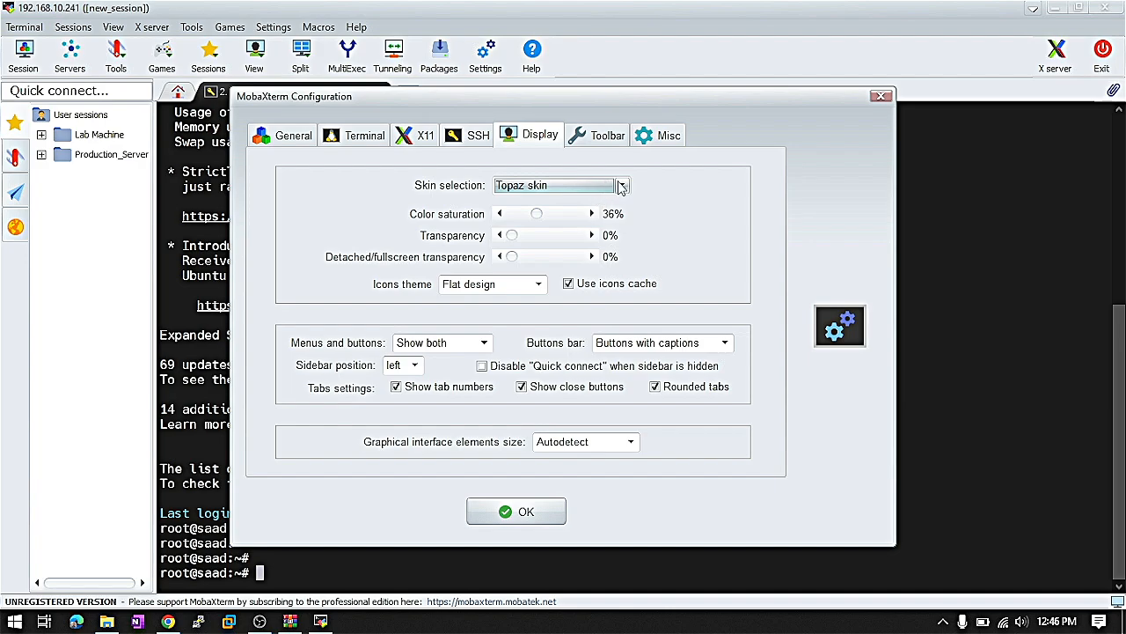
click(622, 184)
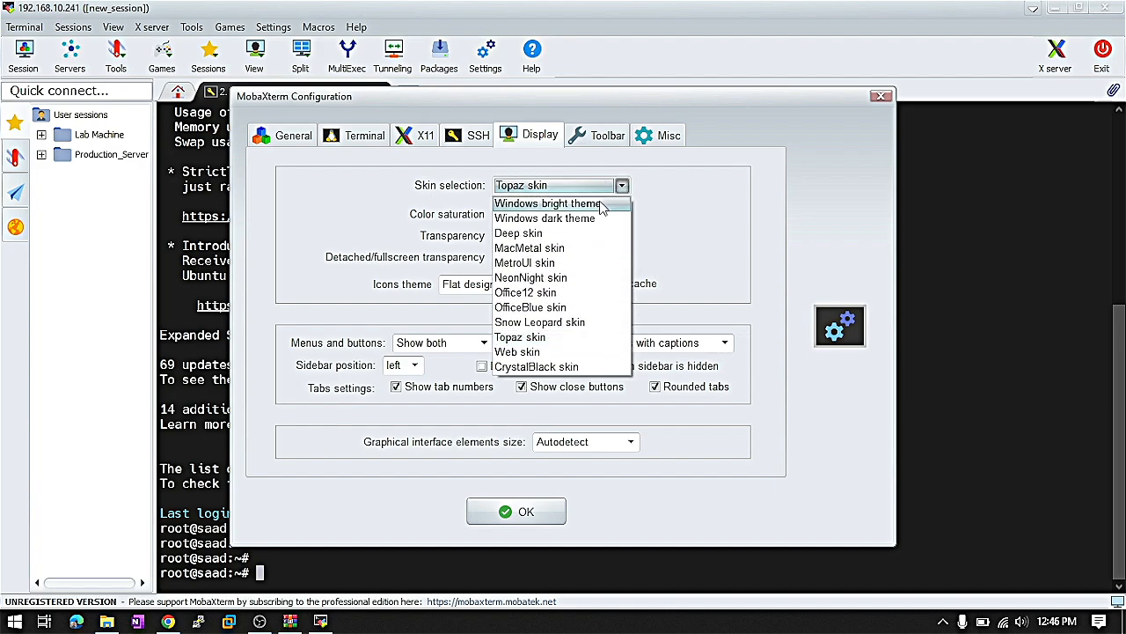
click(547, 204)
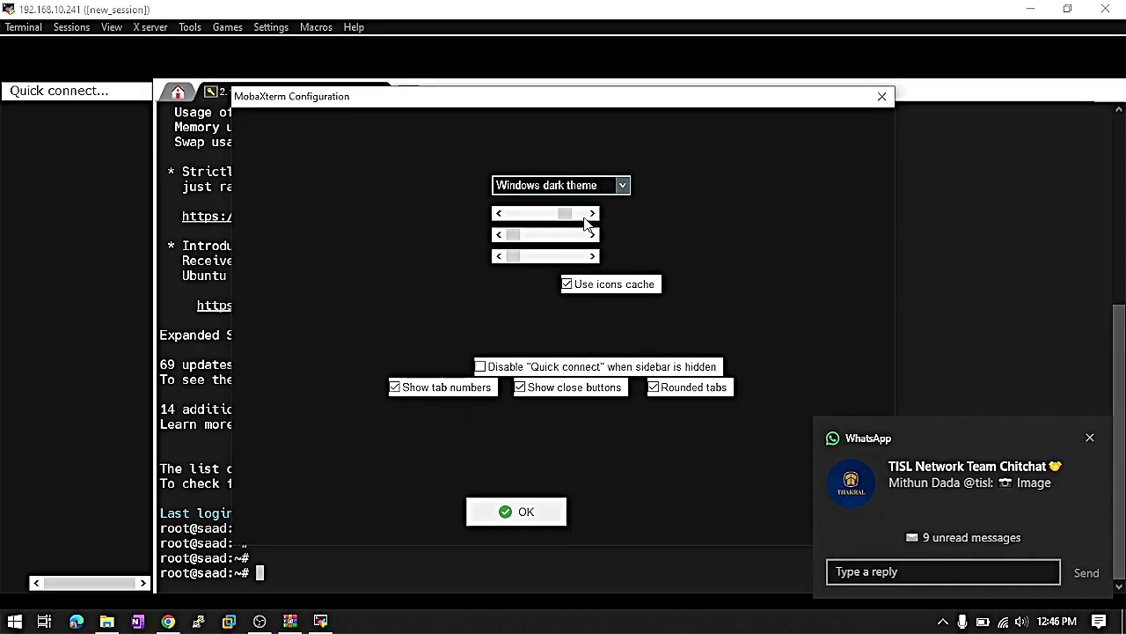
click(518, 510)
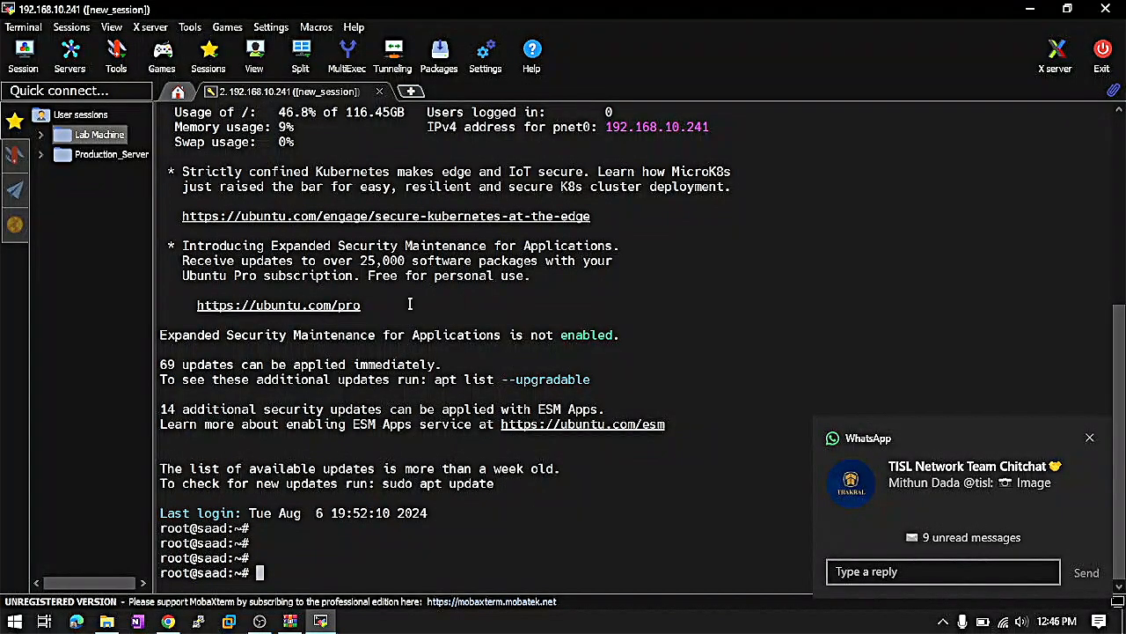
mouse_move(227, 26)
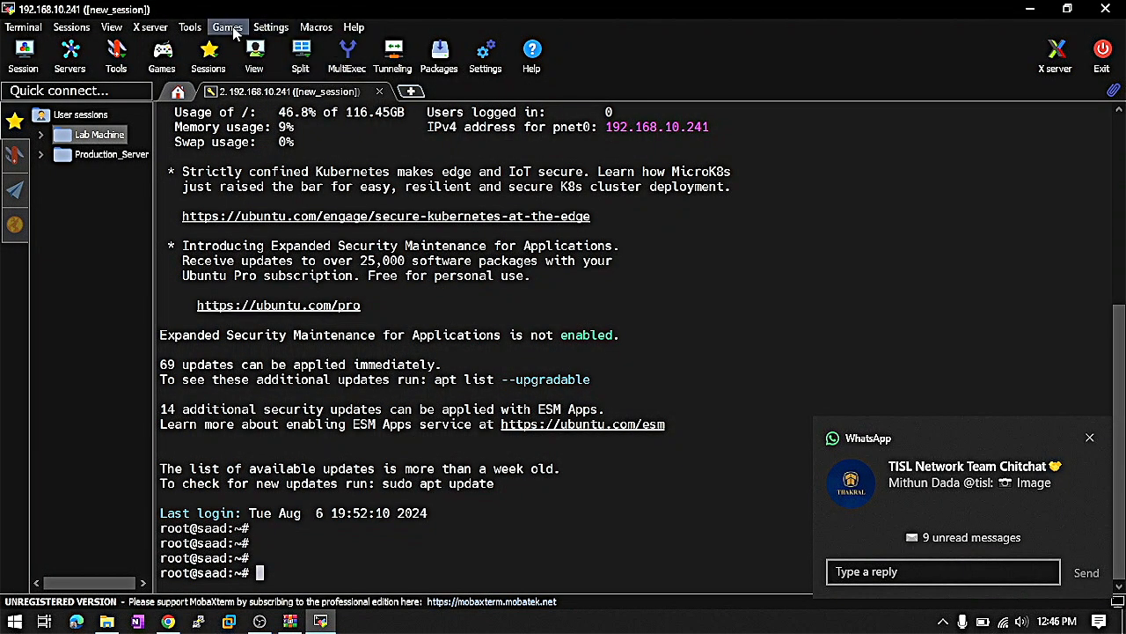
- Reopen the Configuration window and review the Misc and Display settings
click(272, 27)
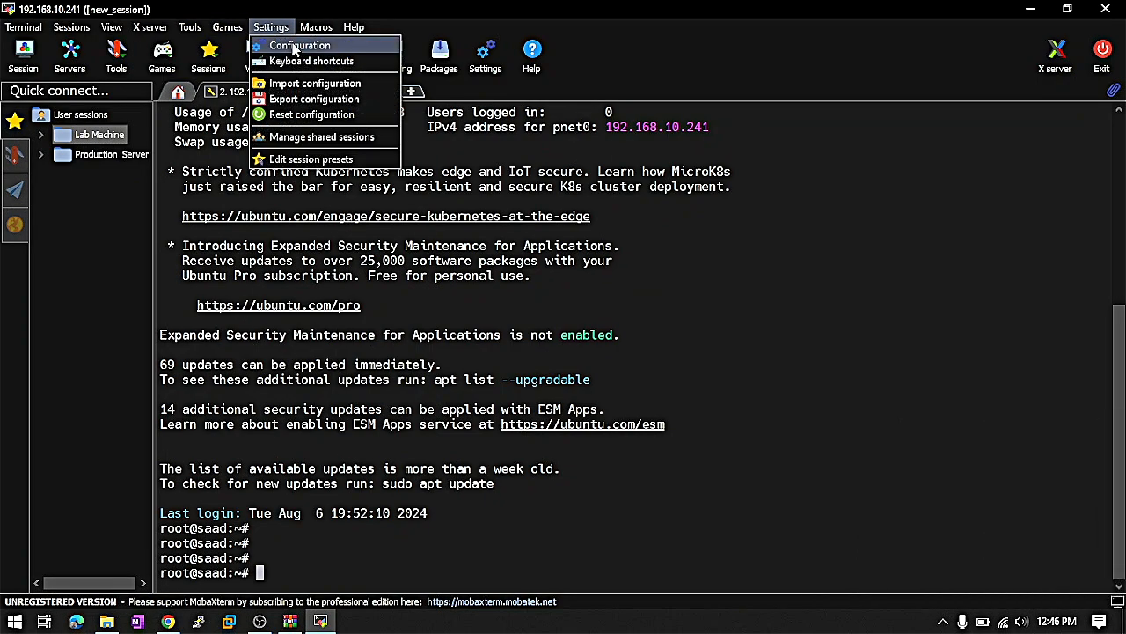
click(300, 46)
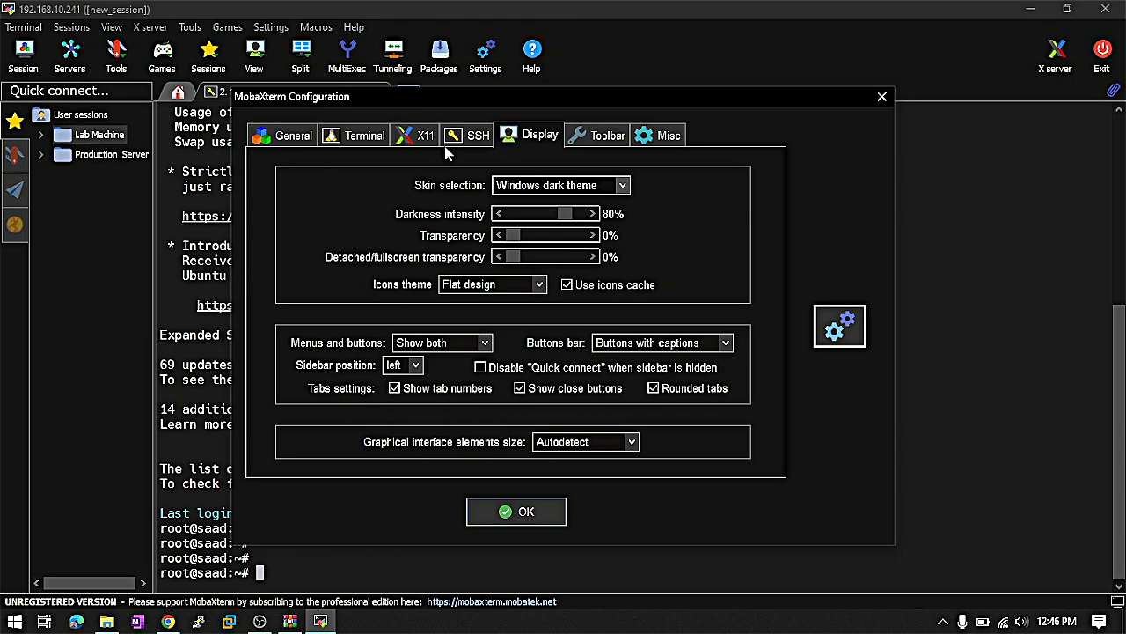
click(668, 134)
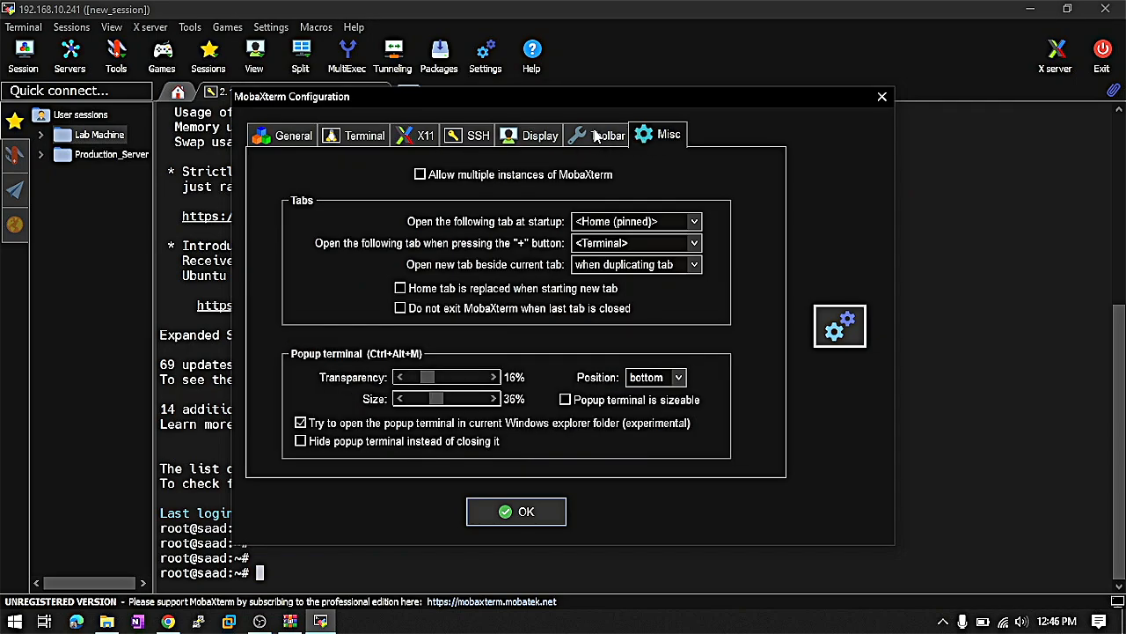
click(528, 133)
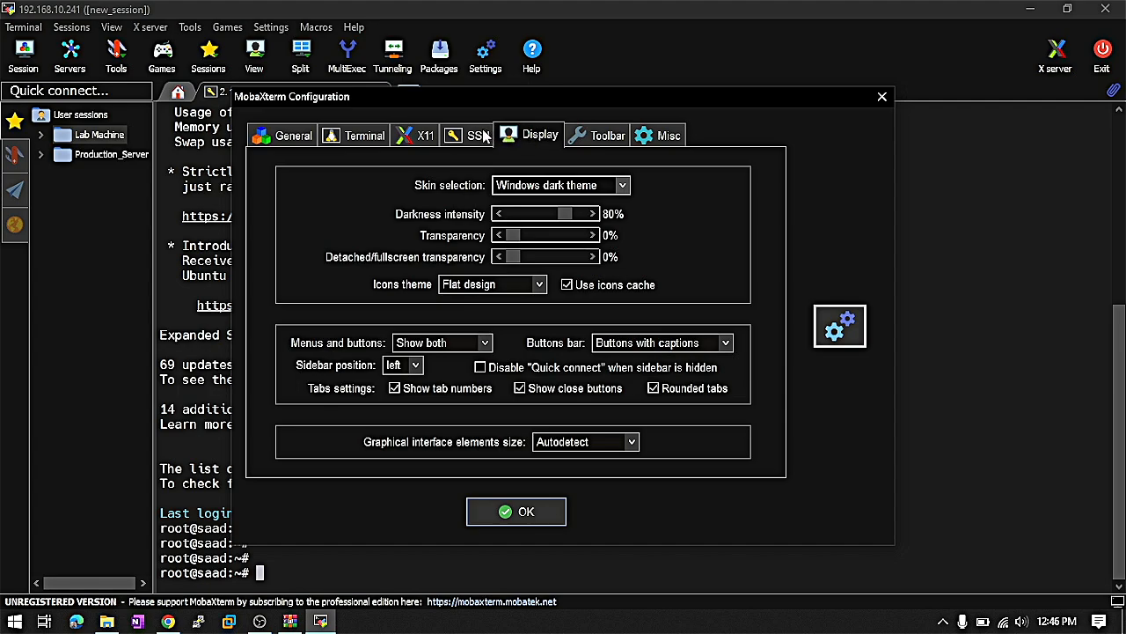
- Review the SSH, X11, Terminal and General settings pages
click(478, 133)
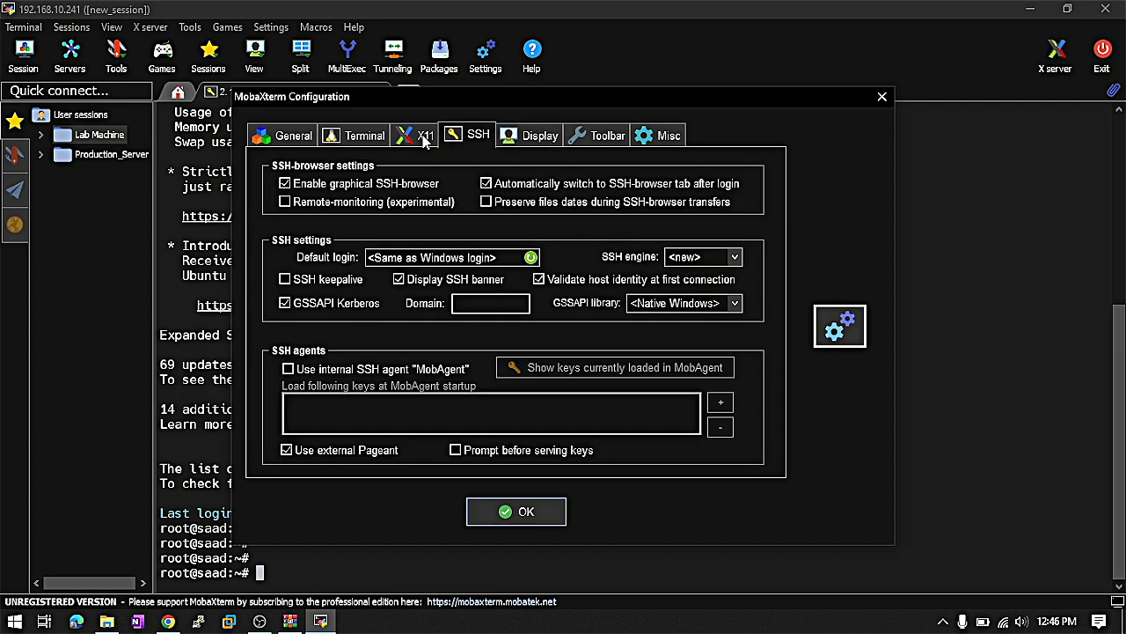
click(426, 134)
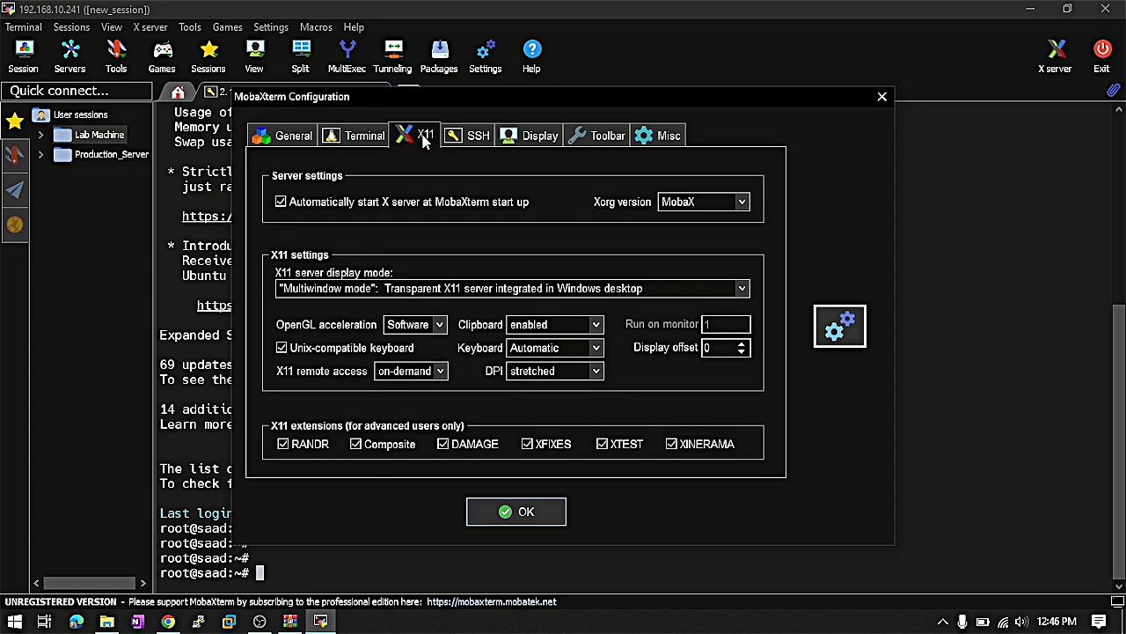
mouse_move(370, 139)
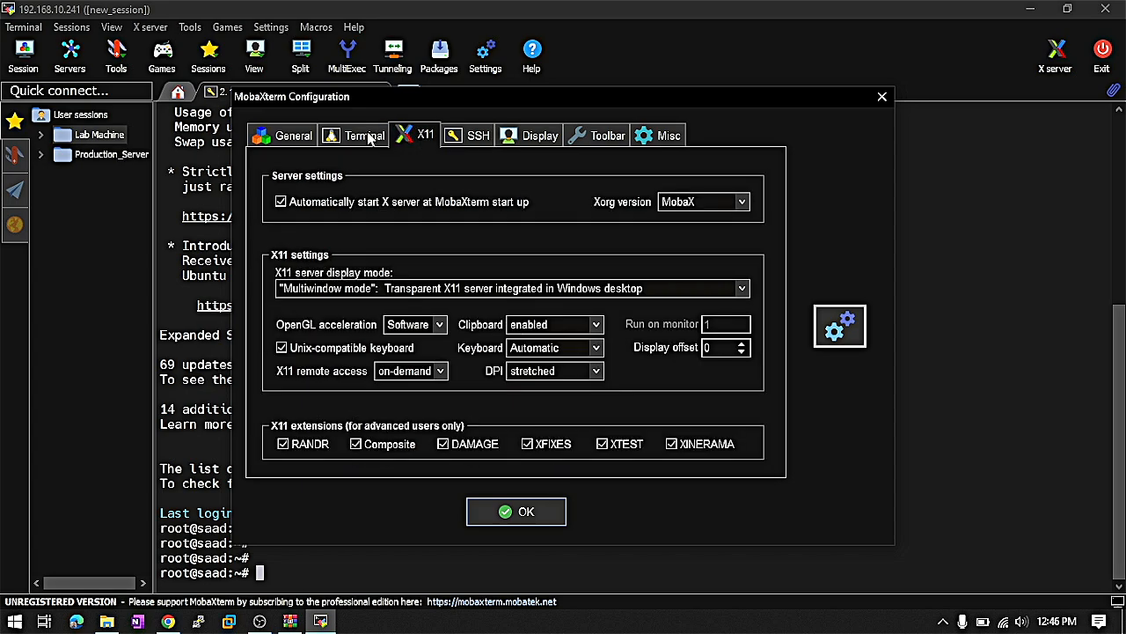
click(362, 133)
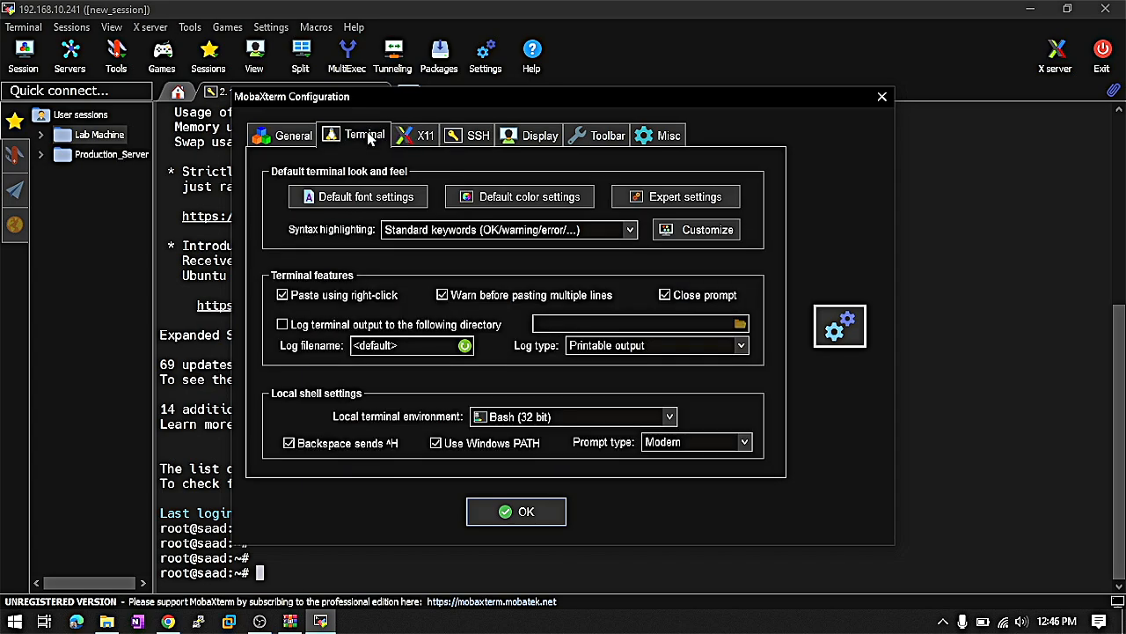
click(292, 134)
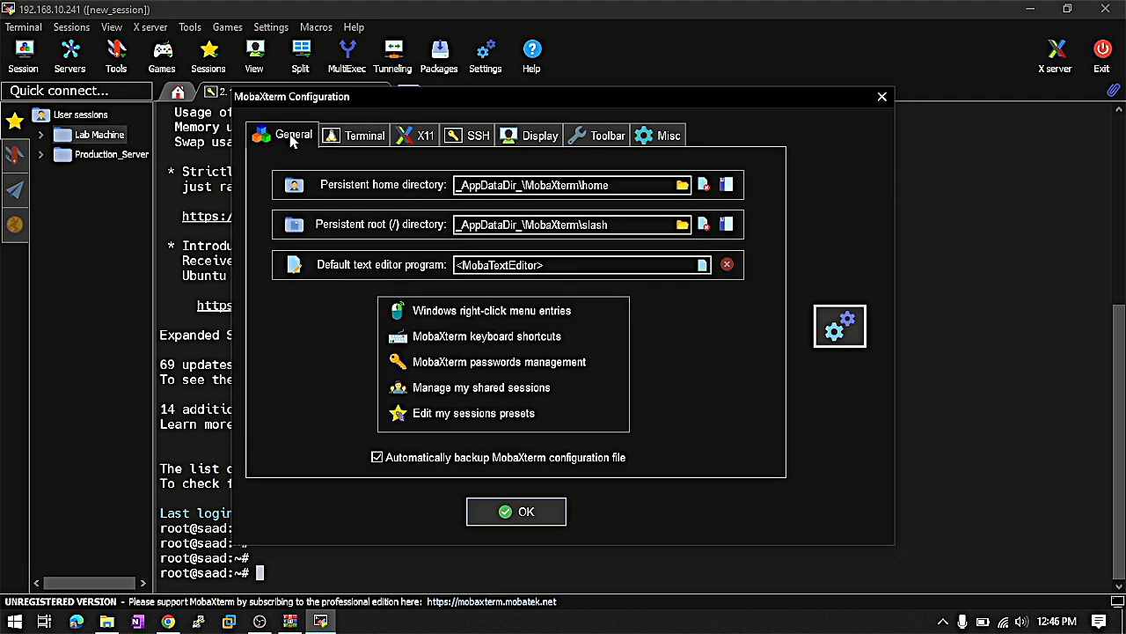
mouse_move(518, 433)
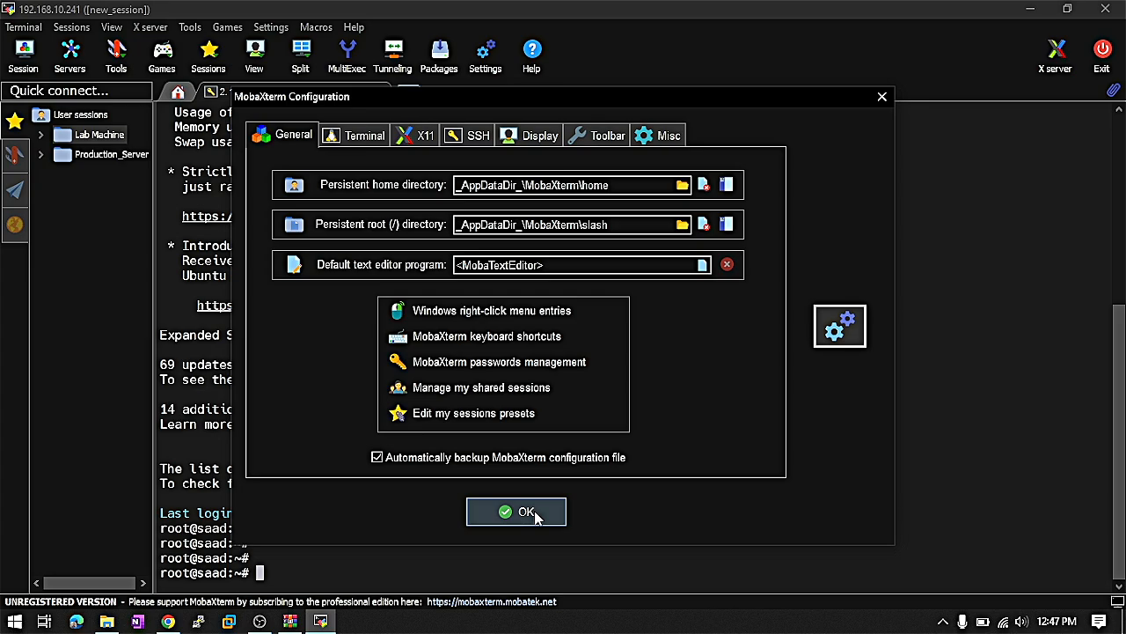
- Close the configuration, open a second Lab Machine SSH session and run clear
click(516, 510)
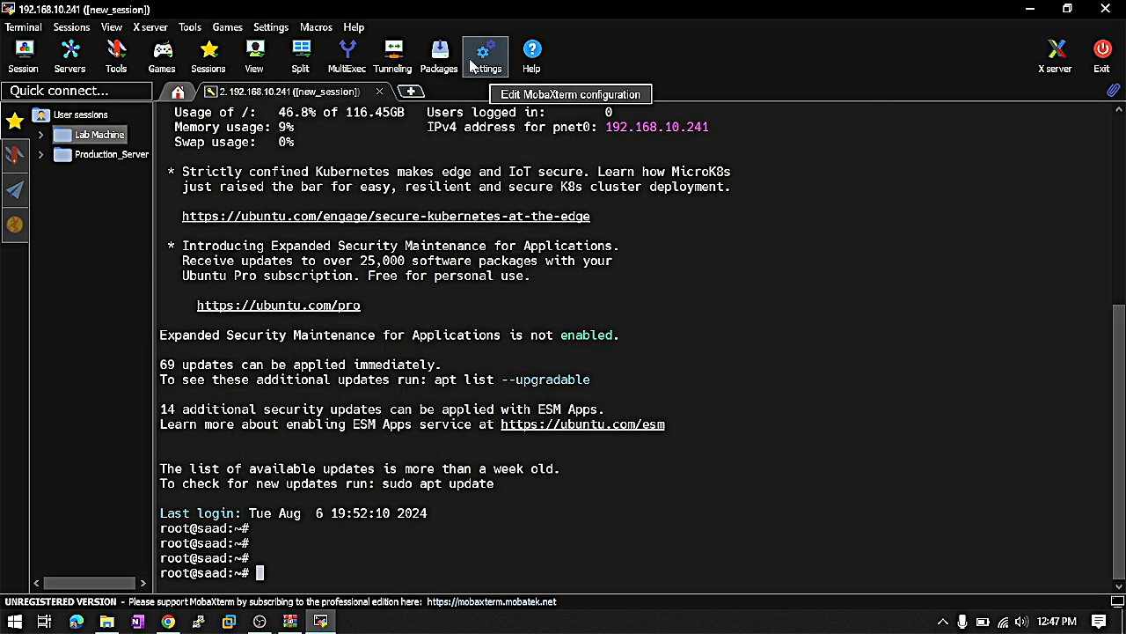
mouse_move(138, 155)
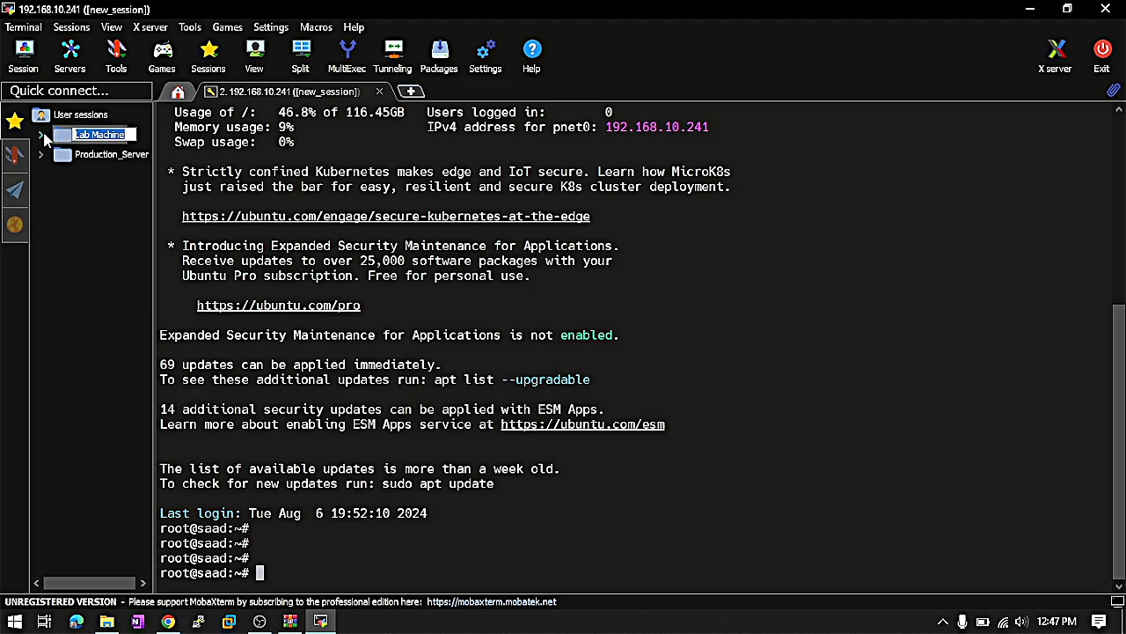
click(41, 133)
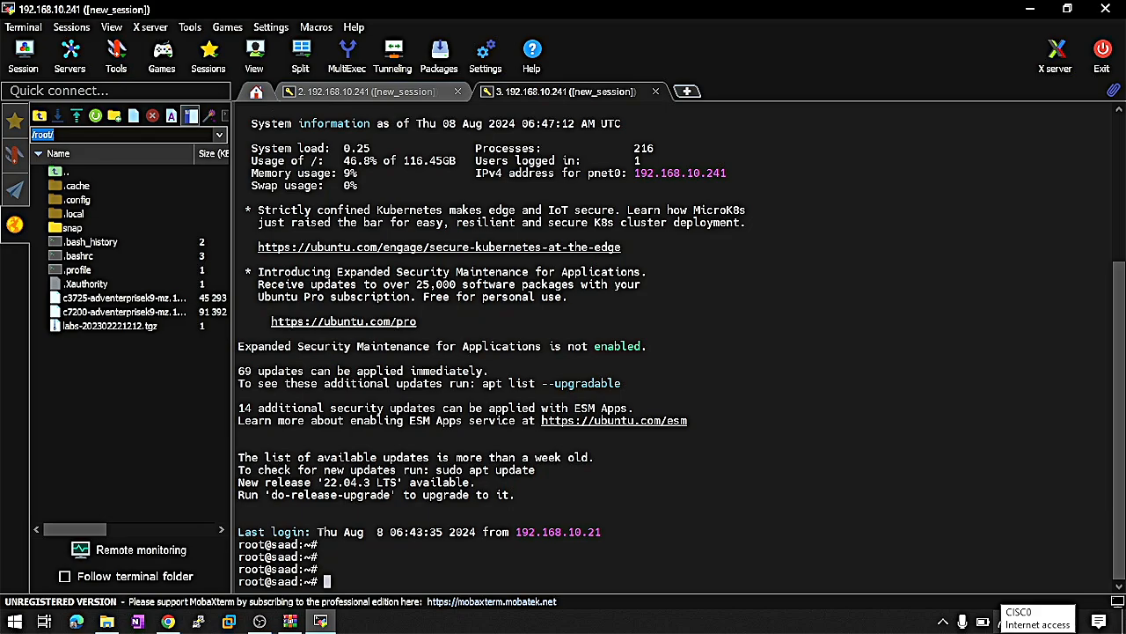
text(clear)
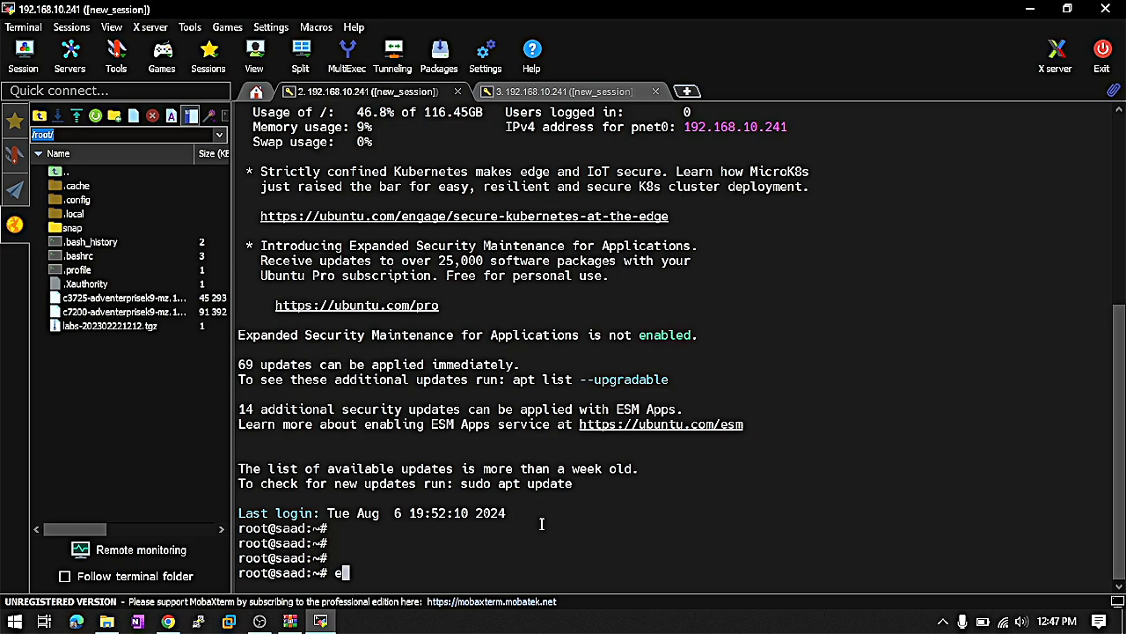
text(lear)
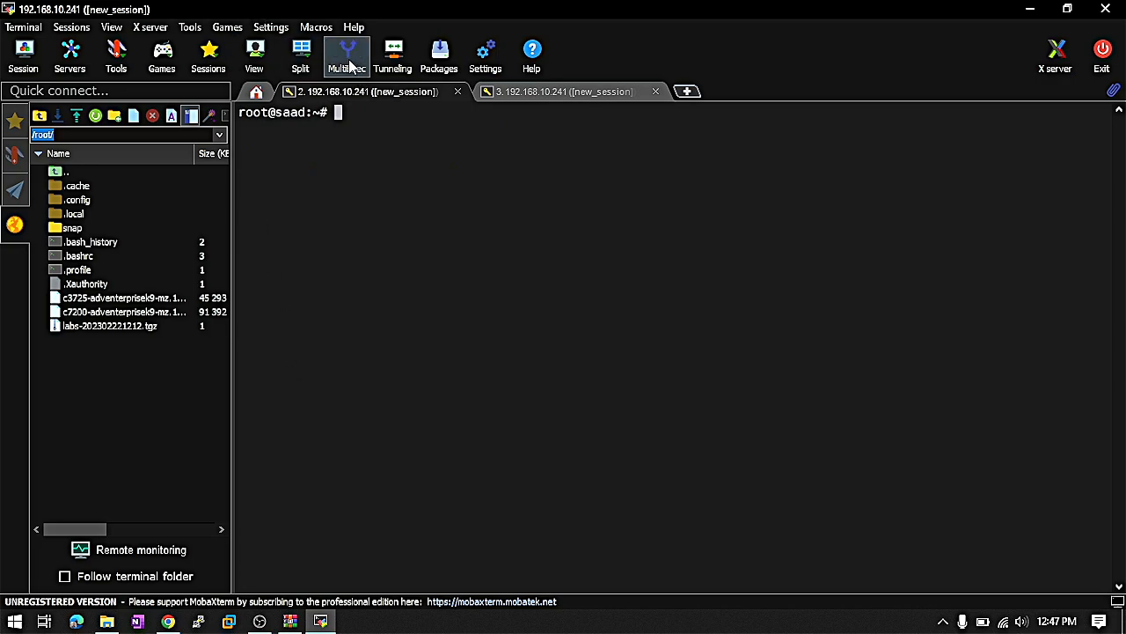
- Run cd /etc/ in both SSH terminals via MultiExec, then return to the first session tab
click(345, 54)
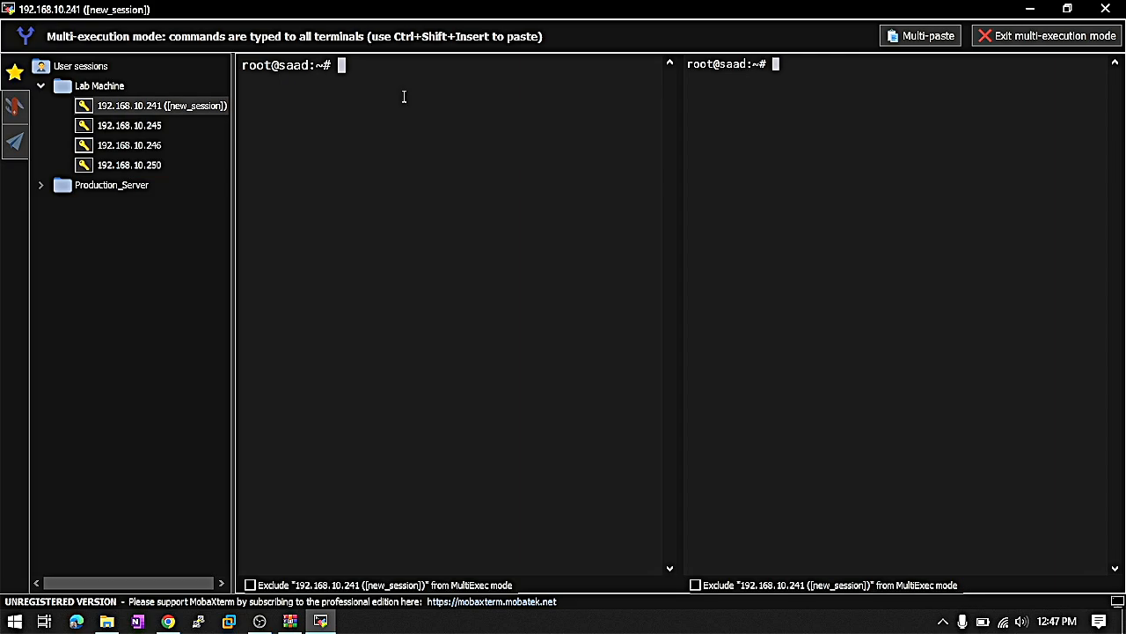
text(cd /)
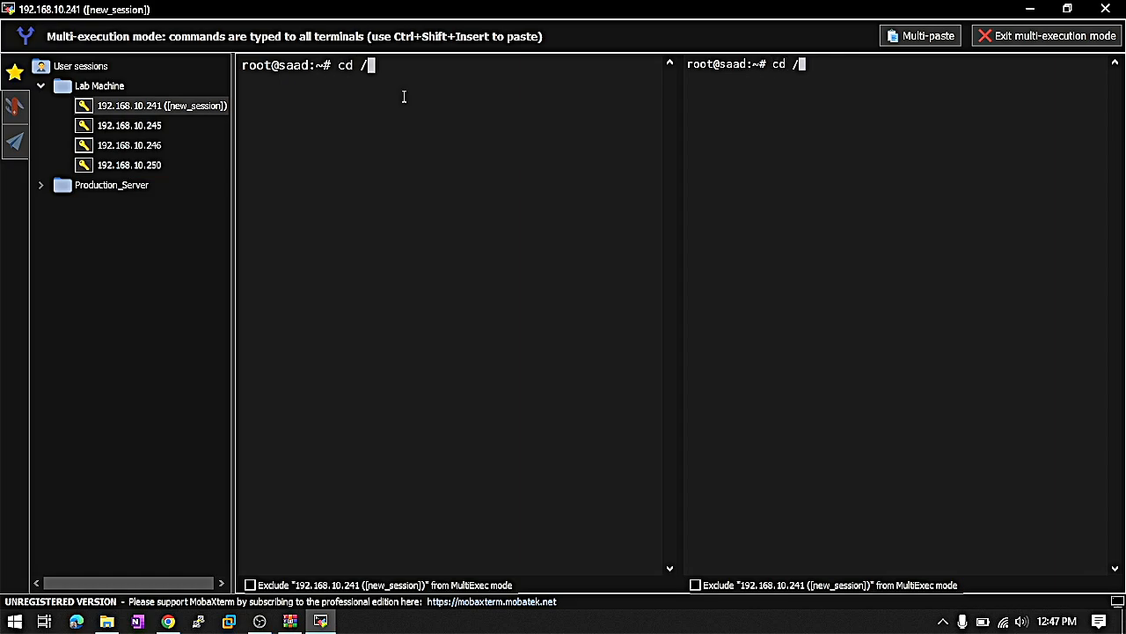
text(etc/pa)
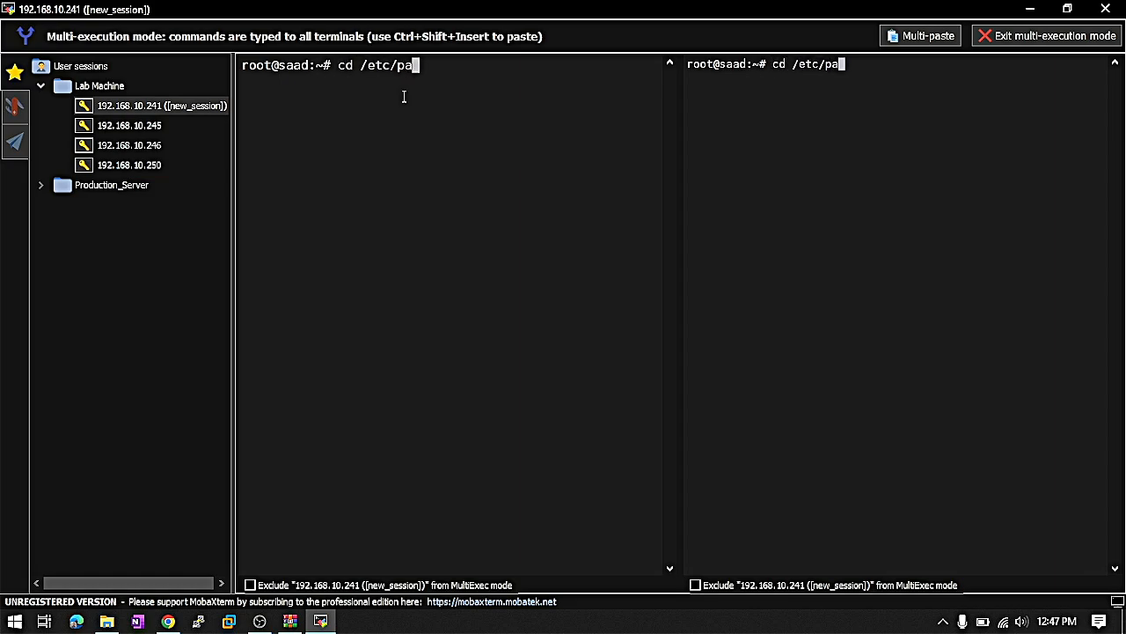
key(Backspace)
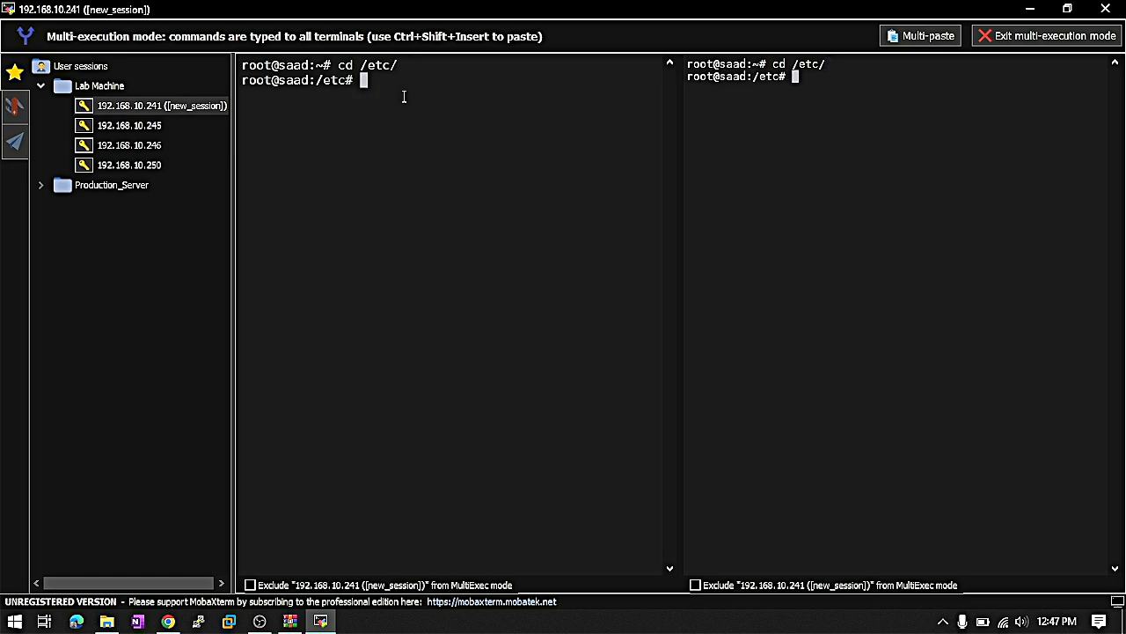
key(enter)
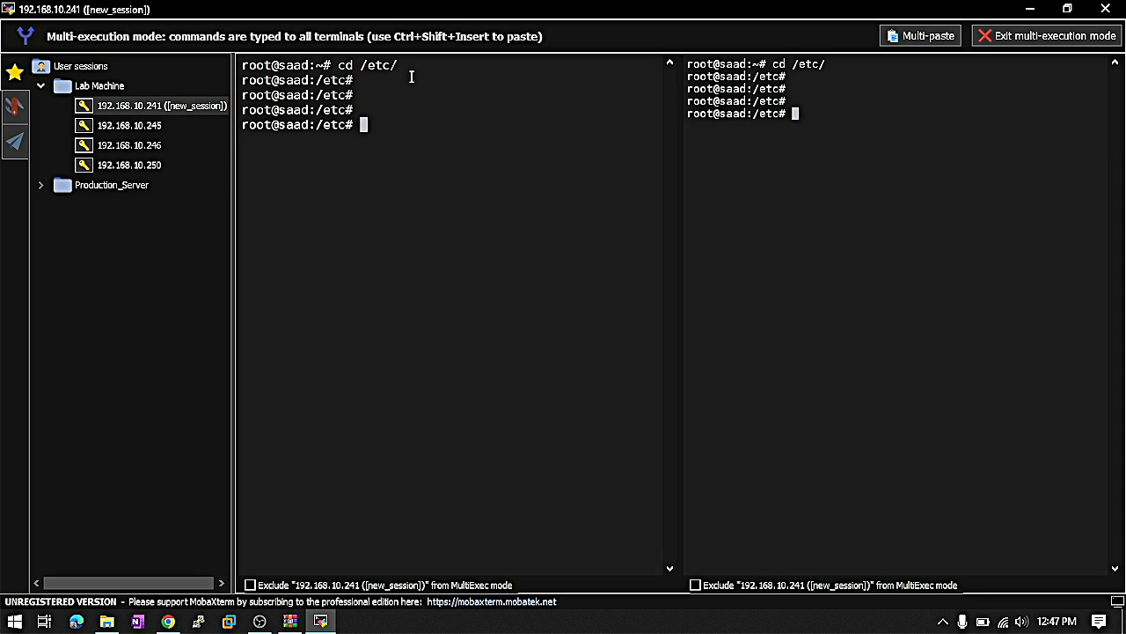
mouse_move(984, 56)
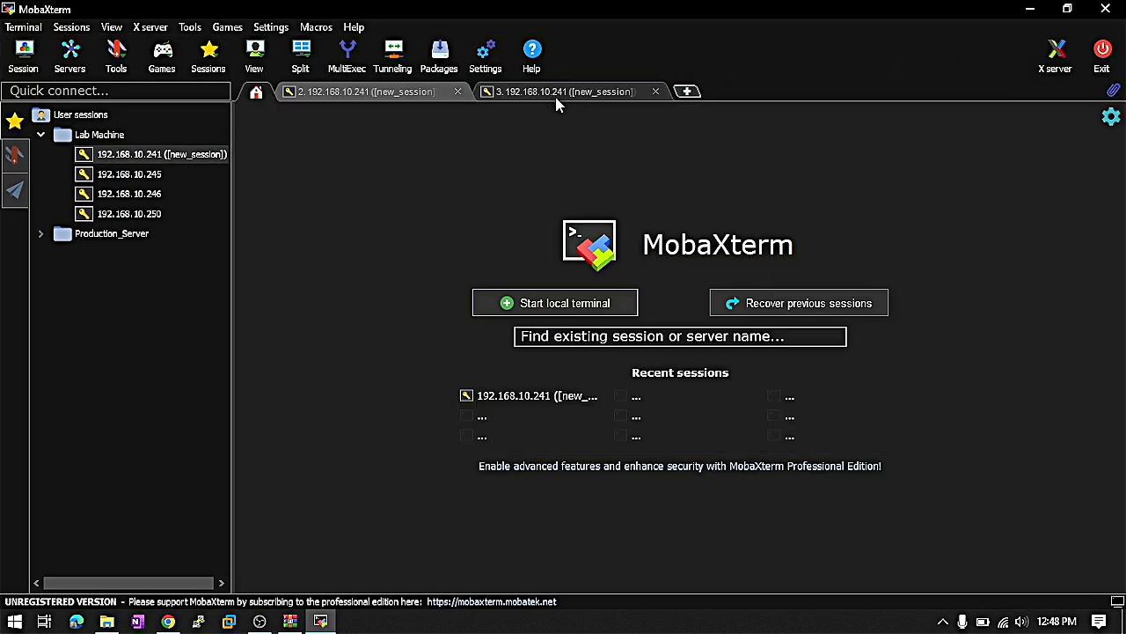
click(361, 91)
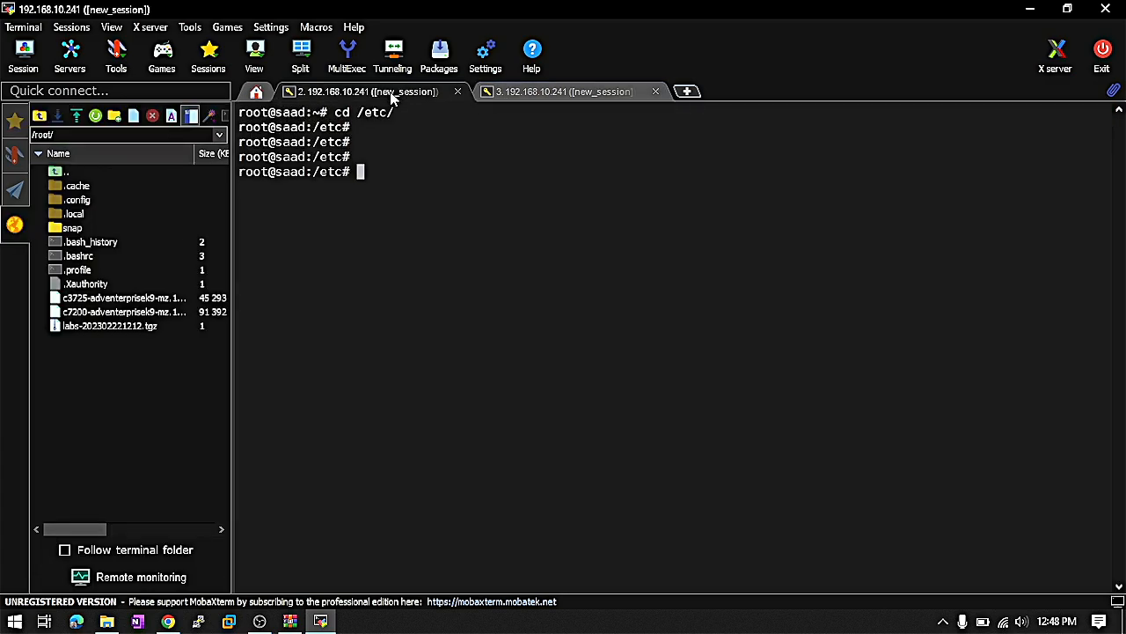